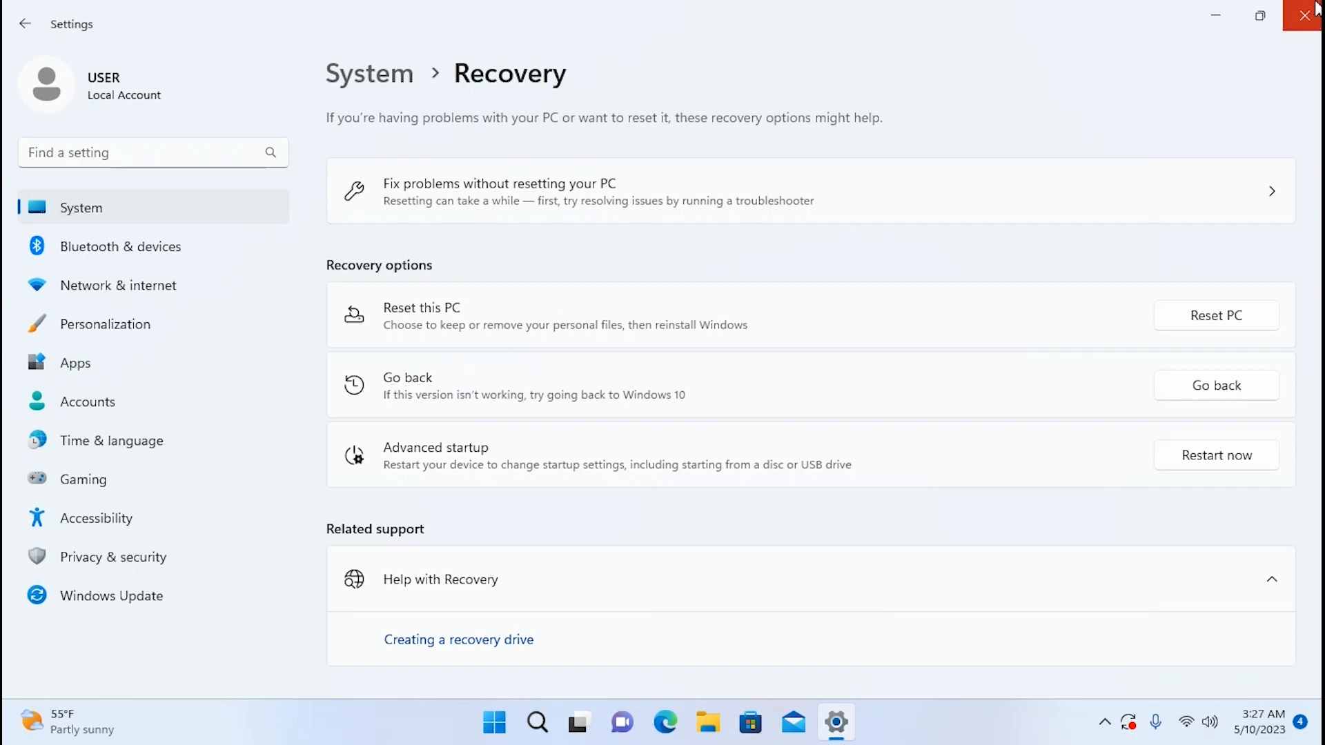
# - Close the Settings window that is open on the Recovery page
pyautogui.click(1304, 16)
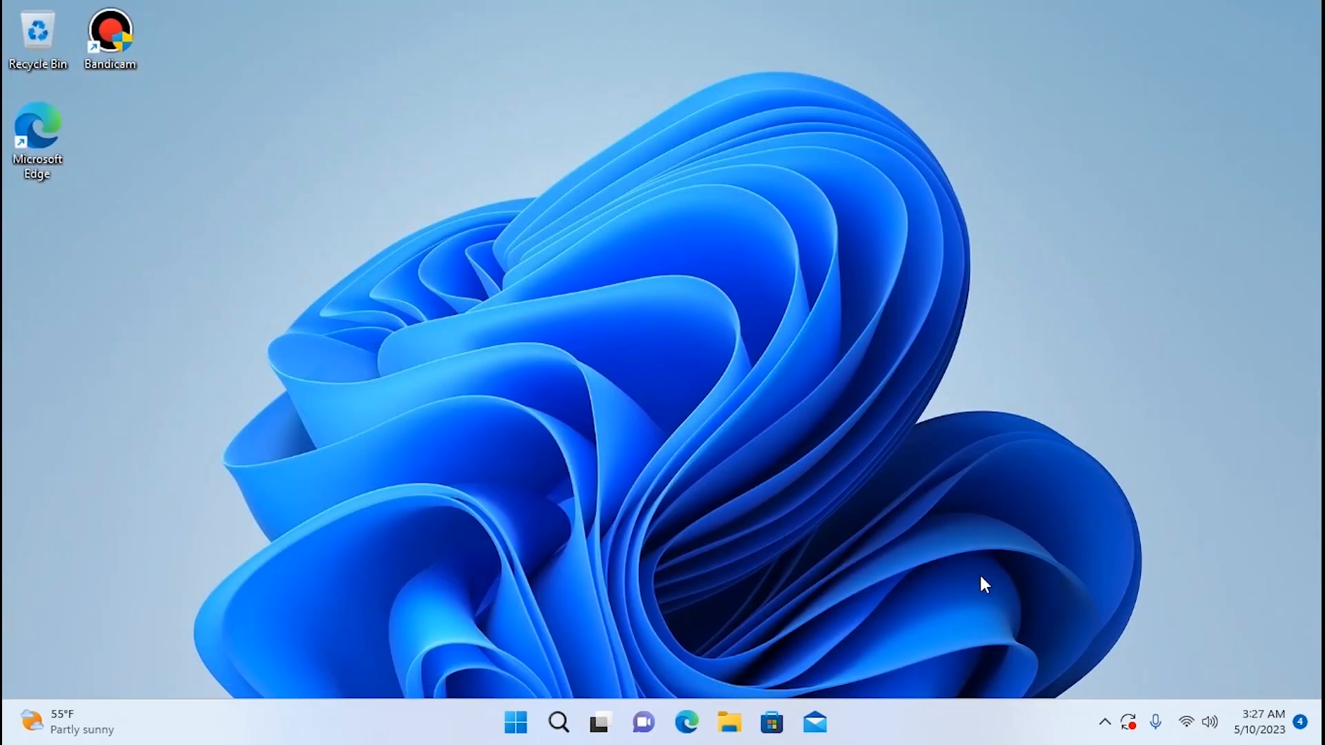
pyautogui.moveTo(609, 364)
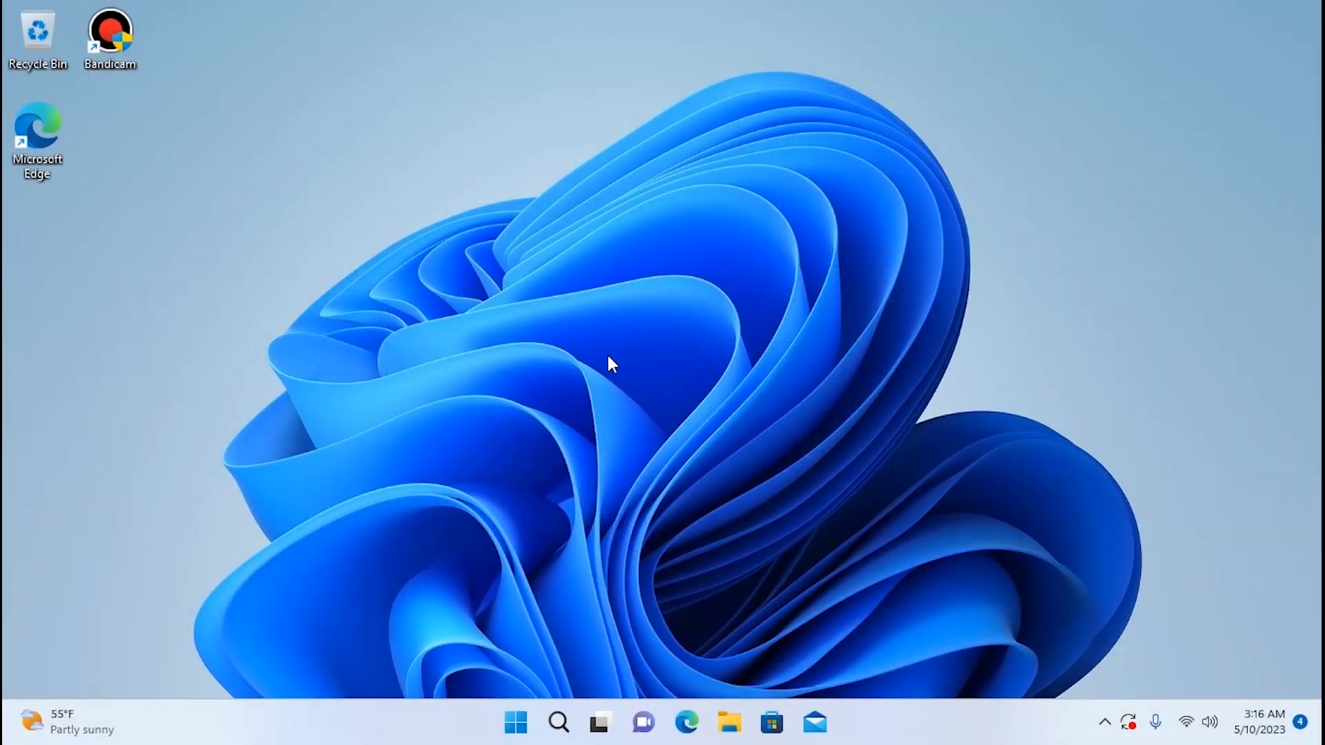
pyautogui.moveTo(534, 496)
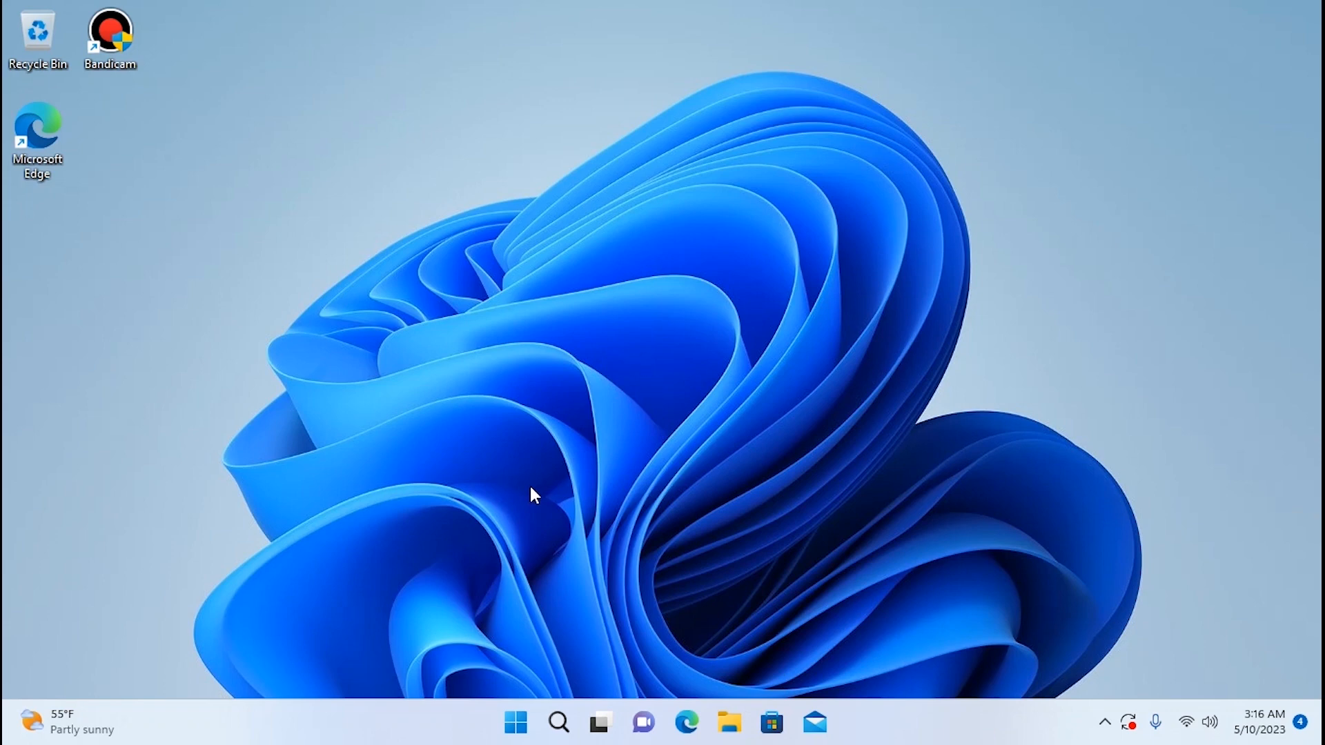
pyautogui.moveTo(564, 464)
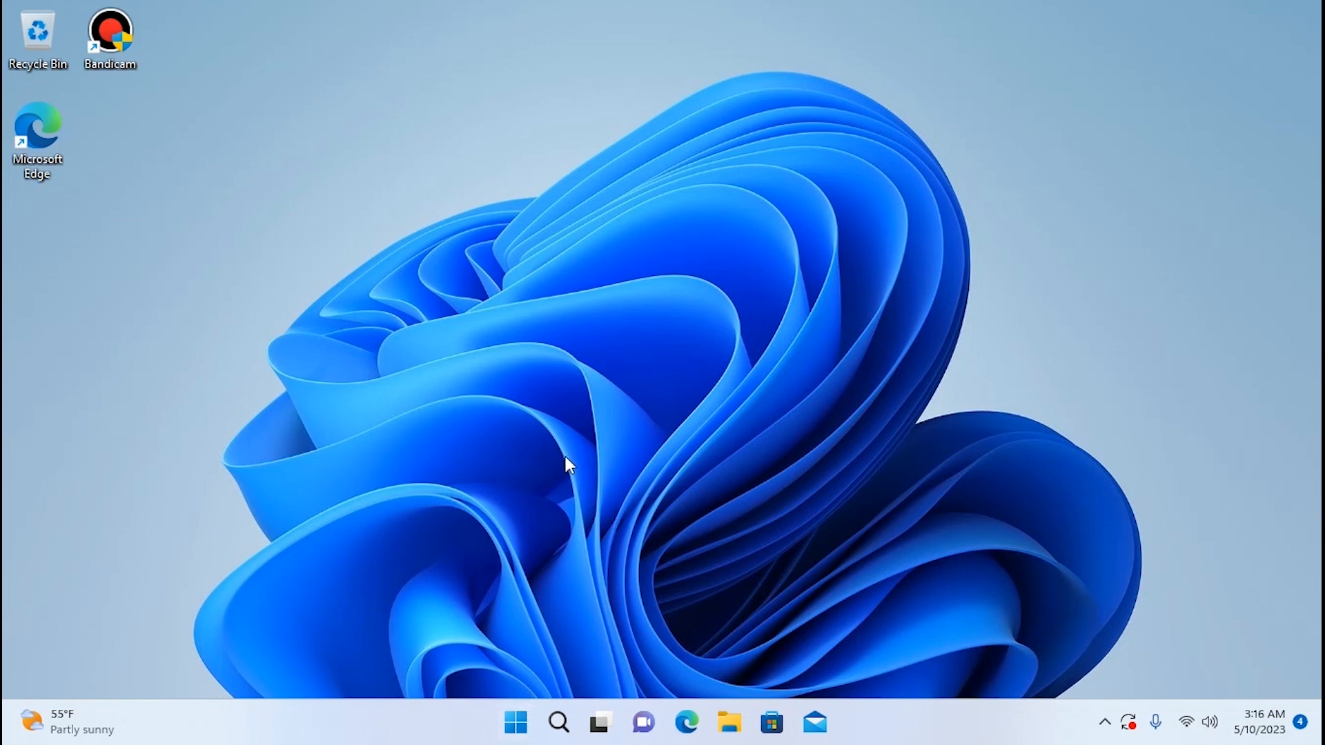
pyautogui.moveTo(517, 738)
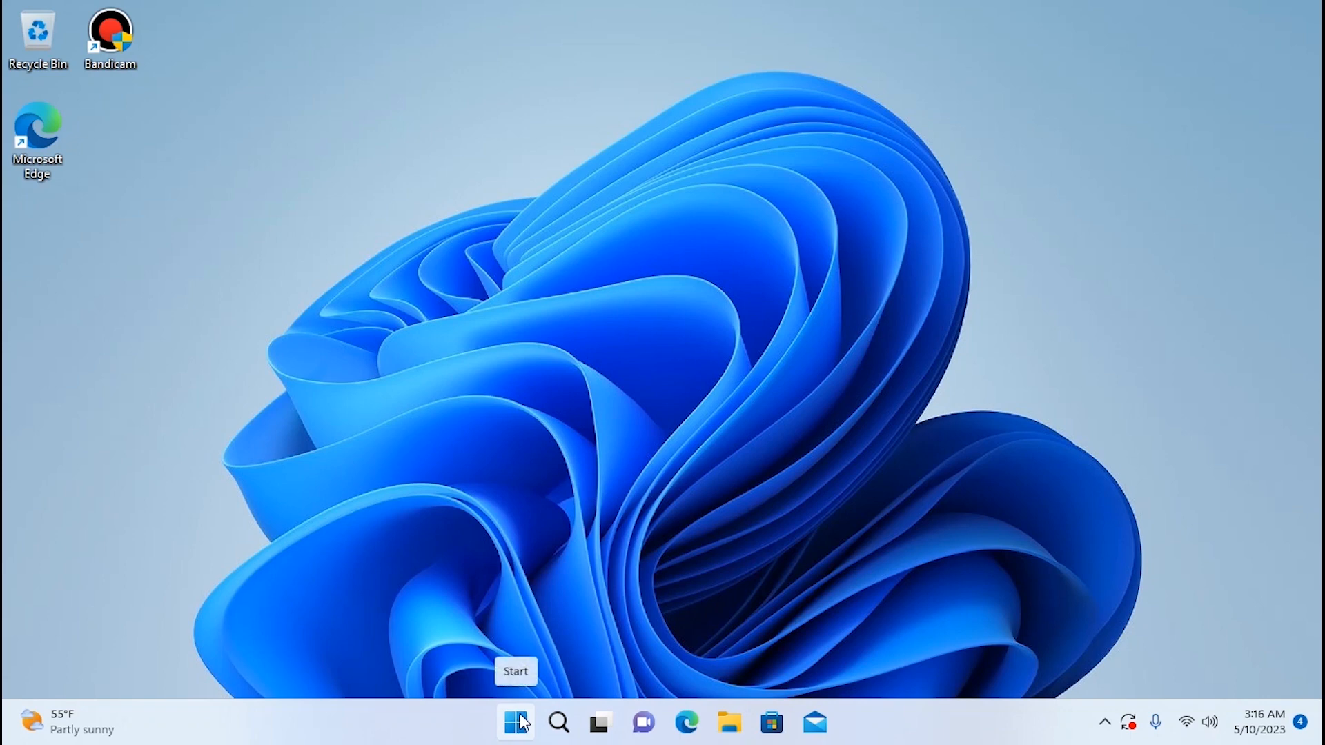
# - Reopen Settings from Start's pinned apps and scroll the System page down to Recovery
pyautogui.click(514, 722)
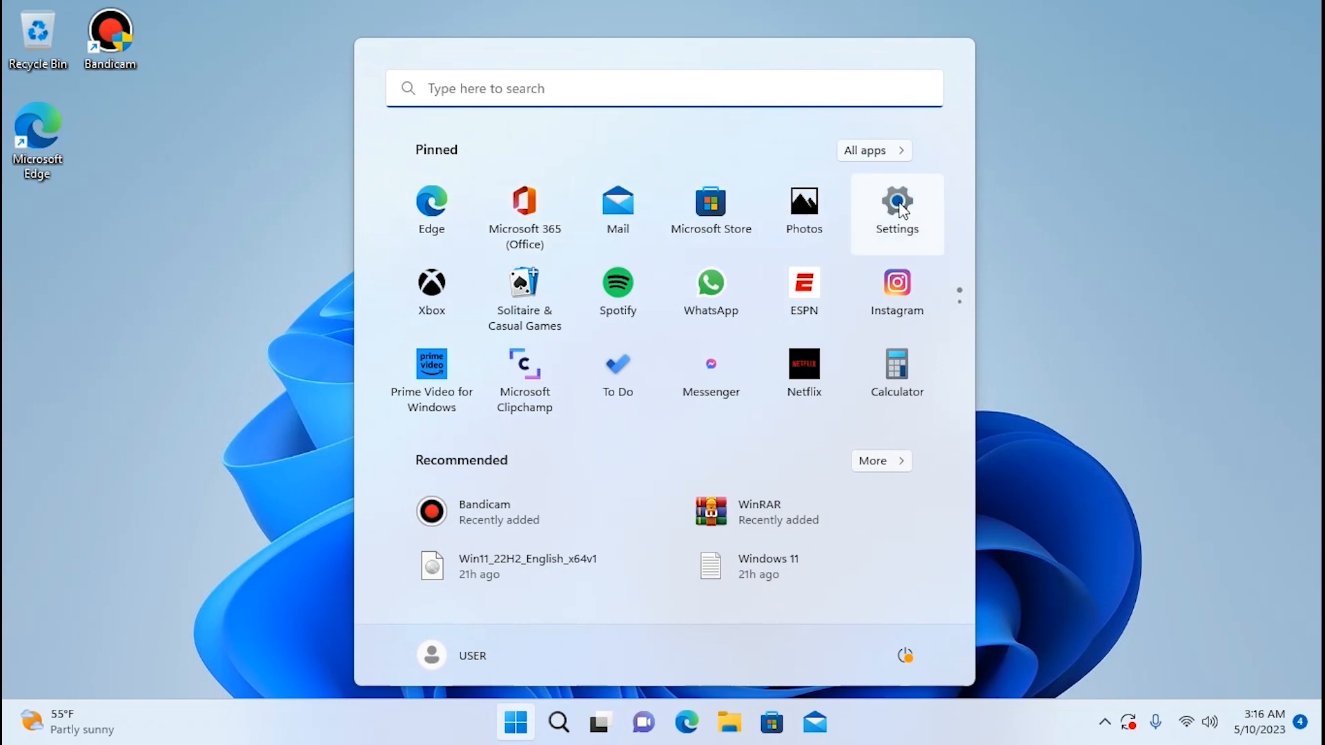
pyautogui.click(897, 200)
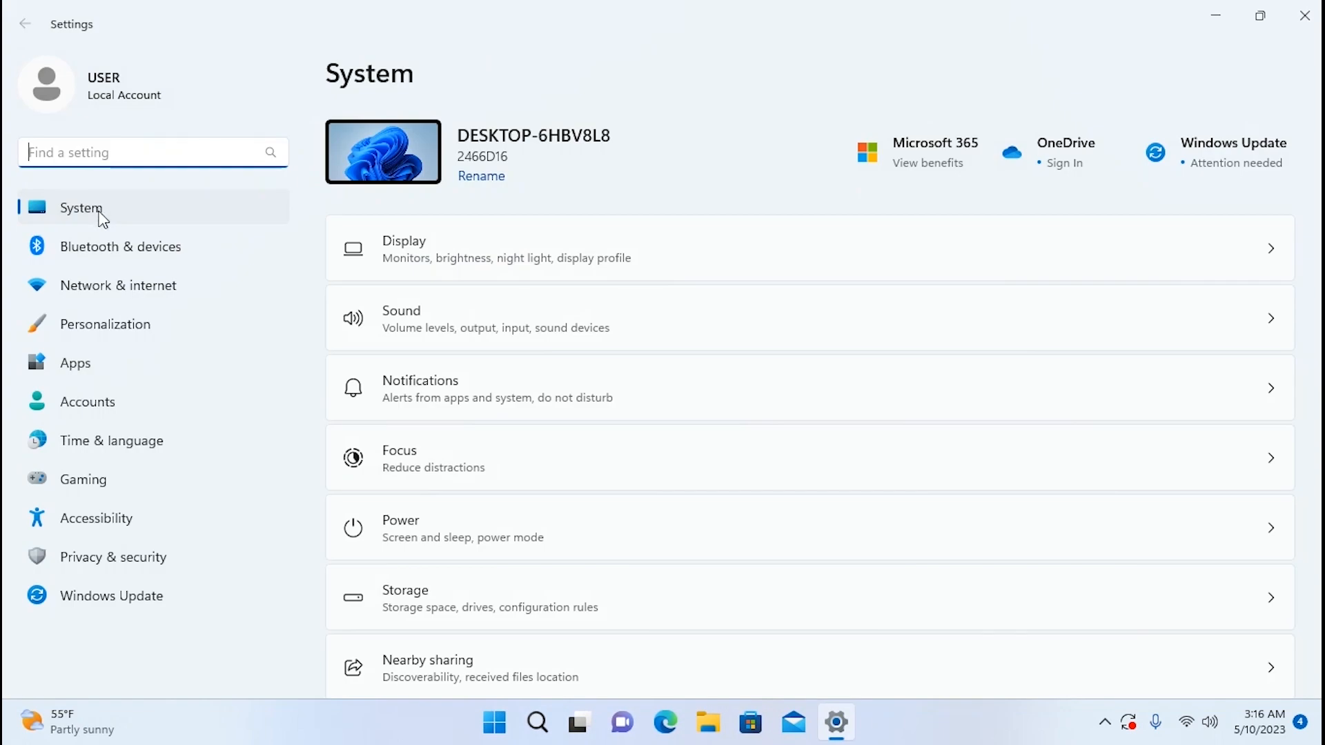
pyautogui.scroll(-3)
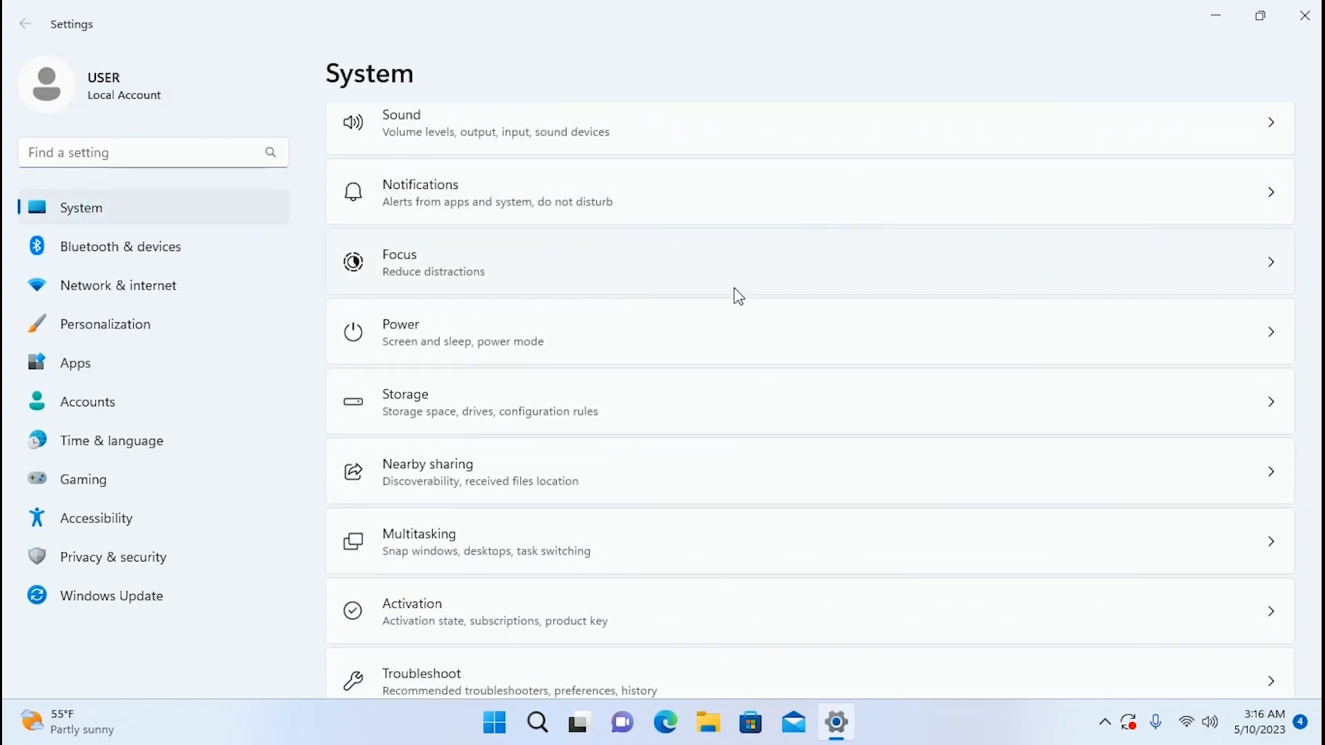
pyautogui.scroll(-3)
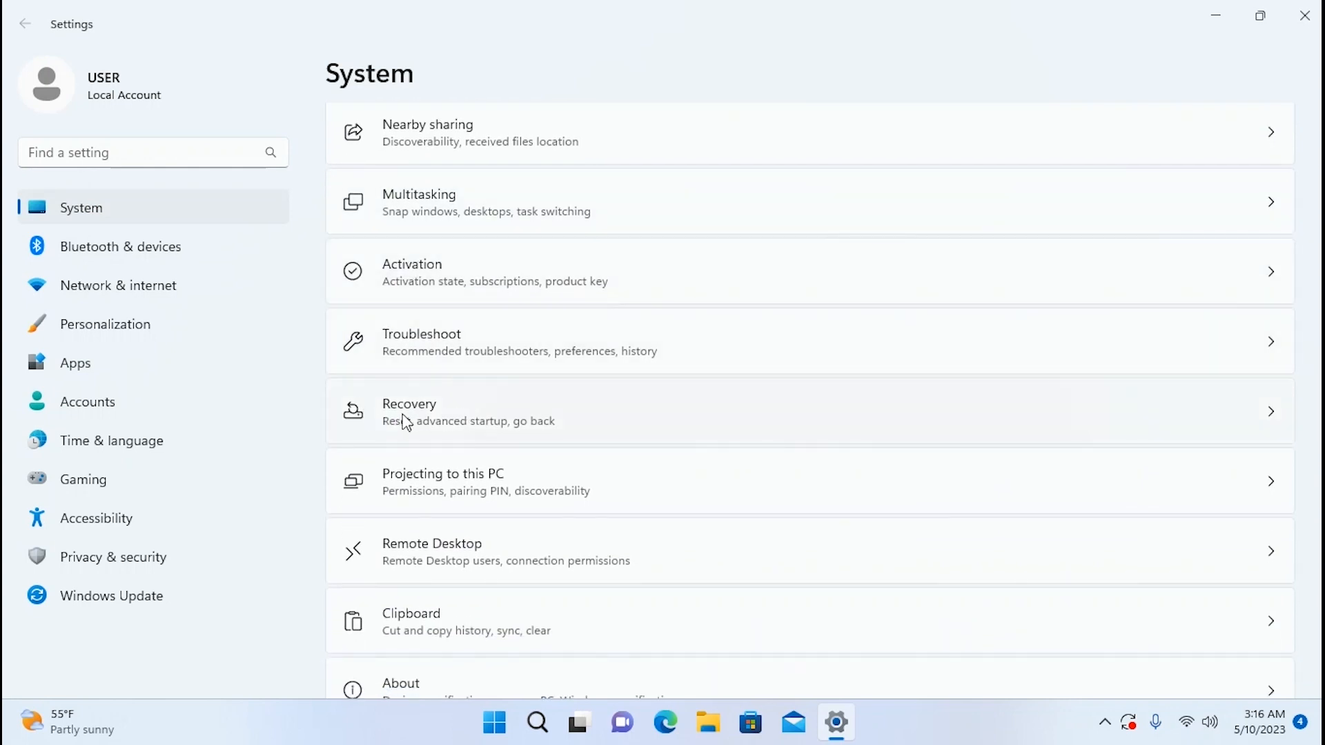
# - Open the Recovery entry in the System list
pyautogui.click(427, 412)
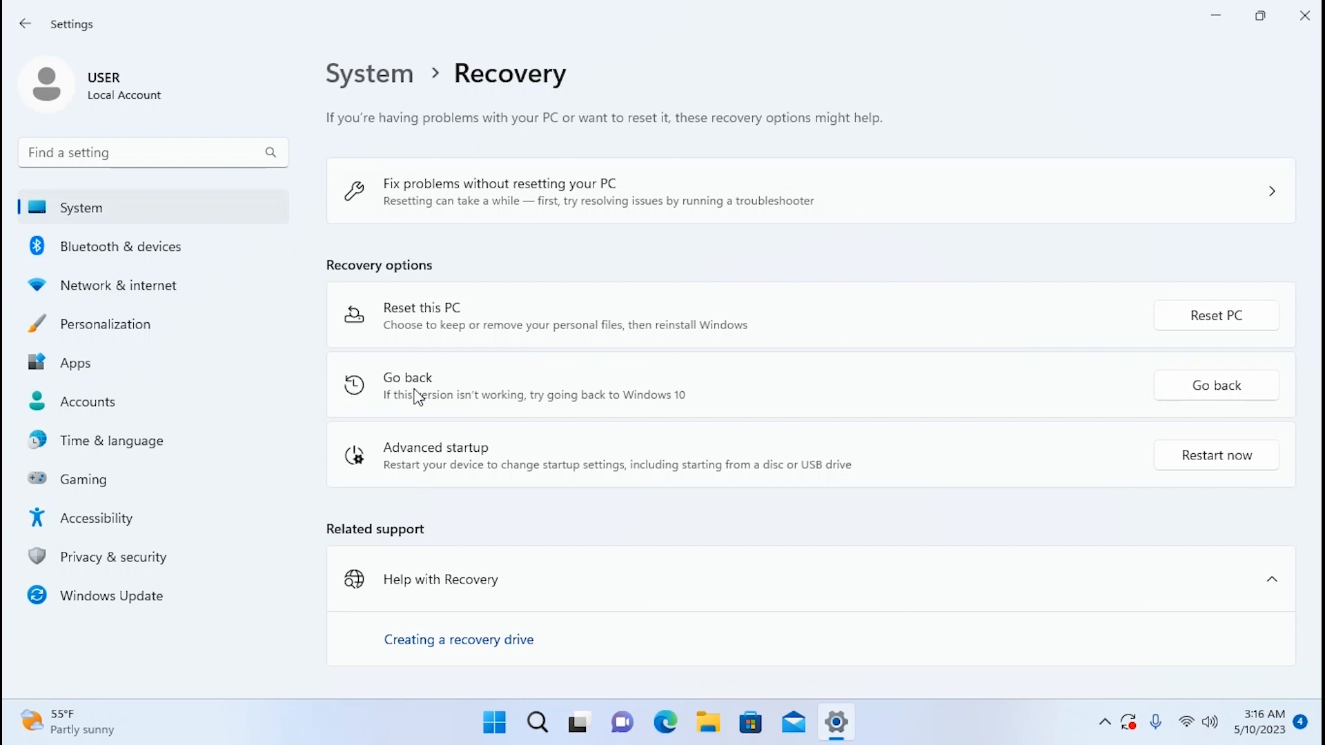
pyautogui.moveTo(637, 425)
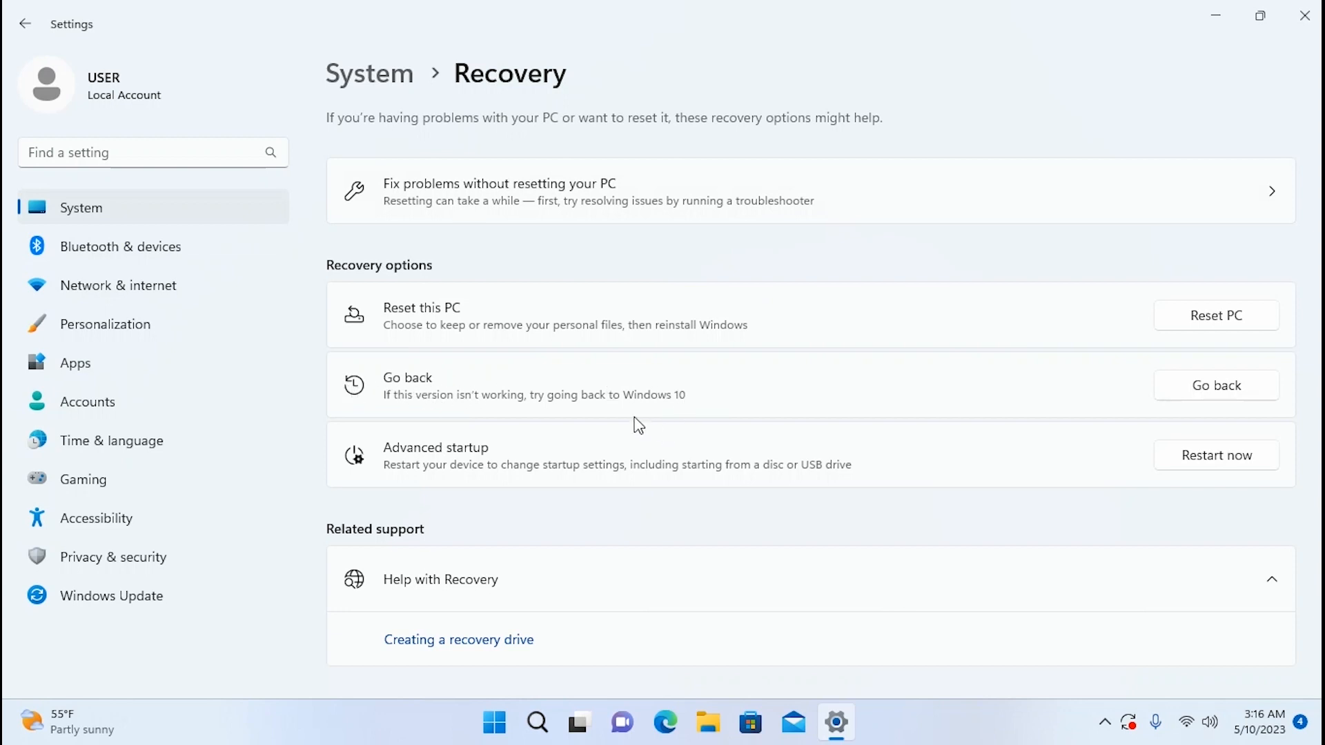
pyautogui.moveTo(542, 420)
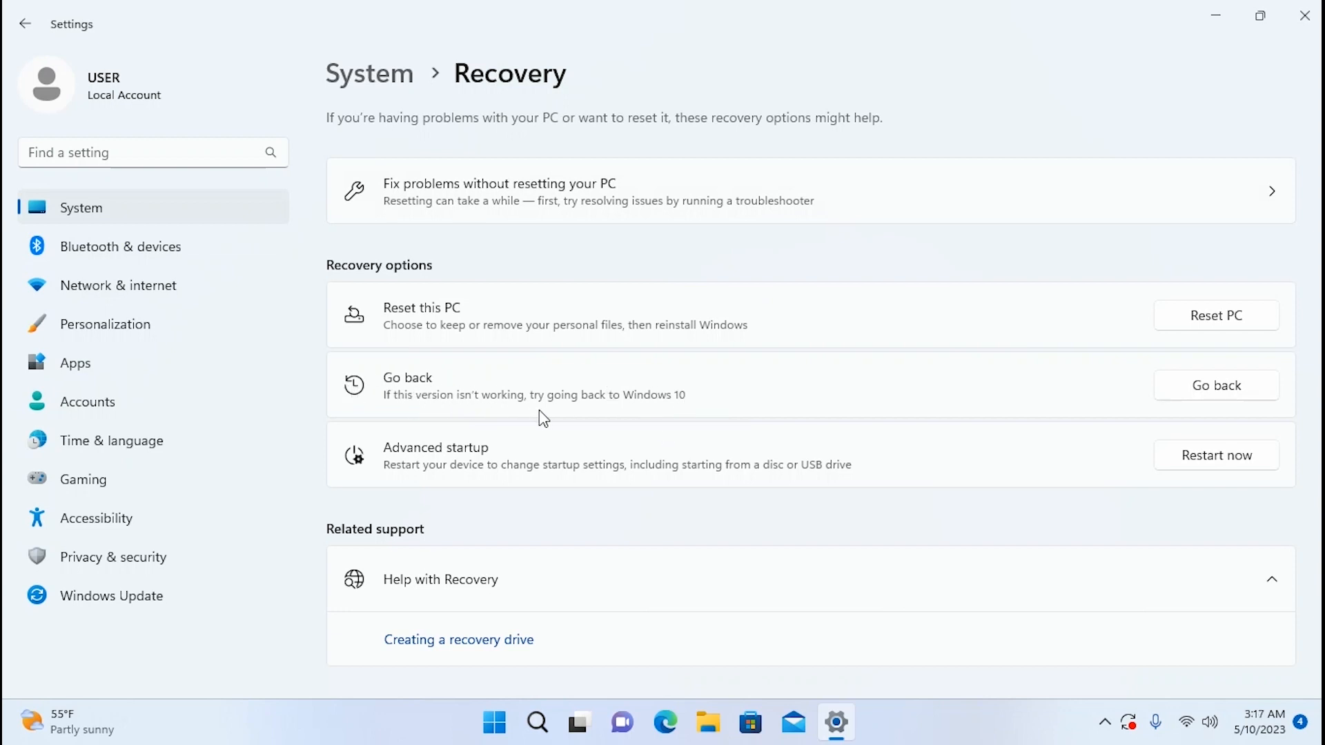
pyautogui.moveTo(720, 407)
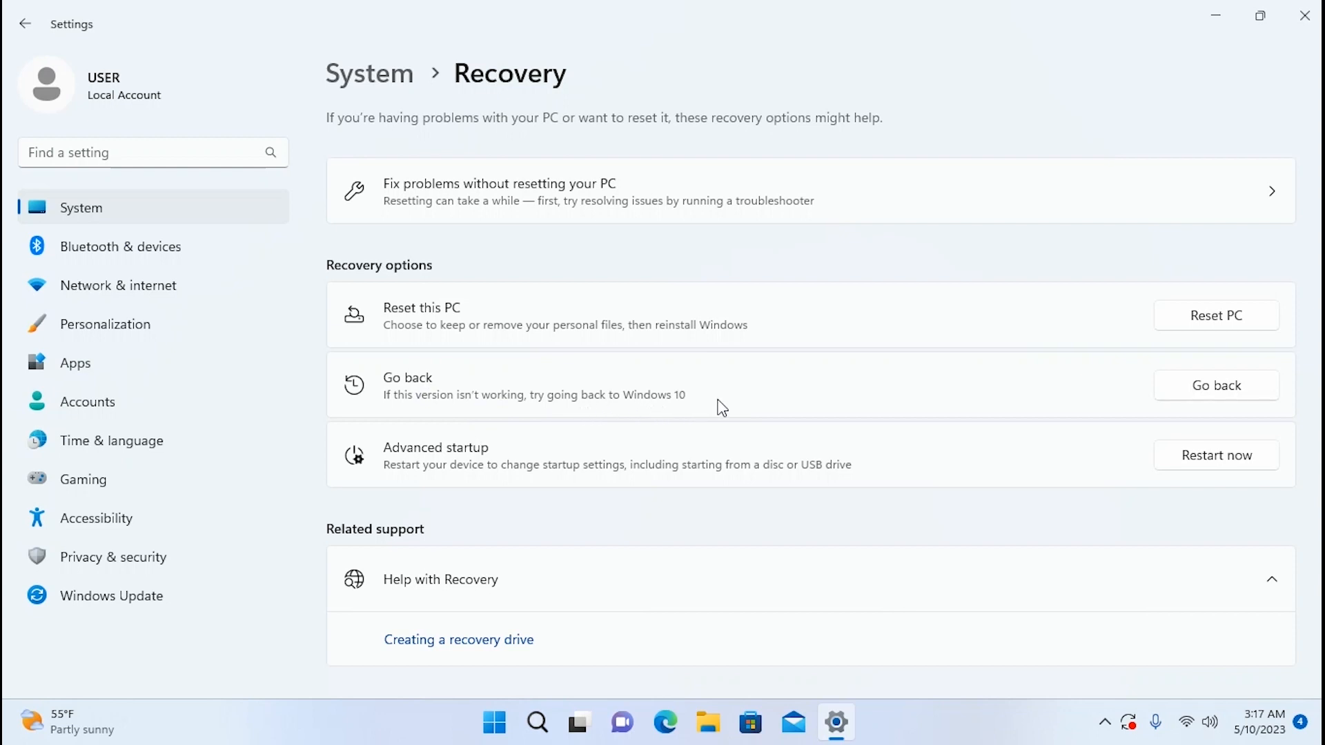
pyautogui.moveTo(705, 413)
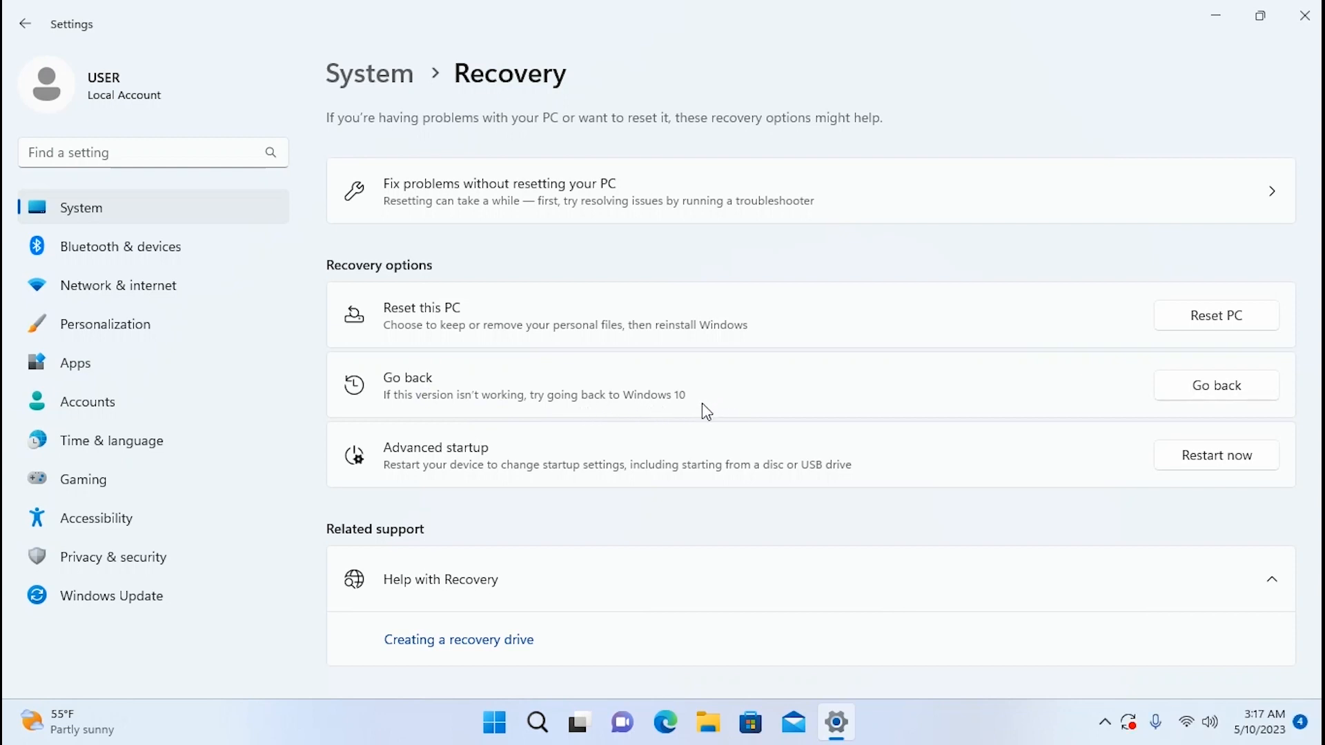
pyautogui.moveTo(633, 397)
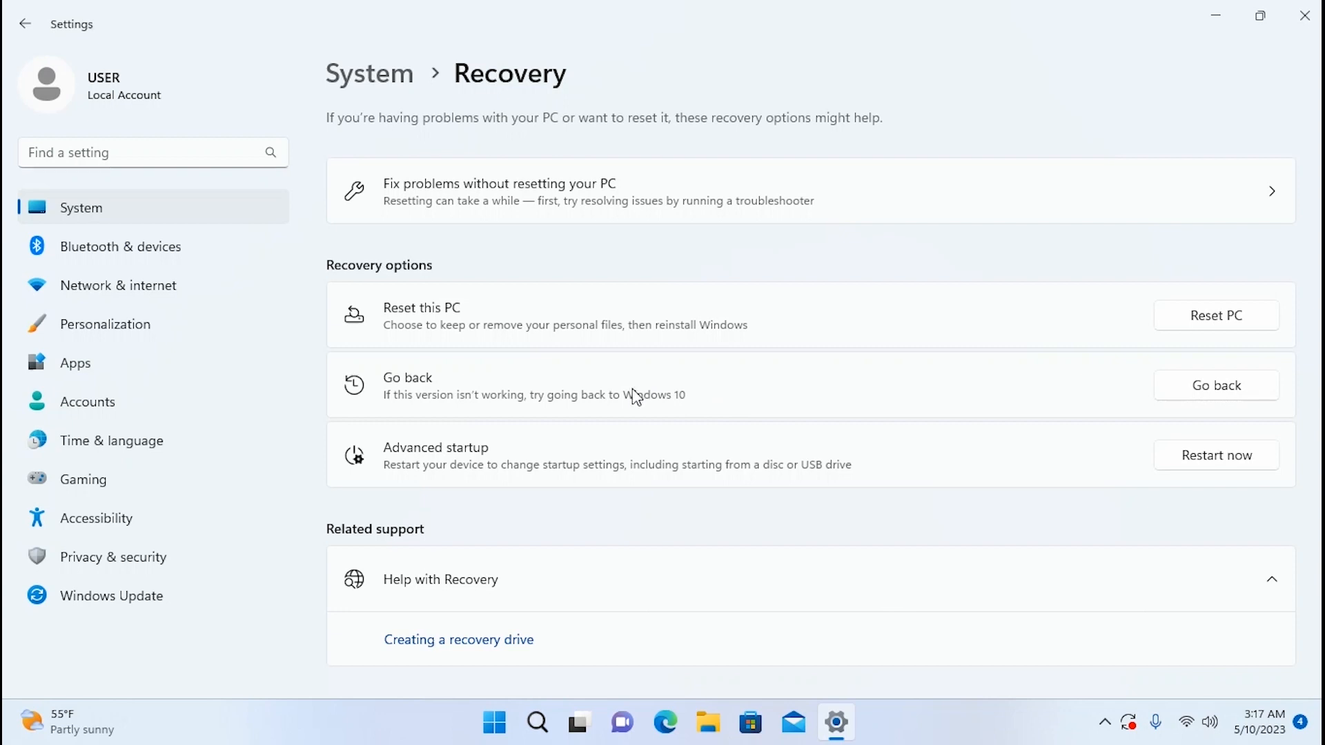
pyautogui.moveTo(1159, 443)
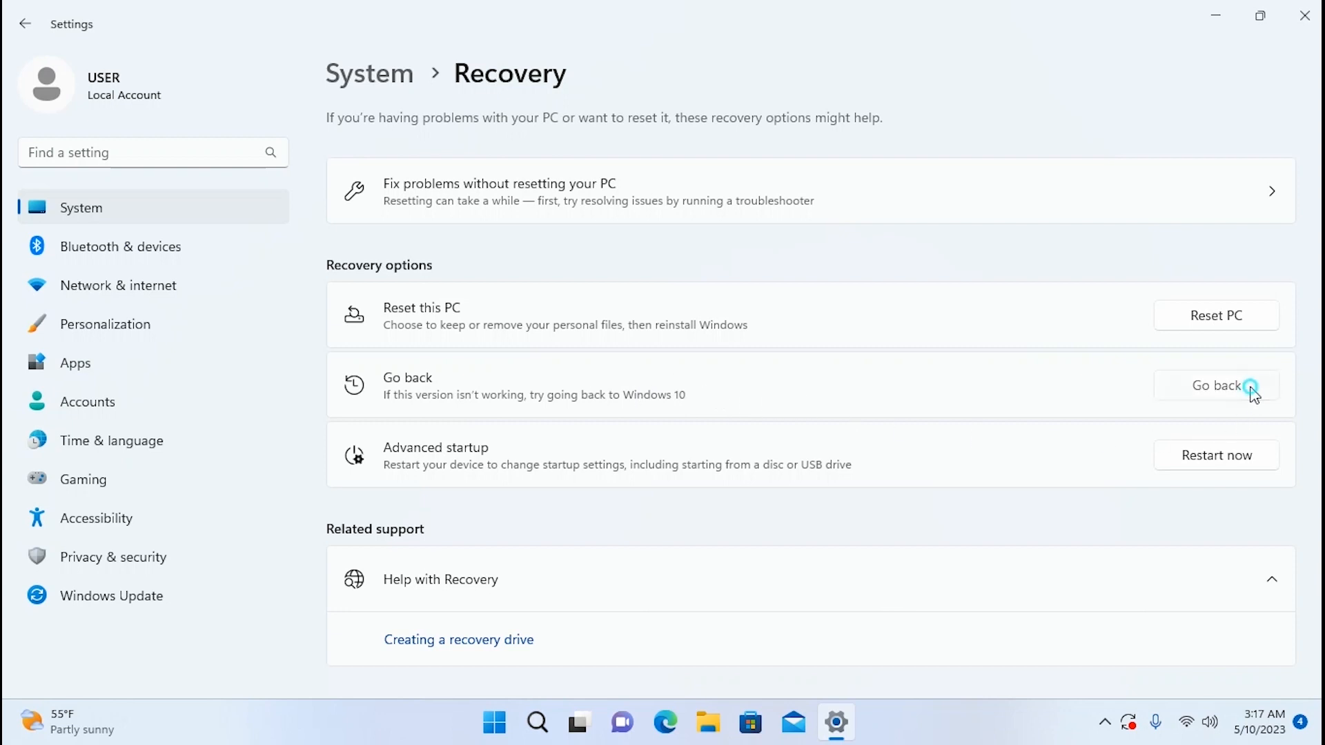
# - Start Go back, continue past the reason page, and decline checking for updates
pyautogui.click(1234, 385)
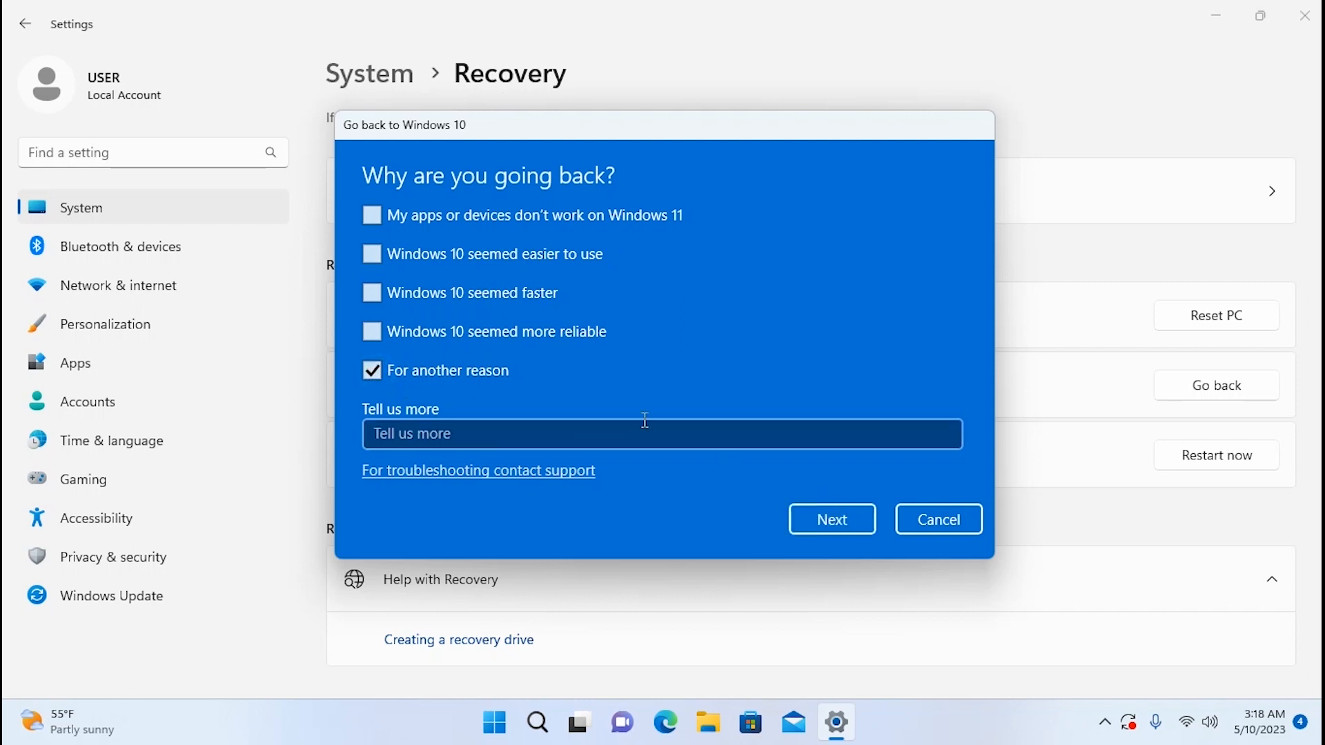
pyautogui.click(832, 519)
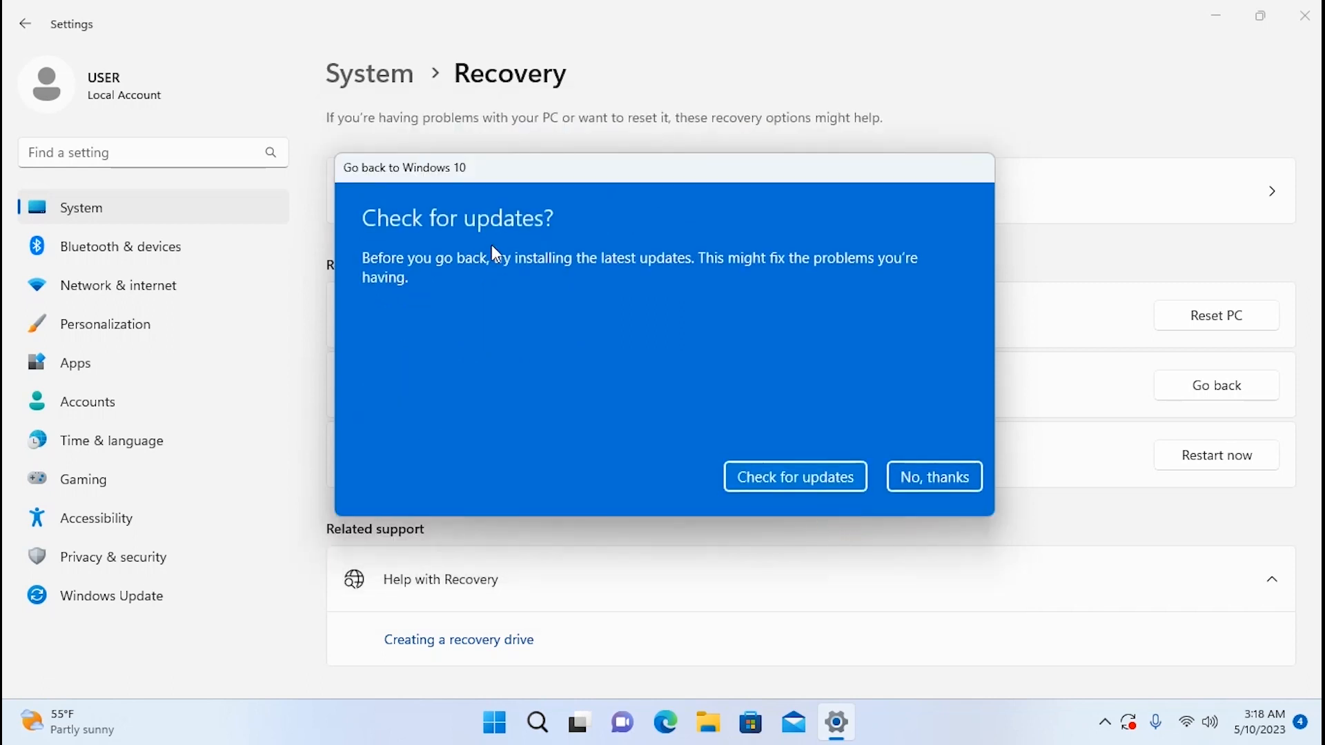
pyautogui.moveTo(510, 238)
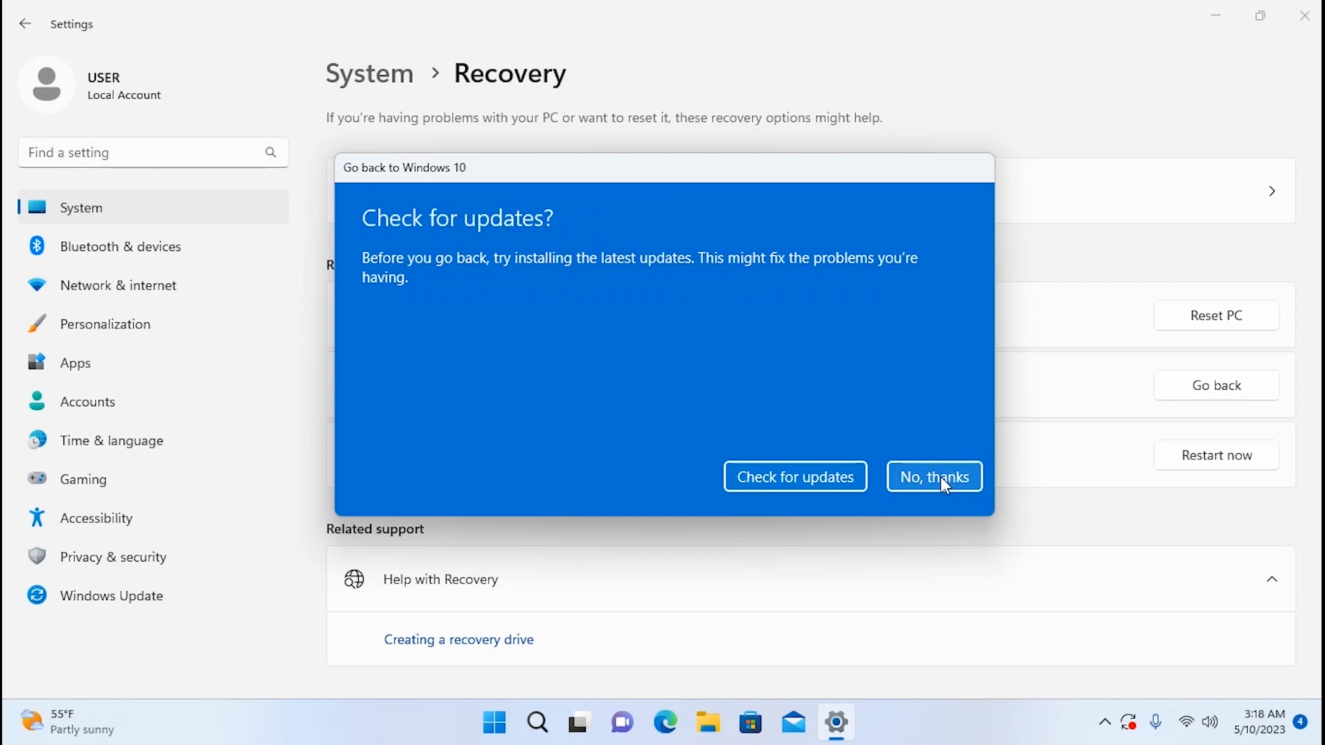
pyautogui.click(935, 477)
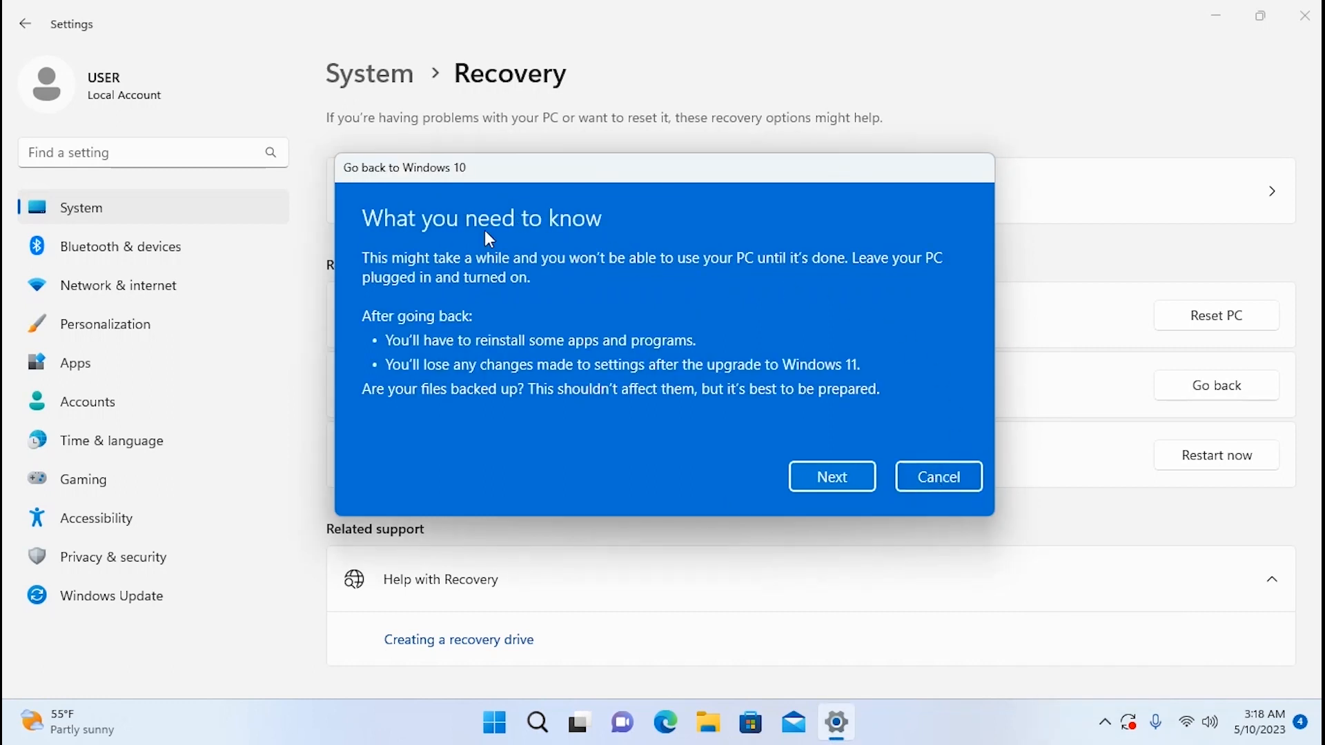
pyautogui.moveTo(561, 245)
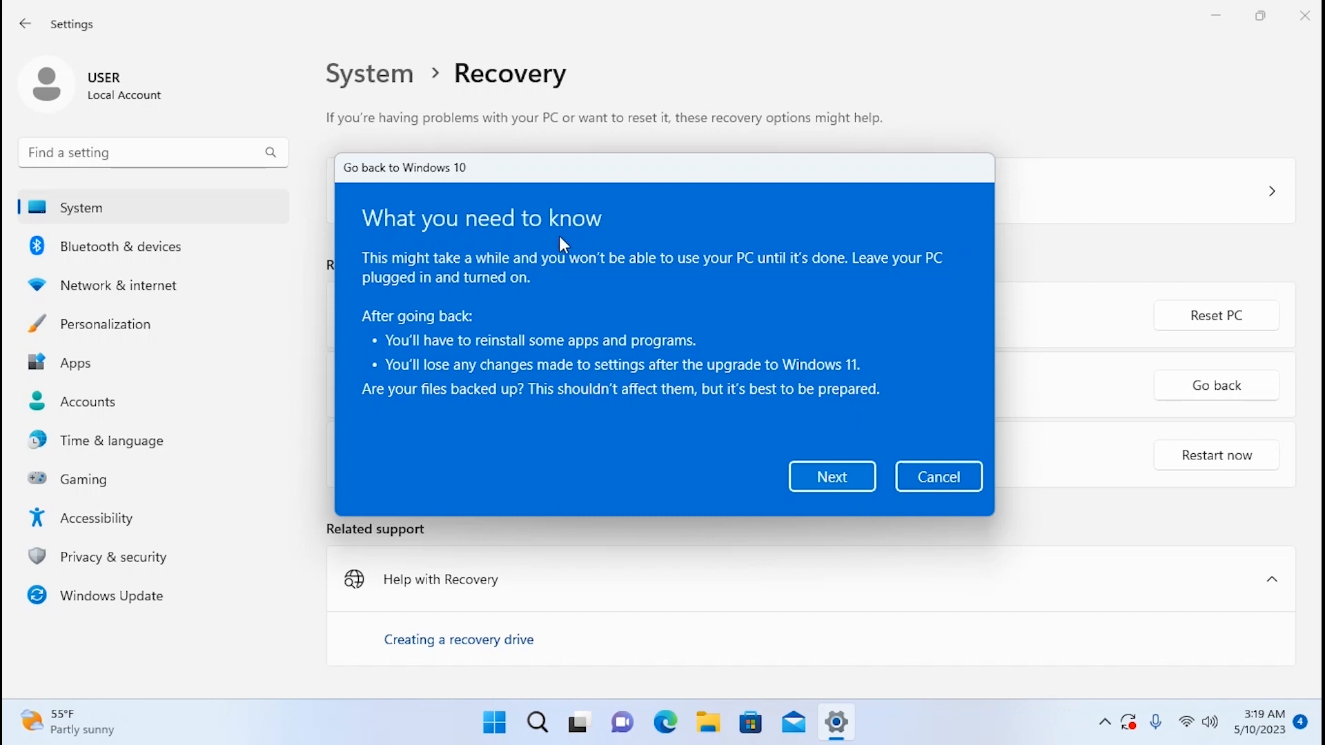
pyautogui.moveTo(563, 275)
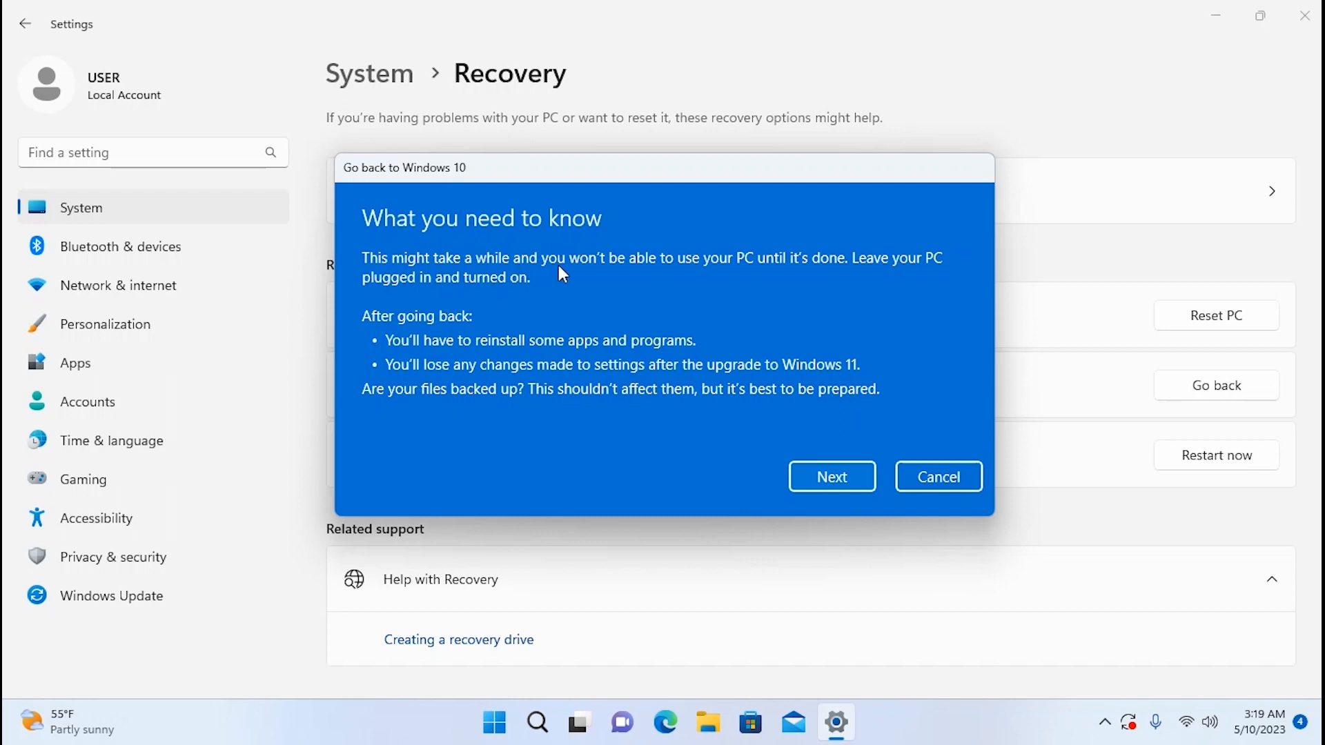
pyautogui.moveTo(780, 278)
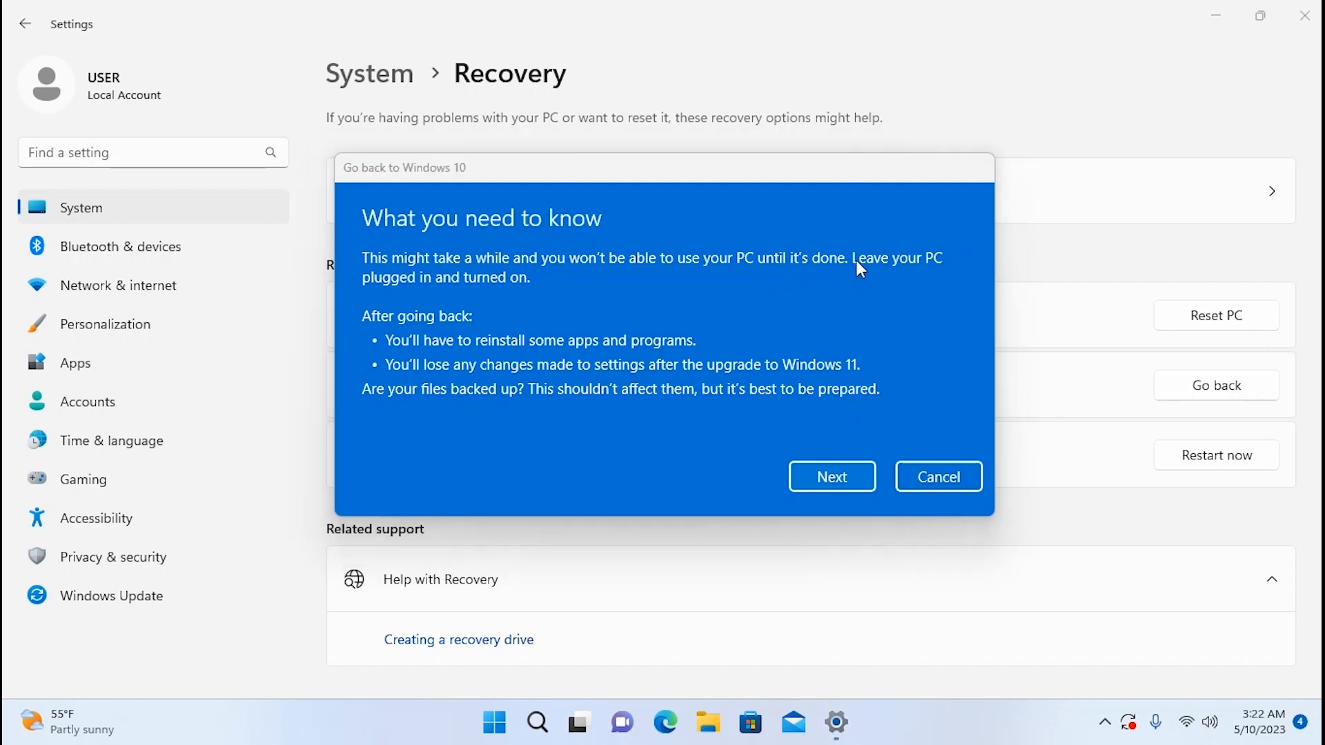
pyautogui.moveTo(540, 294)
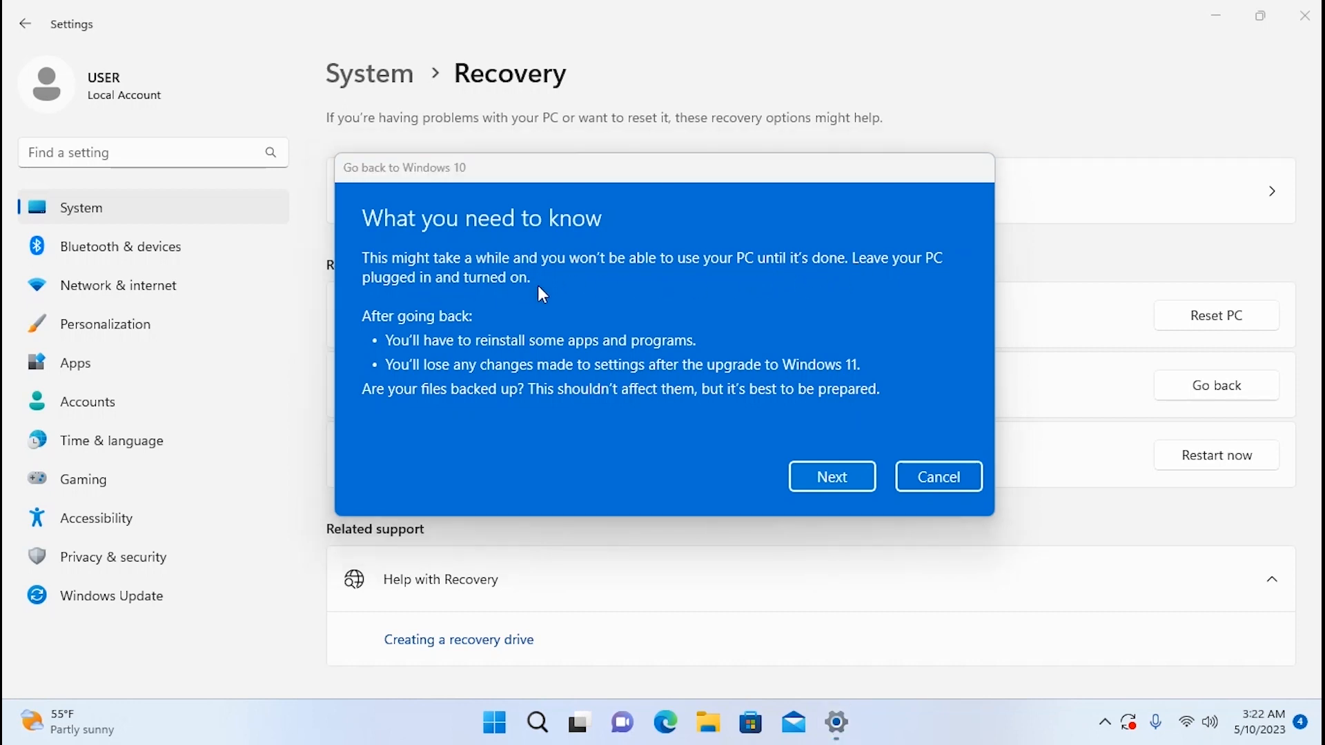
pyautogui.moveTo(406, 359)
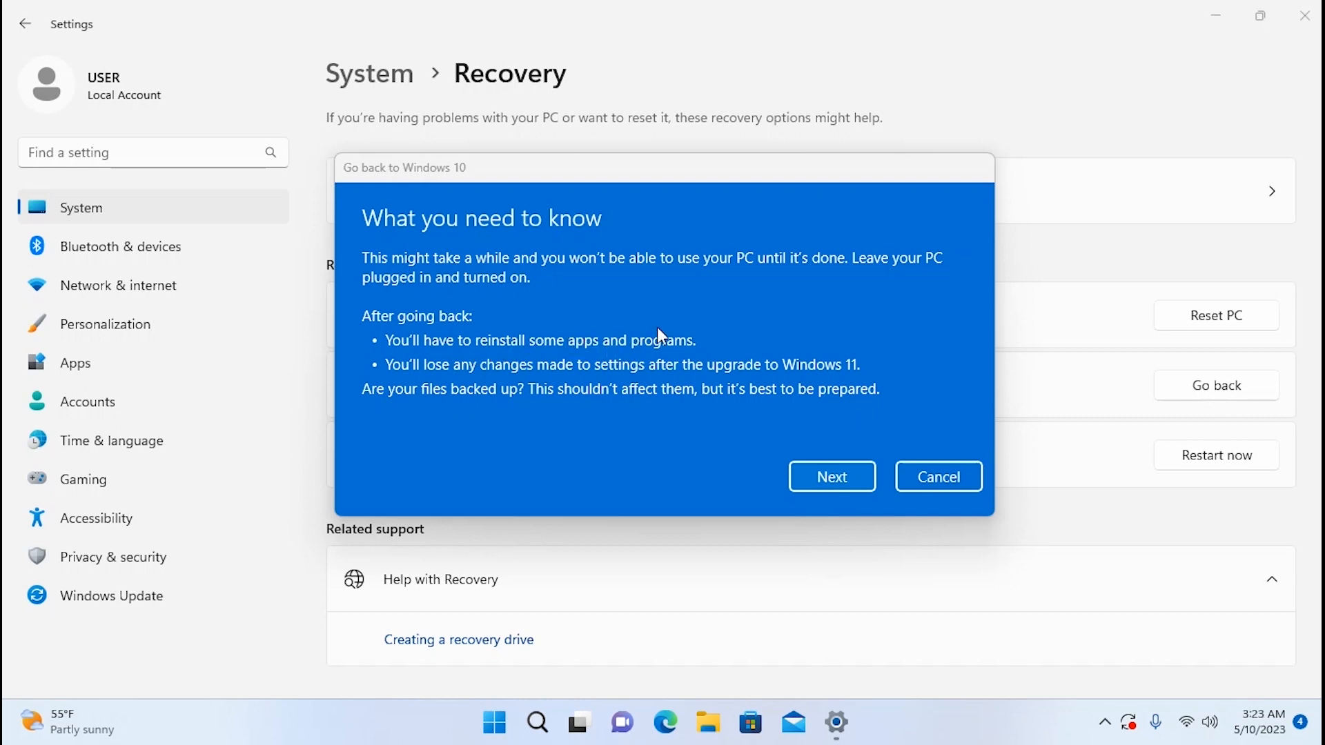
pyautogui.moveTo(543, 400)
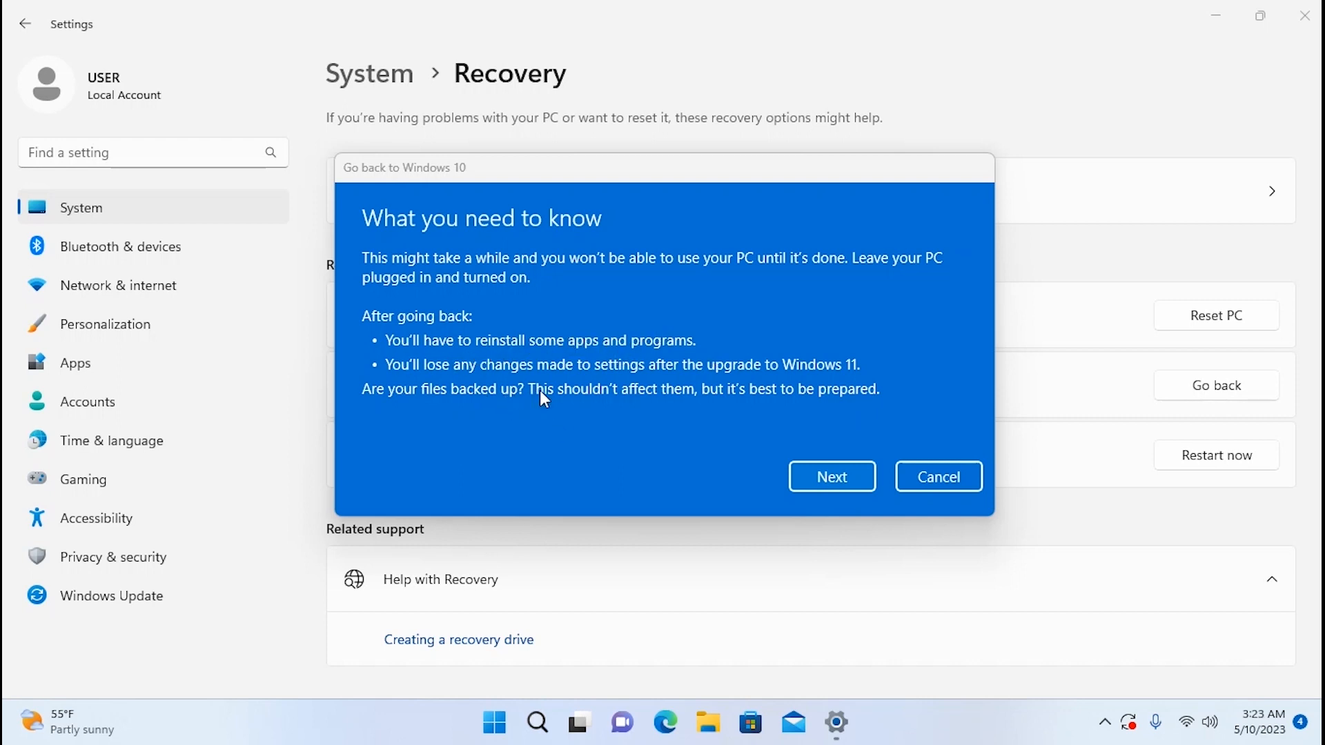
pyautogui.moveTo(776, 385)
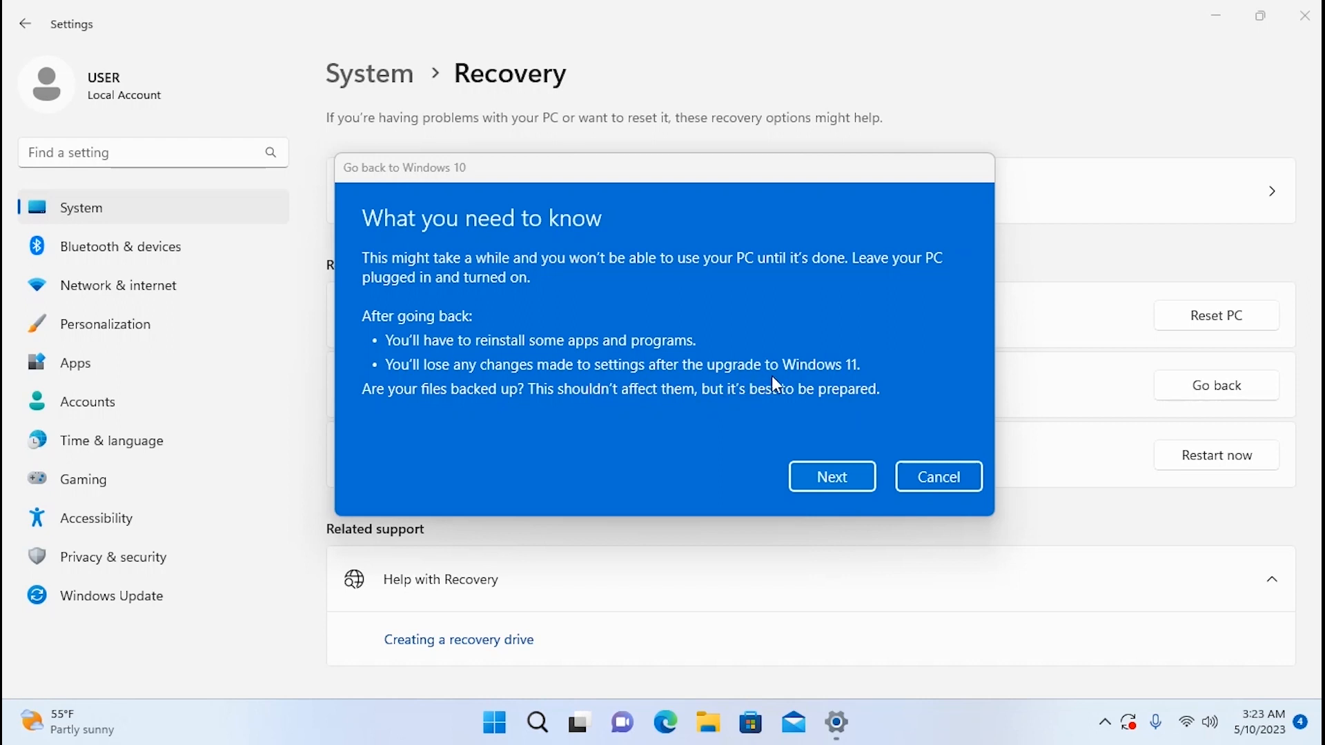
pyautogui.moveTo(546, 414)
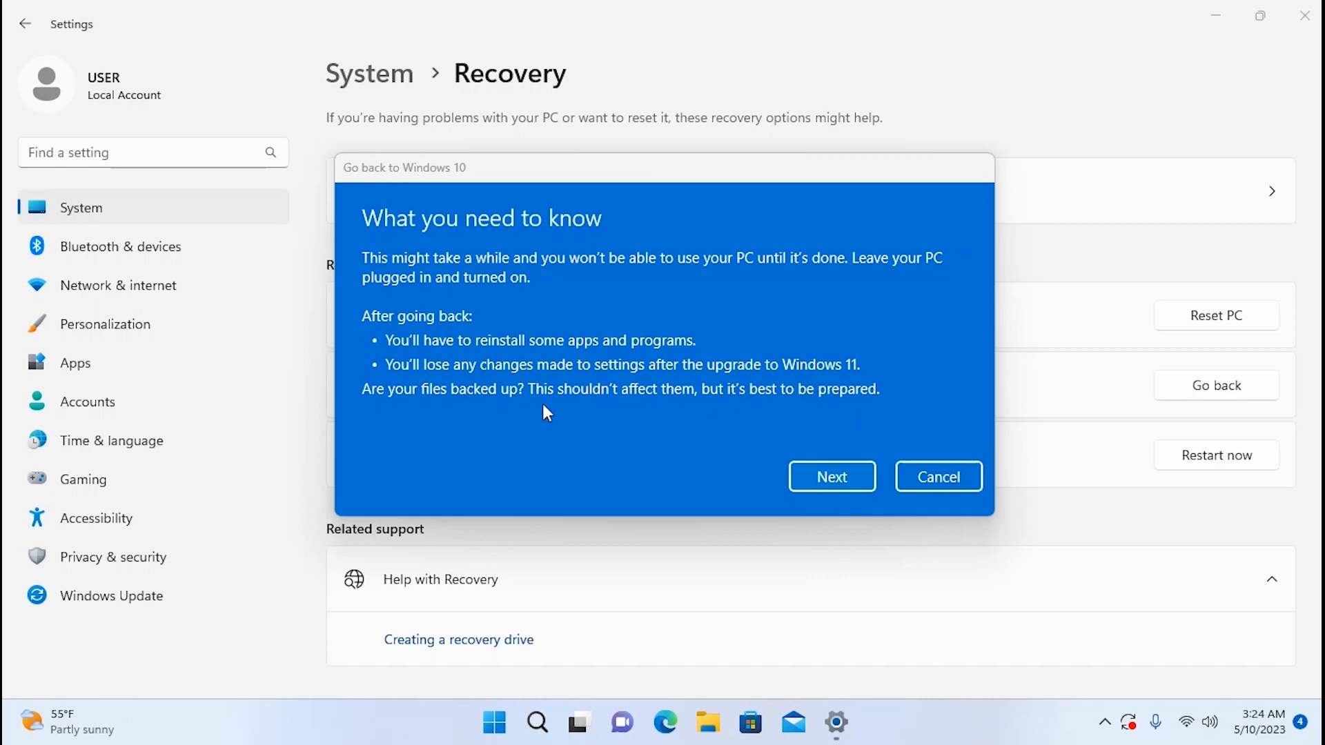
pyautogui.moveTo(525, 334)
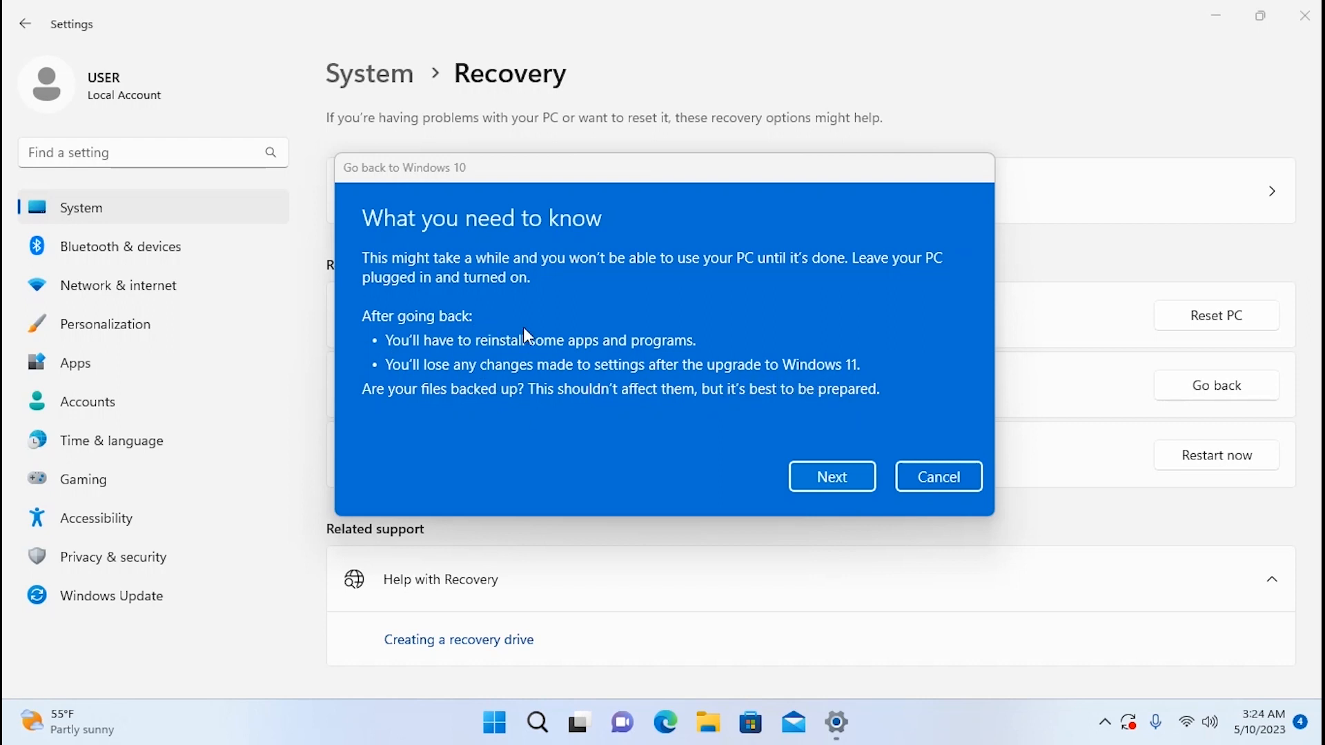
pyautogui.moveTo(791, 307)
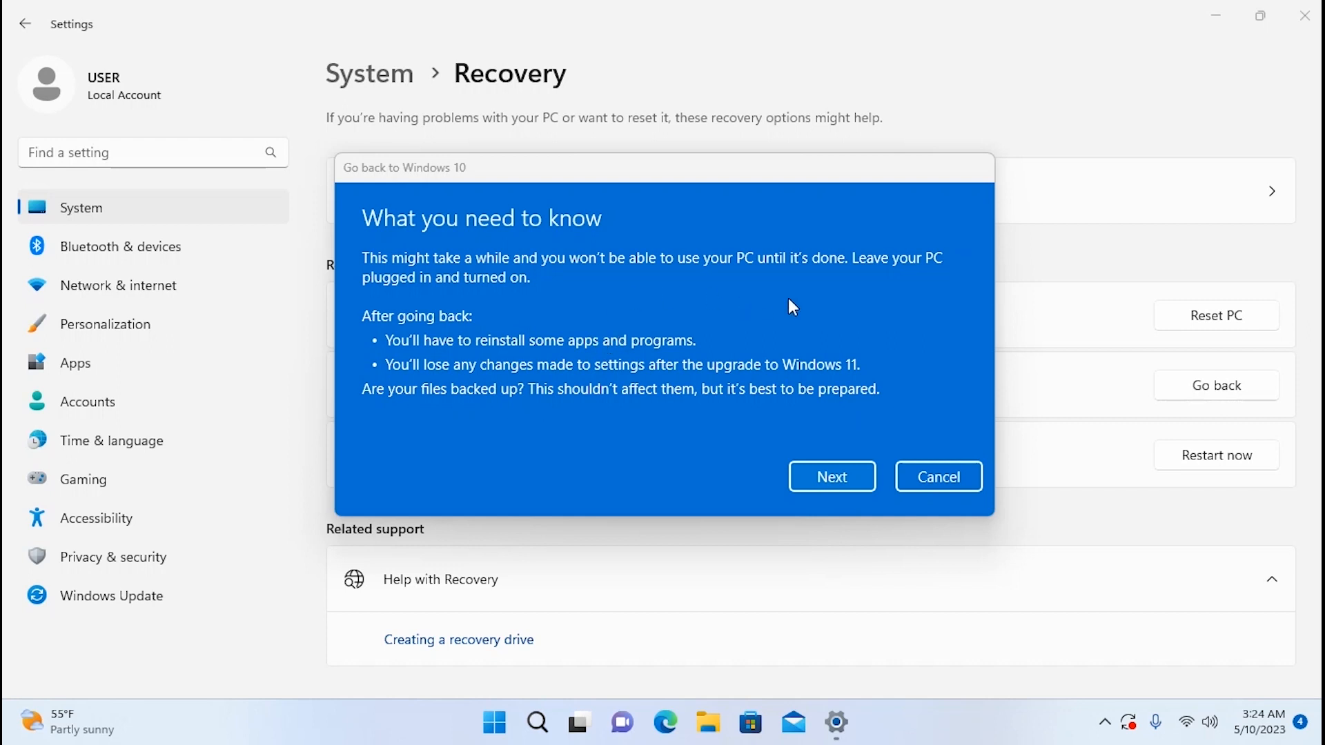
pyautogui.moveTo(610, 282)
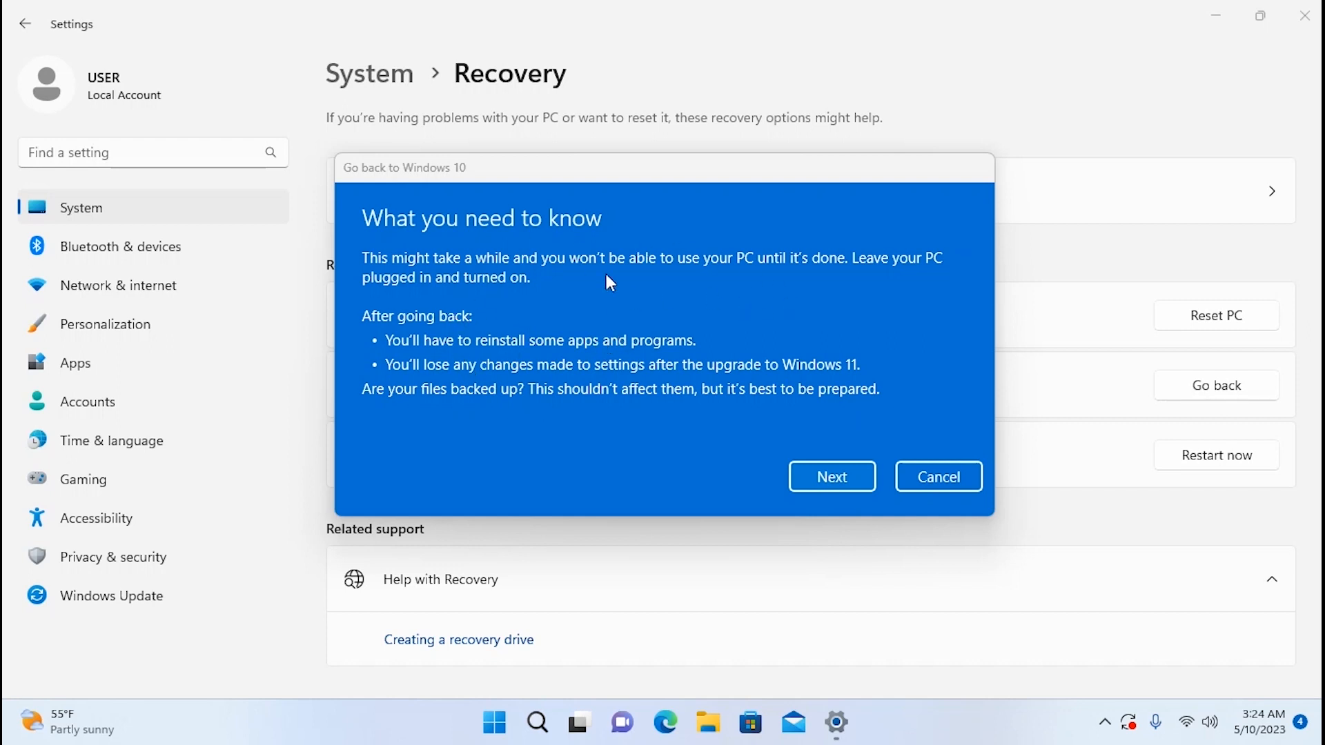
pyautogui.moveTo(722, 374)
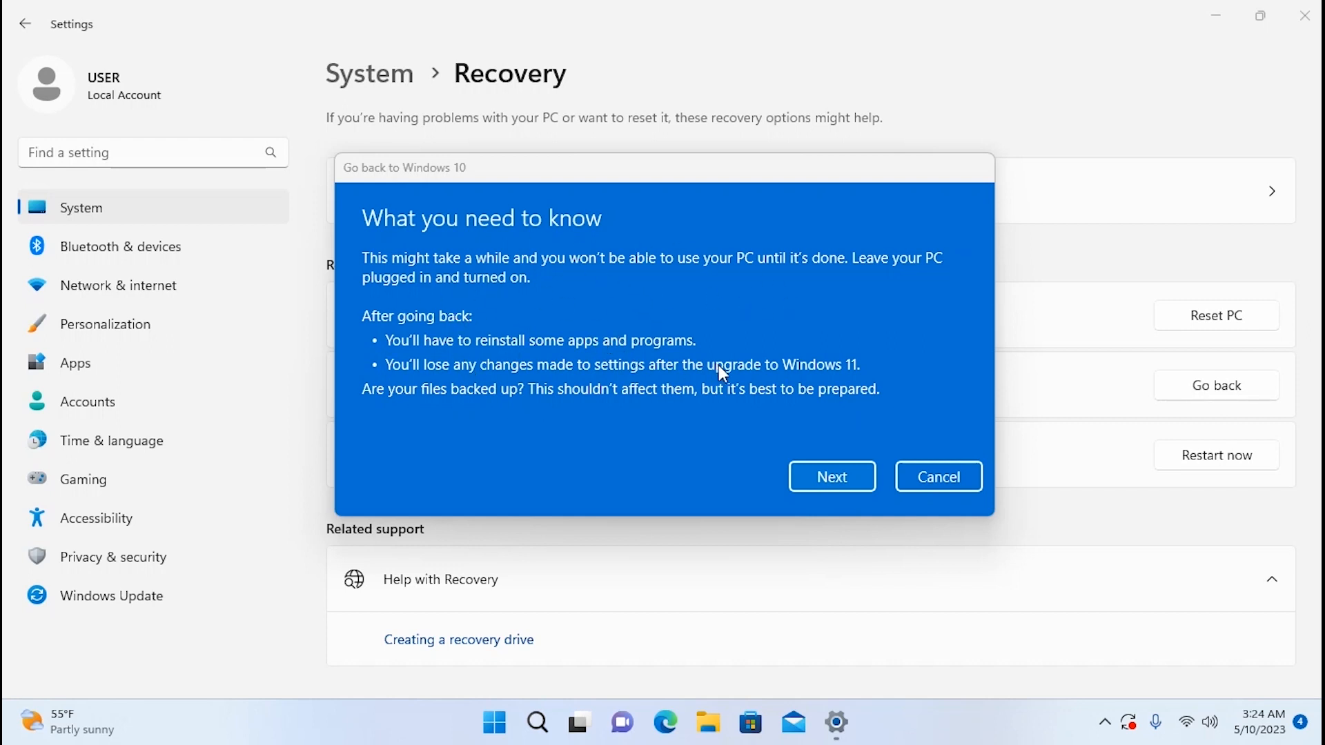
# - Continue past the warnings, cancel going back to Windows 10, close Settings, and launch Edge
pyautogui.click(832, 476)
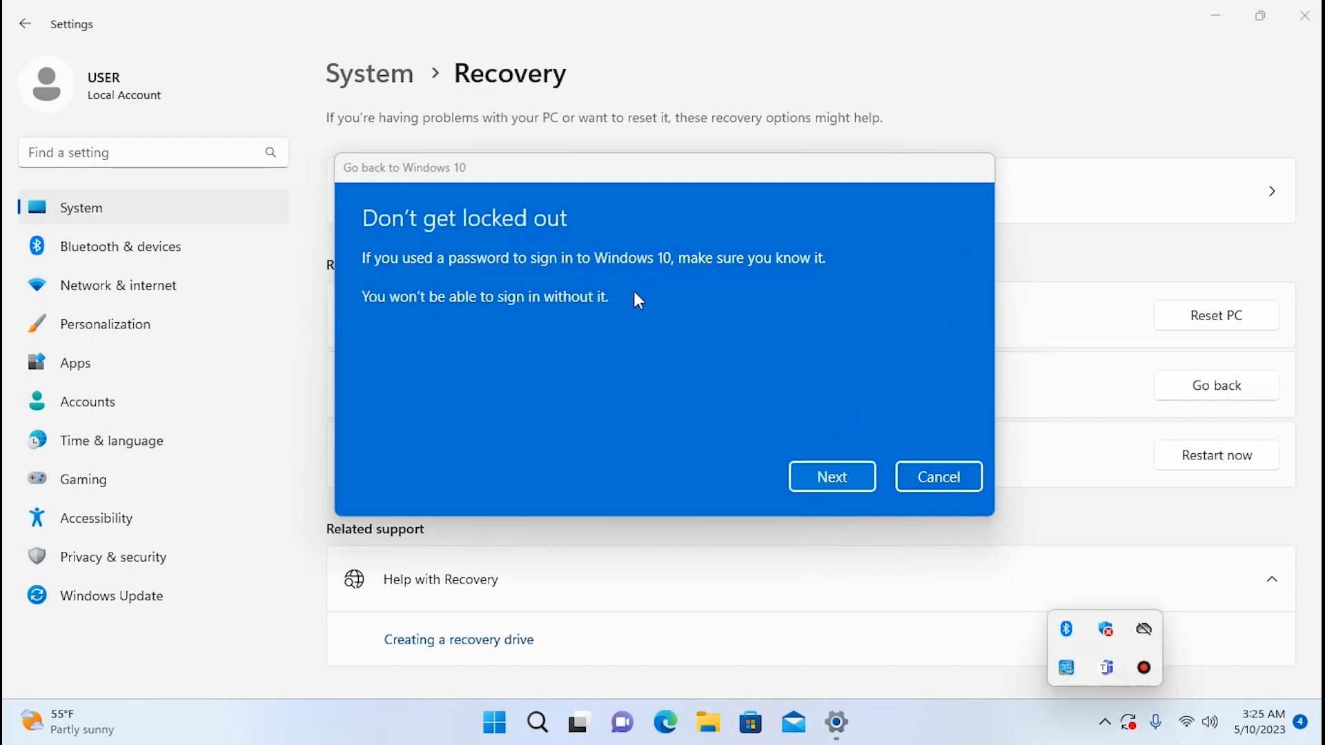
pyautogui.moveTo(371, 248)
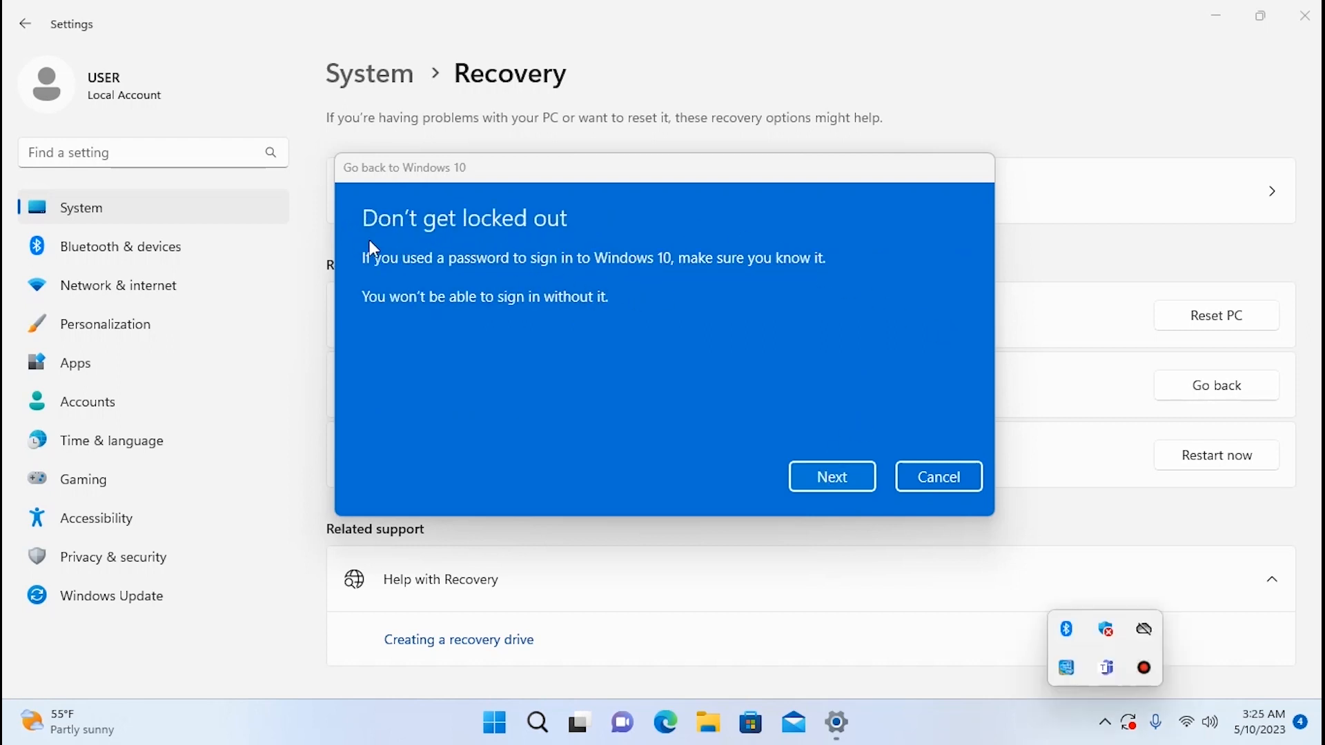
pyautogui.click(833, 477)
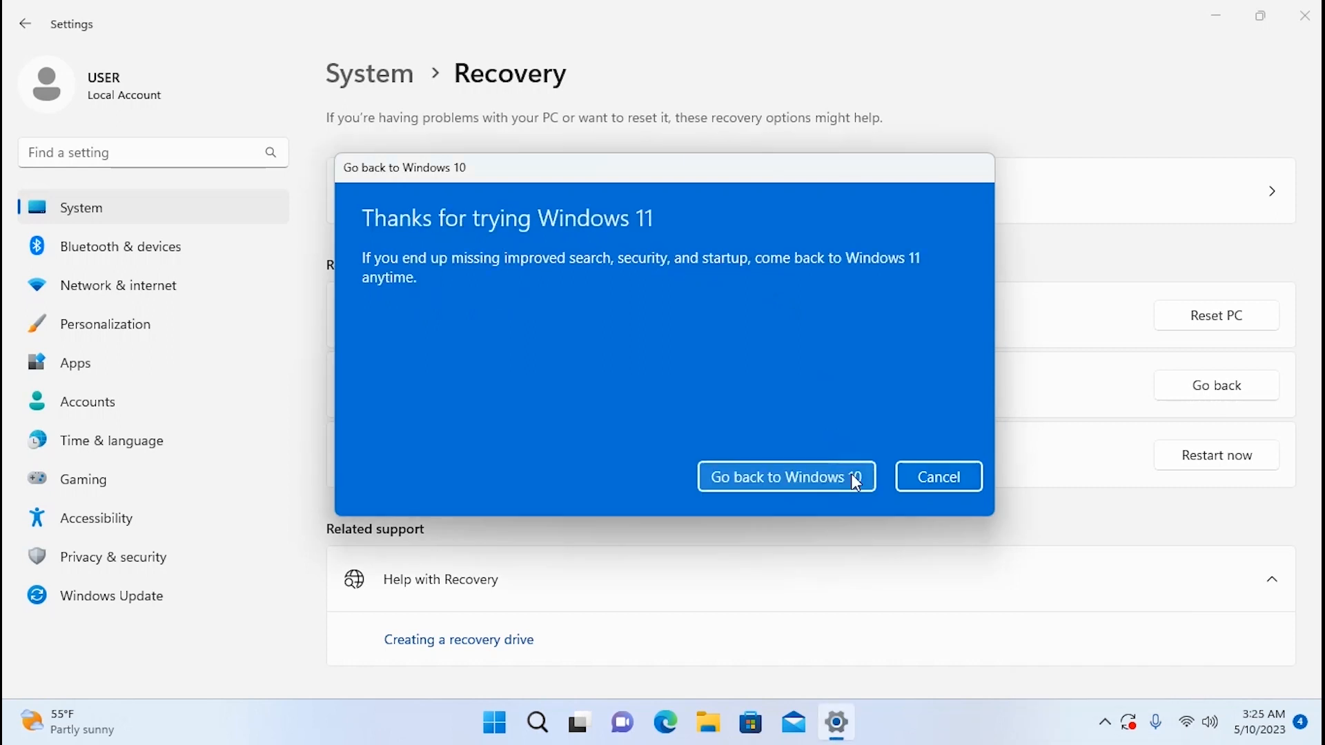
pyautogui.moveTo(408, 228)
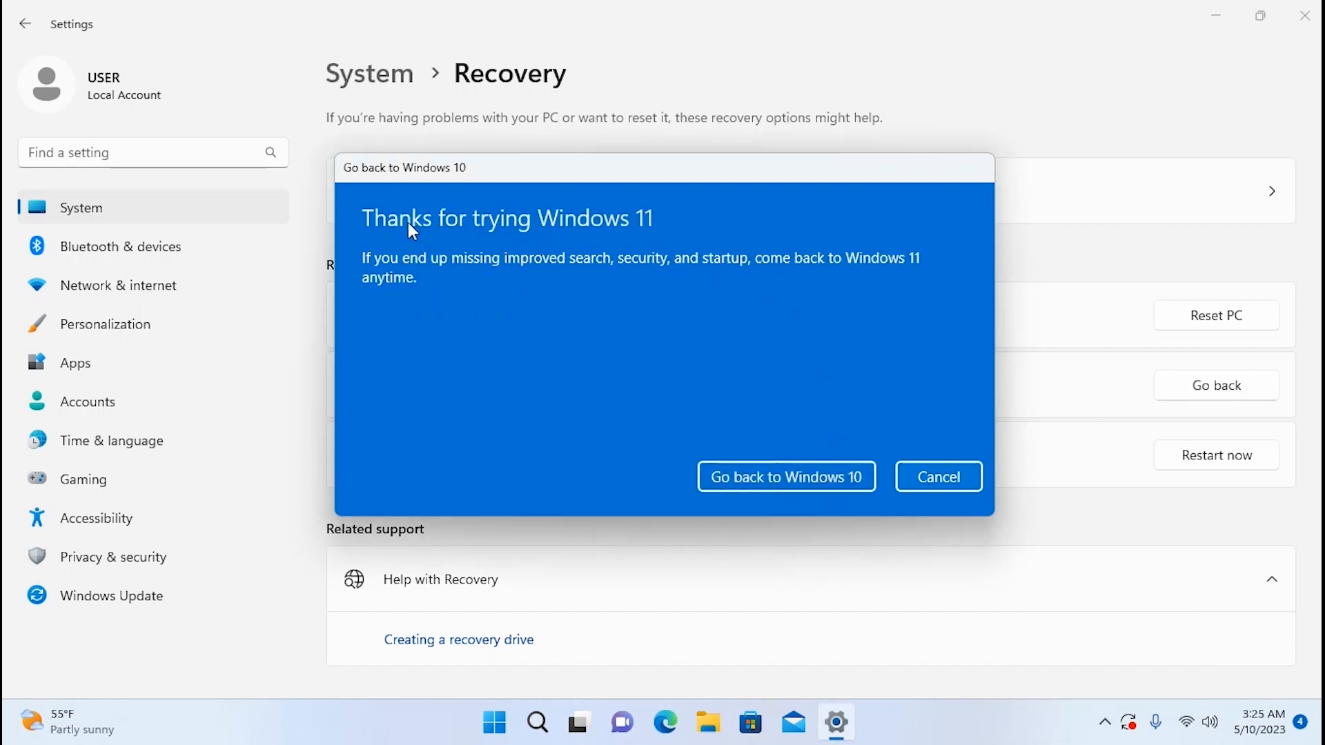
pyautogui.moveTo(646, 249)
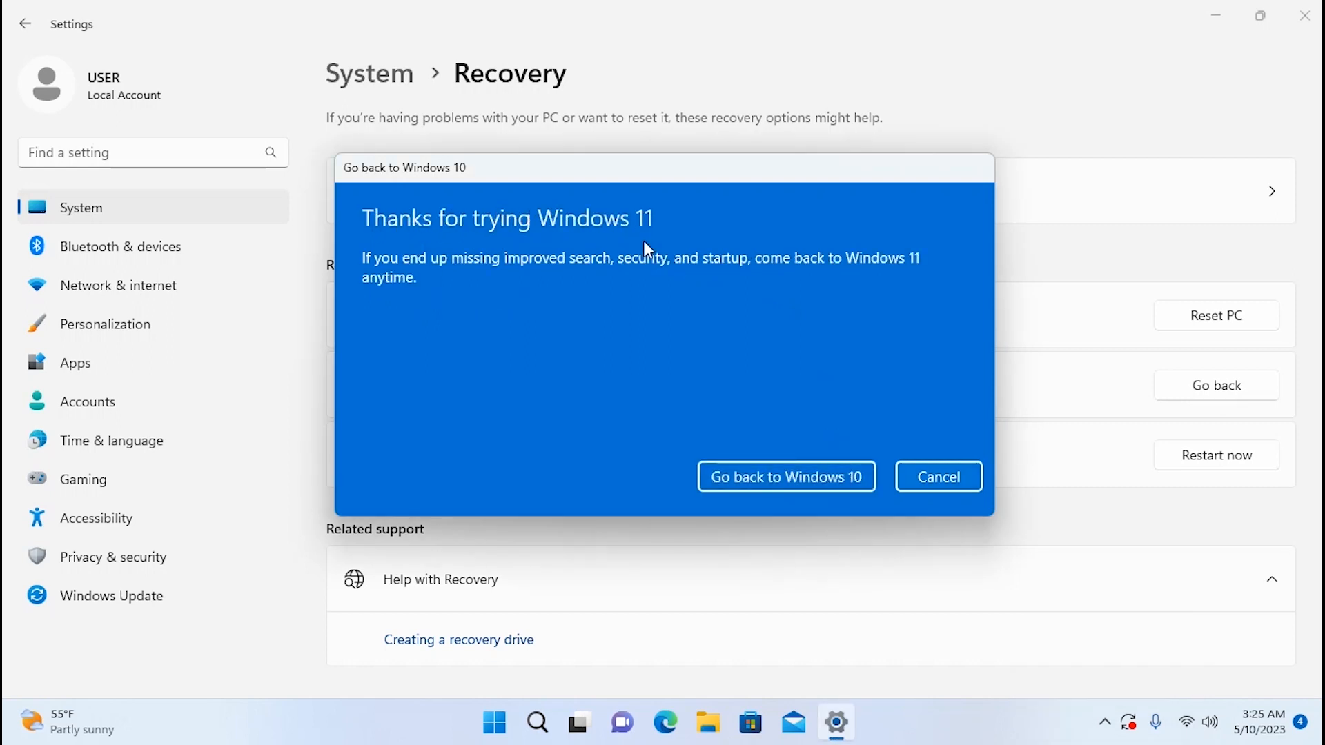
pyautogui.moveTo(848, 516)
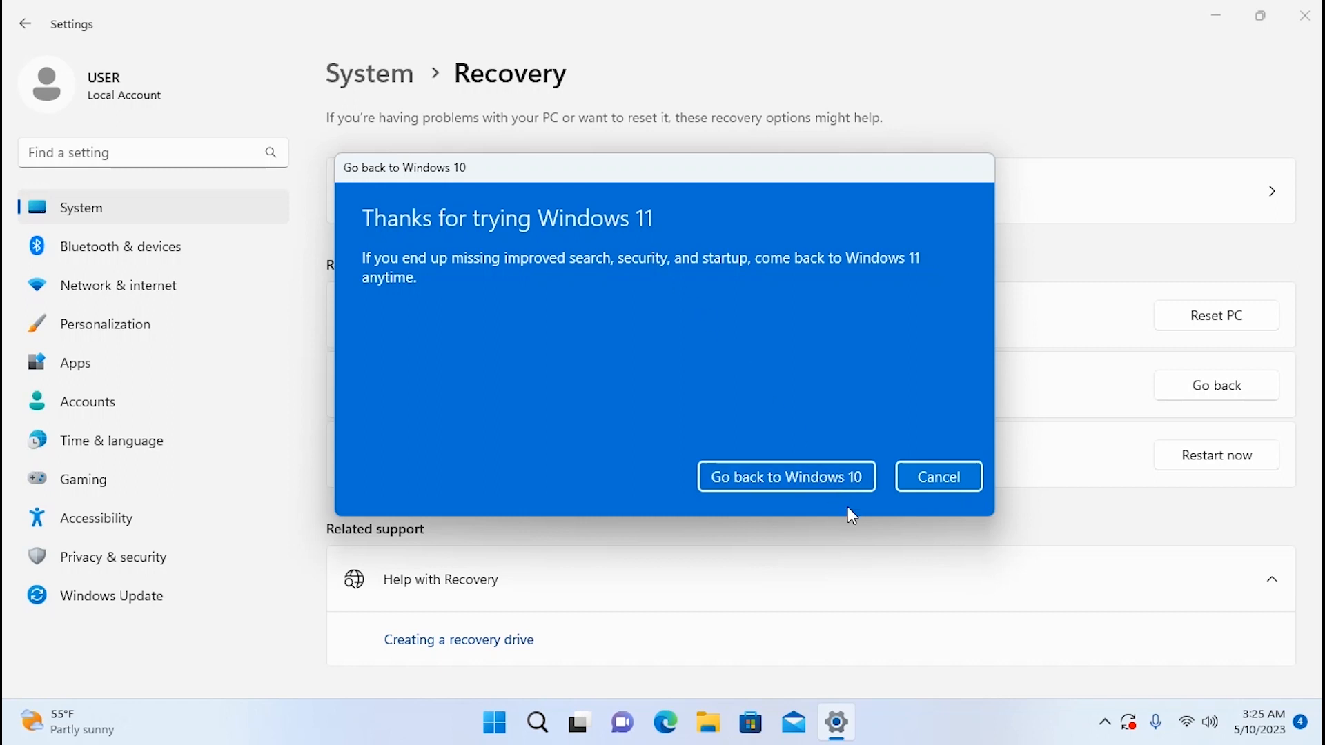
pyautogui.moveTo(806, 473)
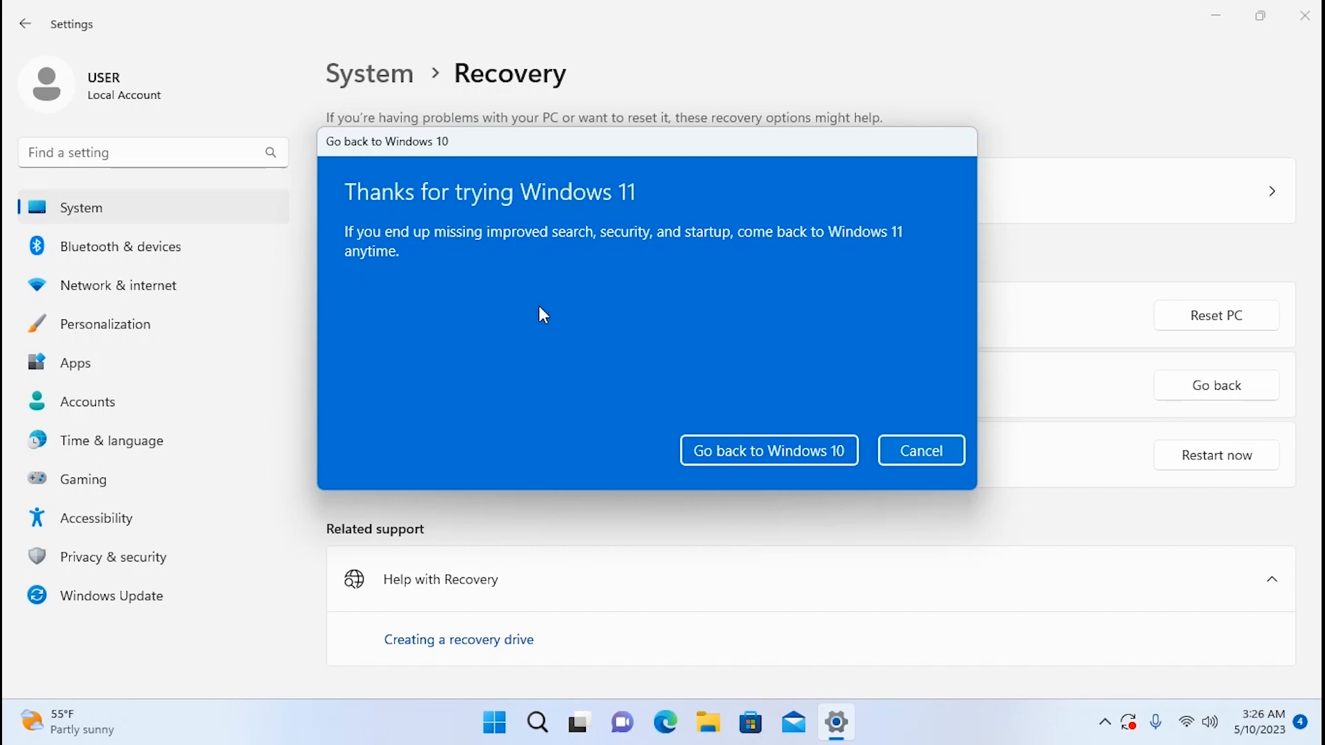
pyautogui.moveTo(499, 147)
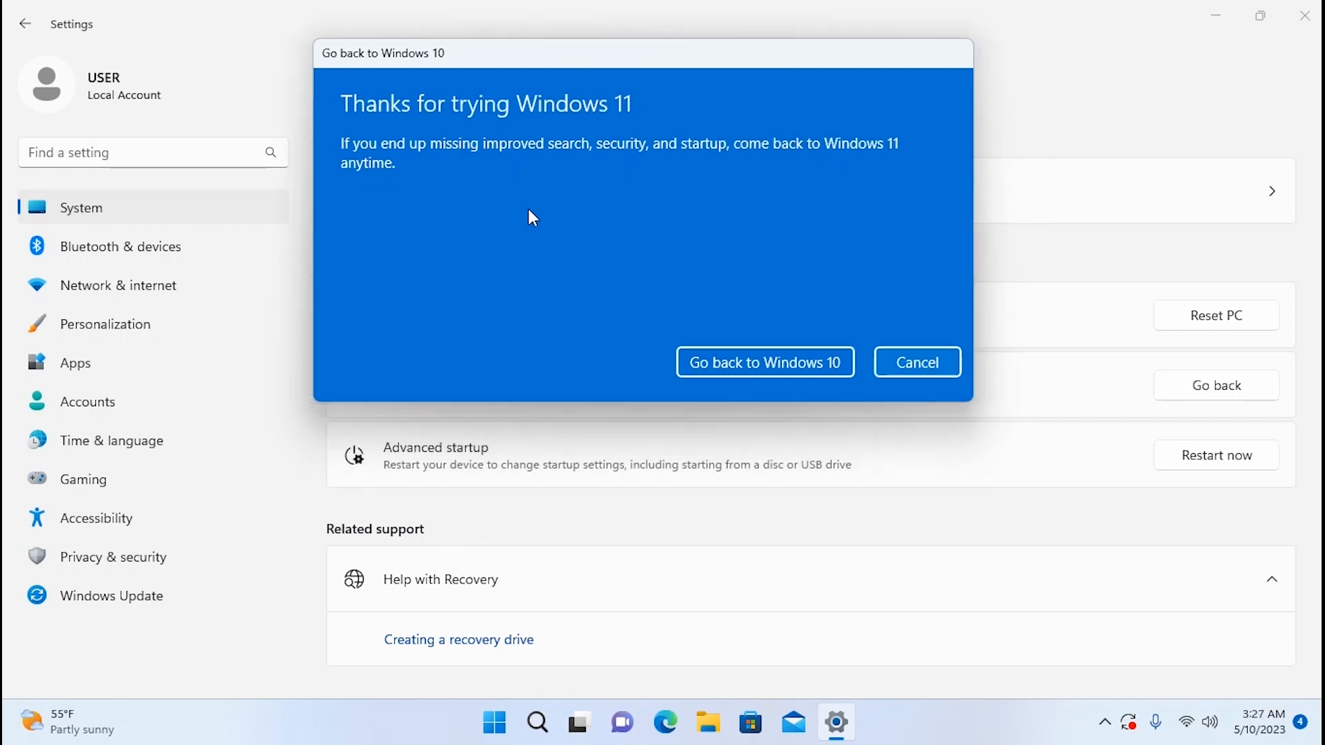
pyautogui.click(917, 362)
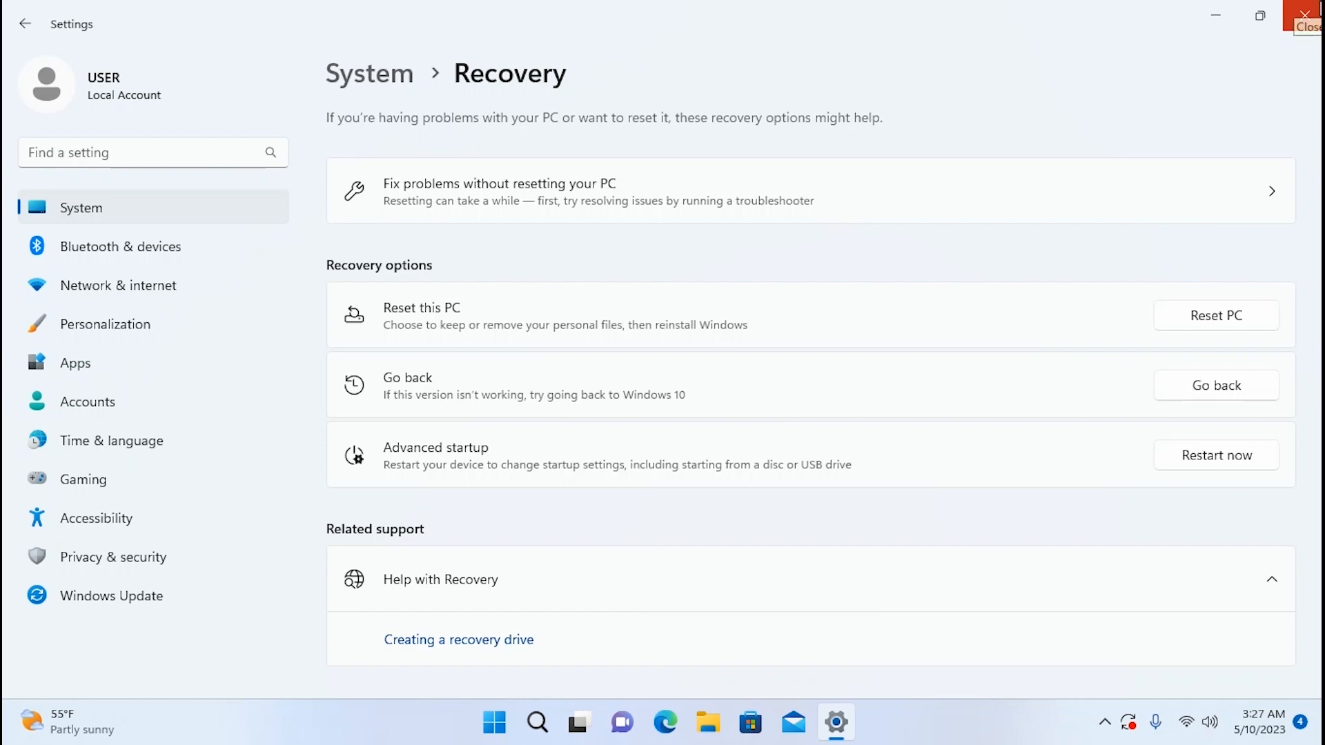
pyautogui.click(1301, 15)
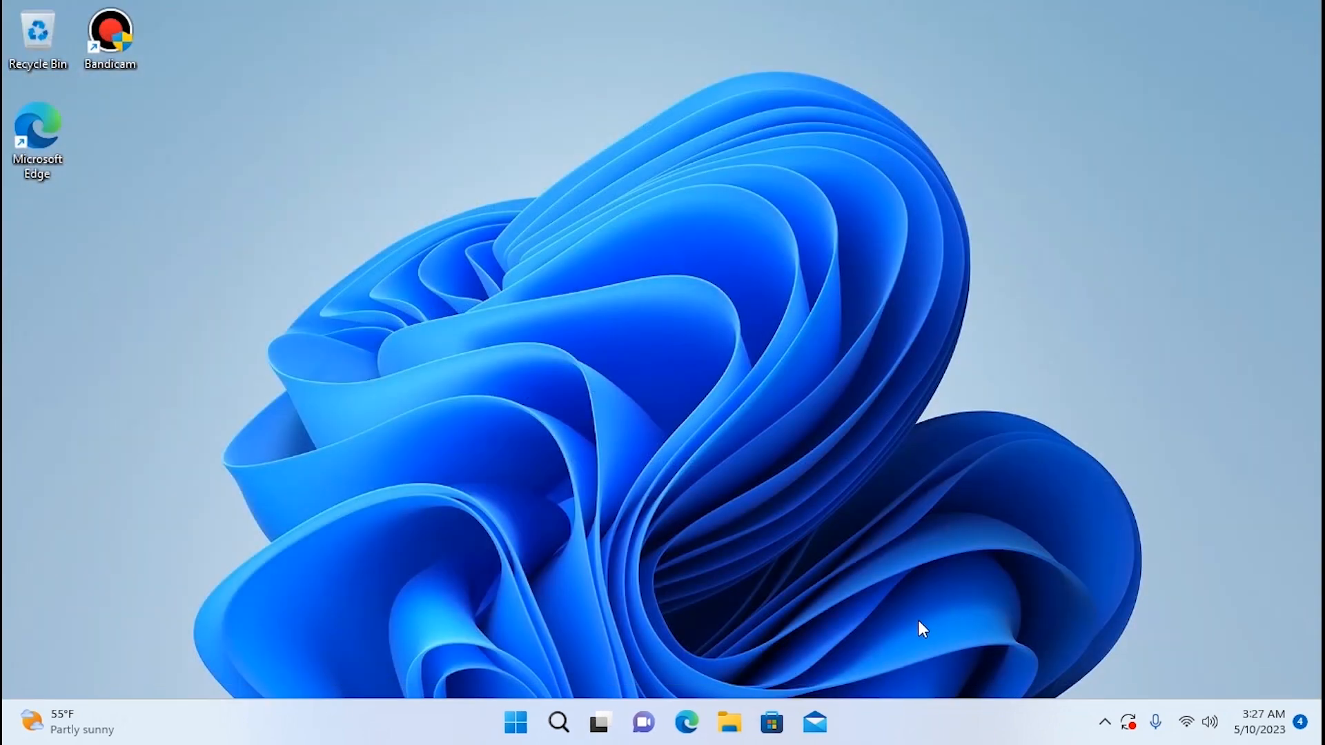
pyautogui.moveTo(688, 728)
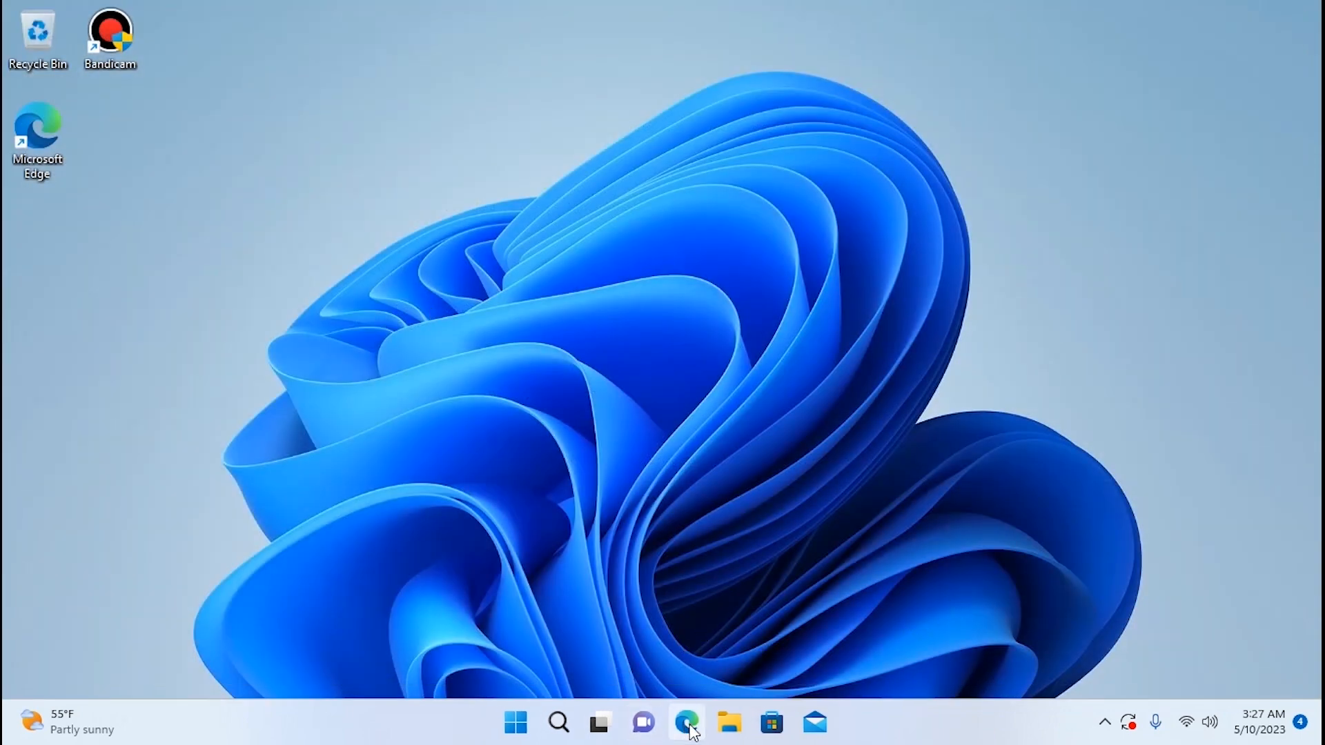
pyautogui.click(685, 723)
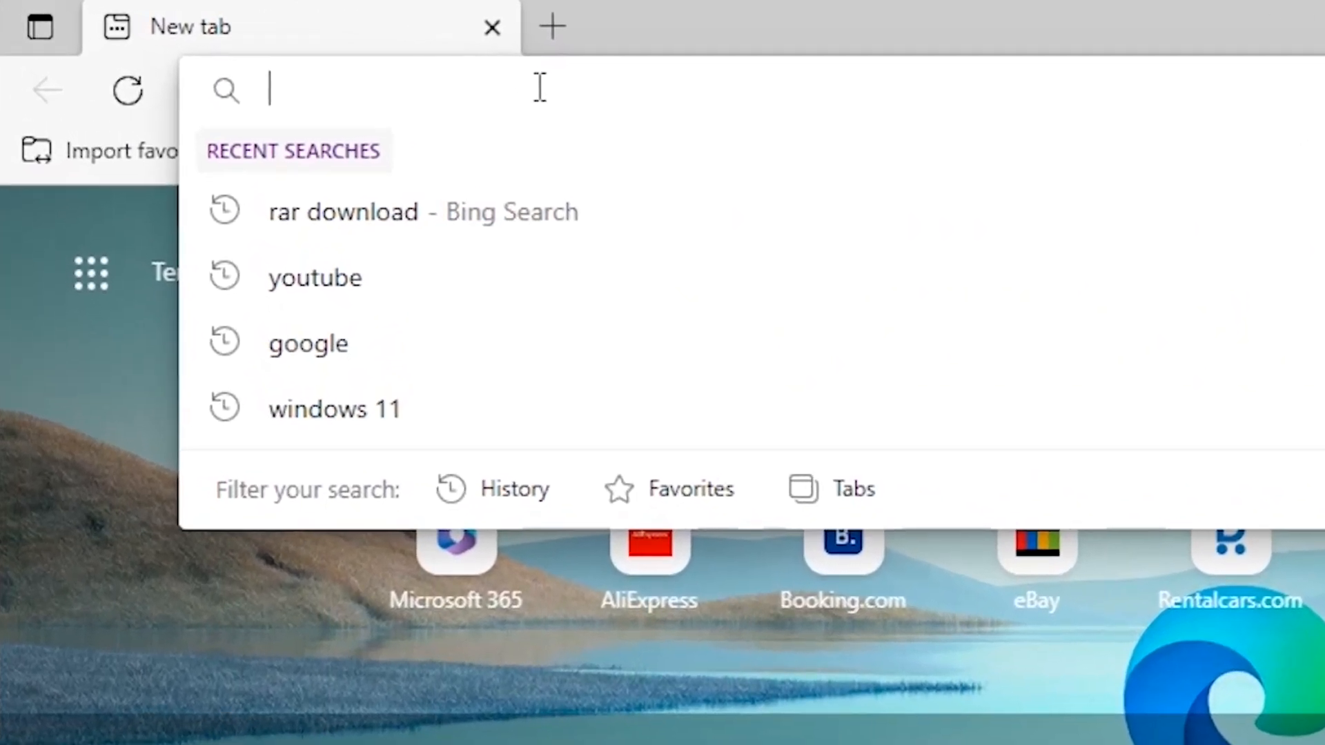
# - Search Bing for 'windows 10 download' and open Microsoft's Download Windows 10 page
pyautogui.write('windows 11')
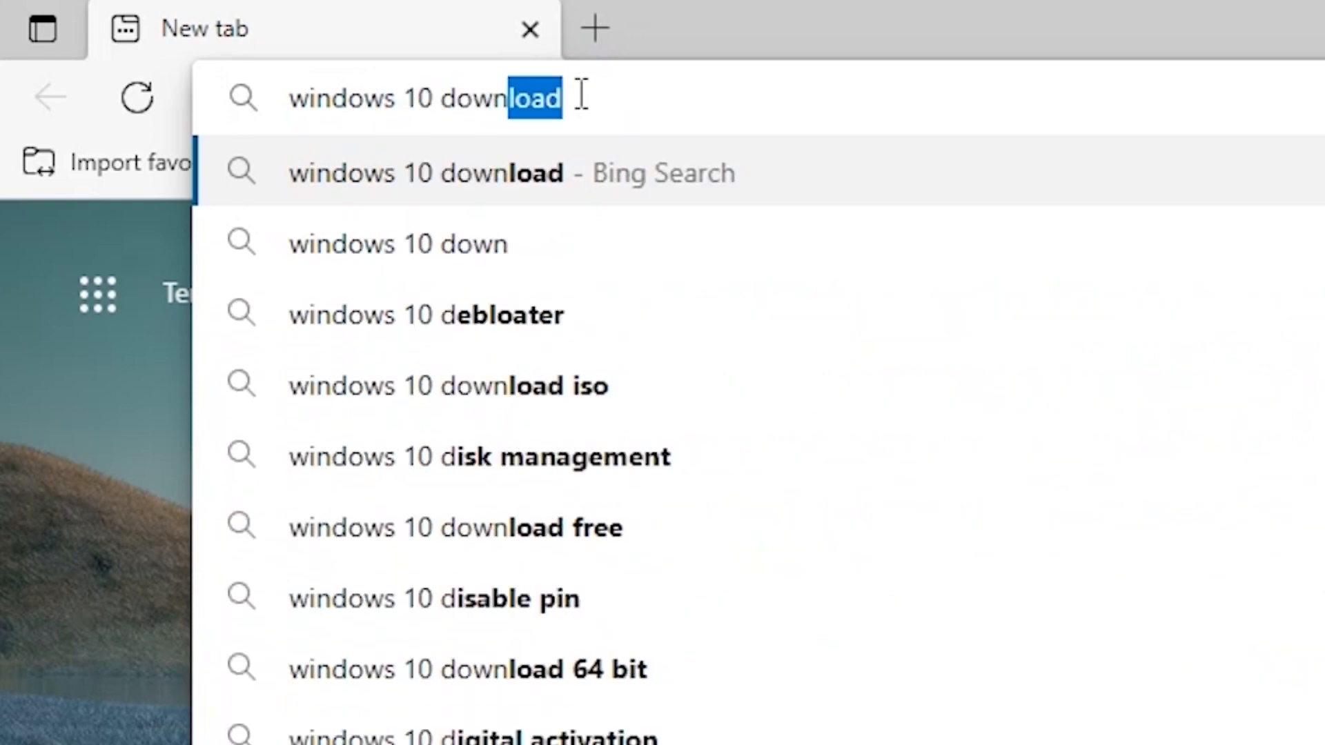
pyautogui.press('Enter')
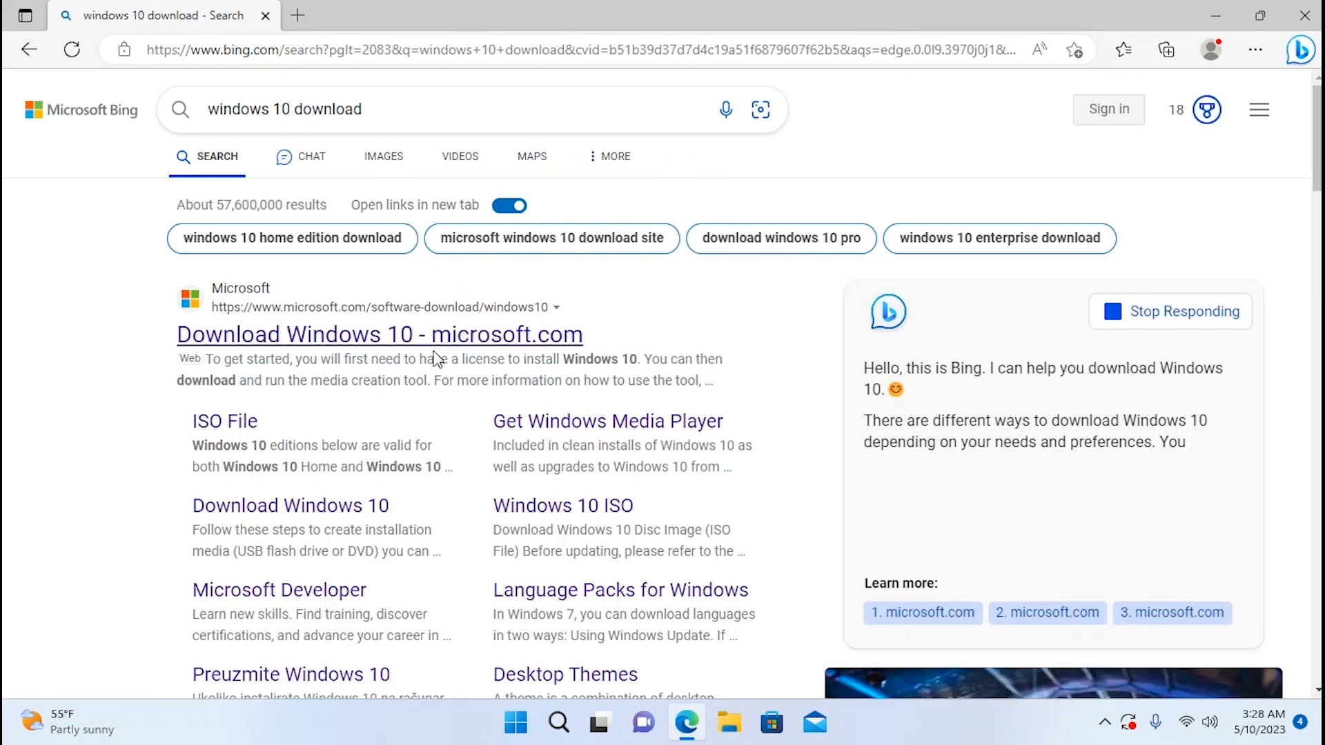
pyautogui.moveTo(408, 341)
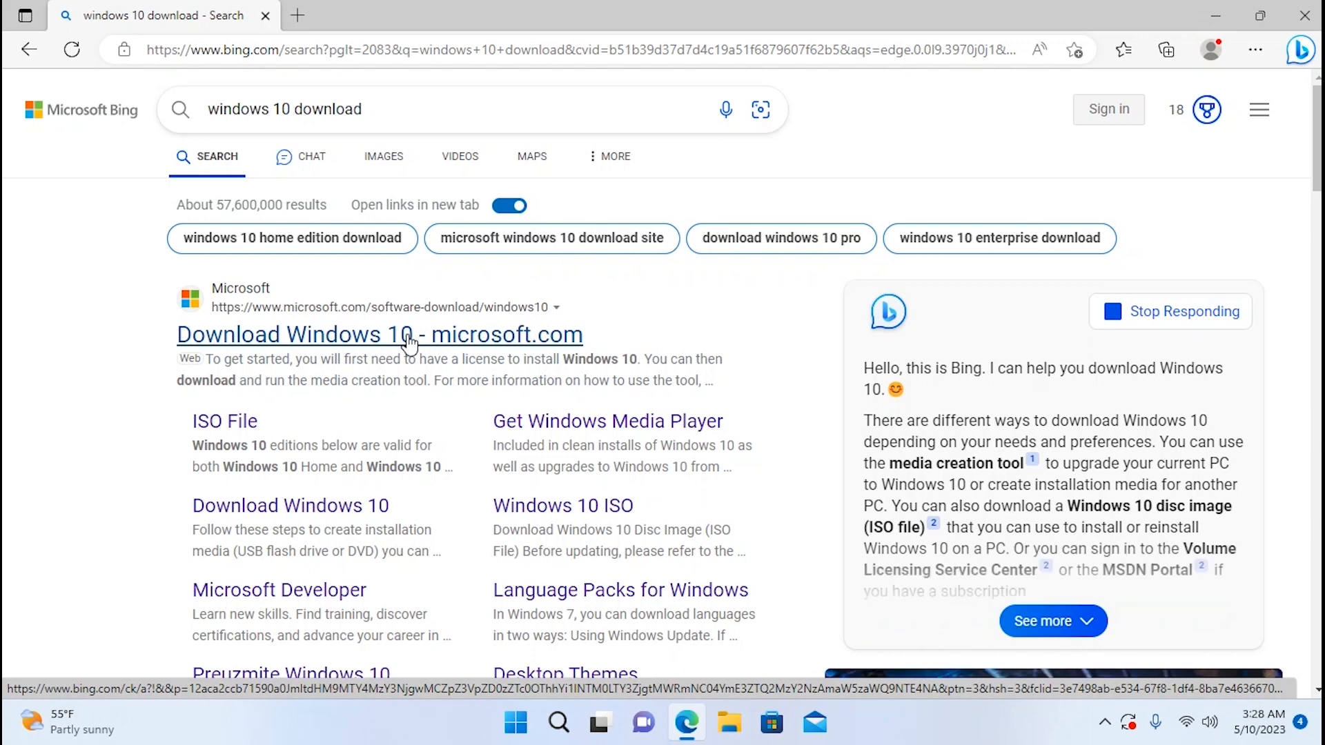
pyautogui.click(380, 334)
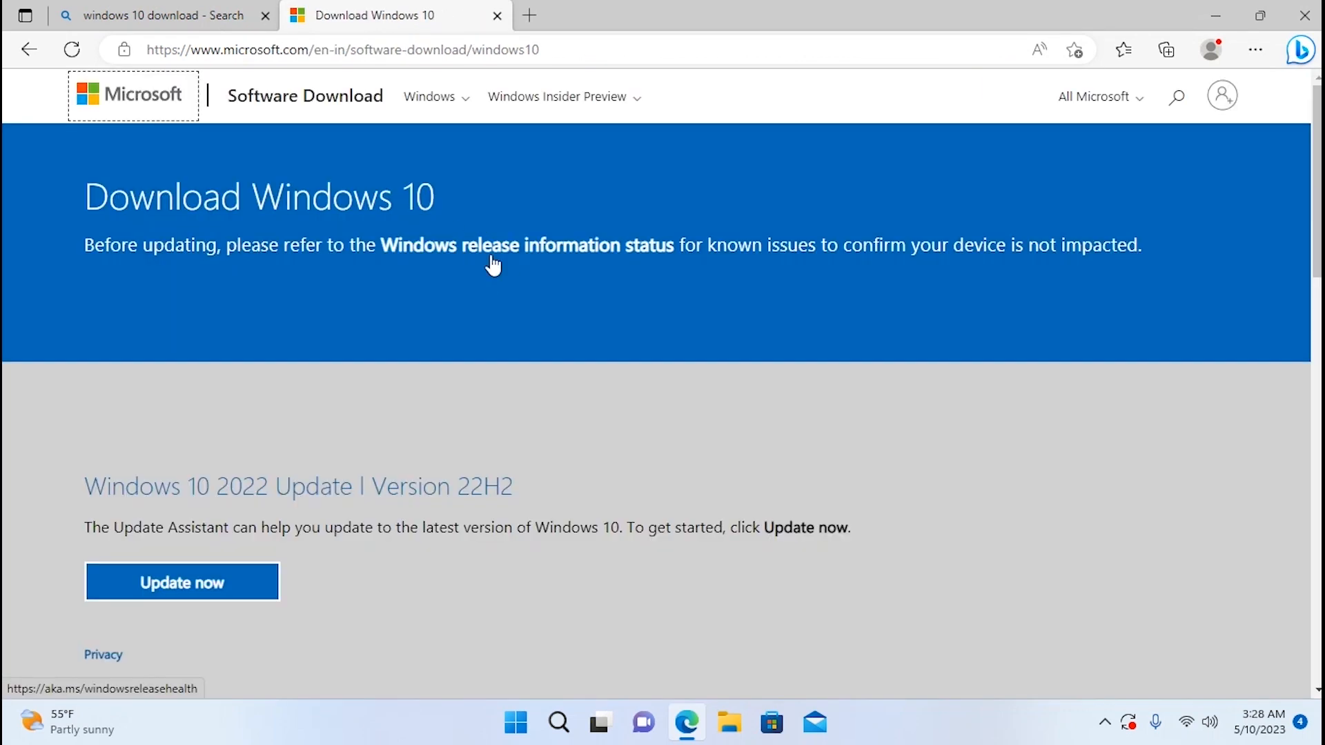
# - Download MediaCreationTool22H2.exe via 'Download tool now' under Create Windows 10 installation media
pyautogui.scroll(-3)
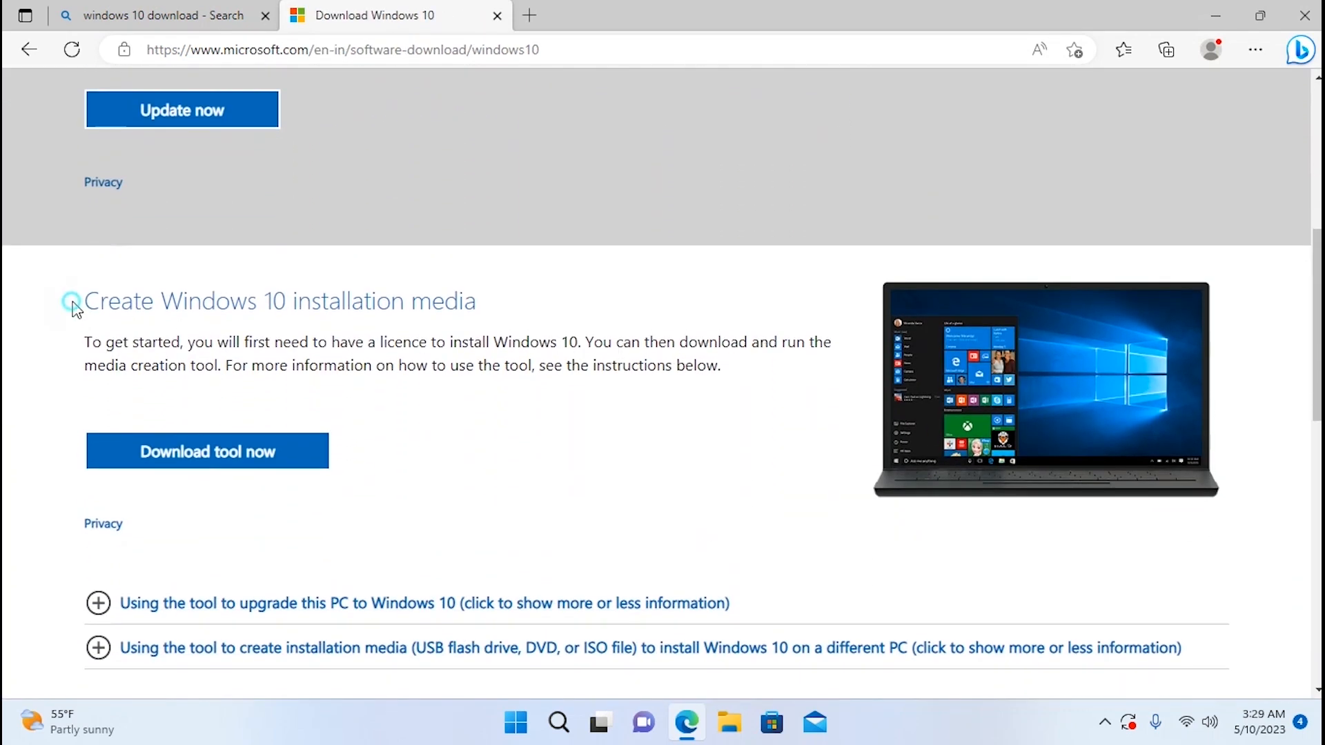
pyautogui.moveTo(82, 300); pyautogui.dragTo(489, 342)
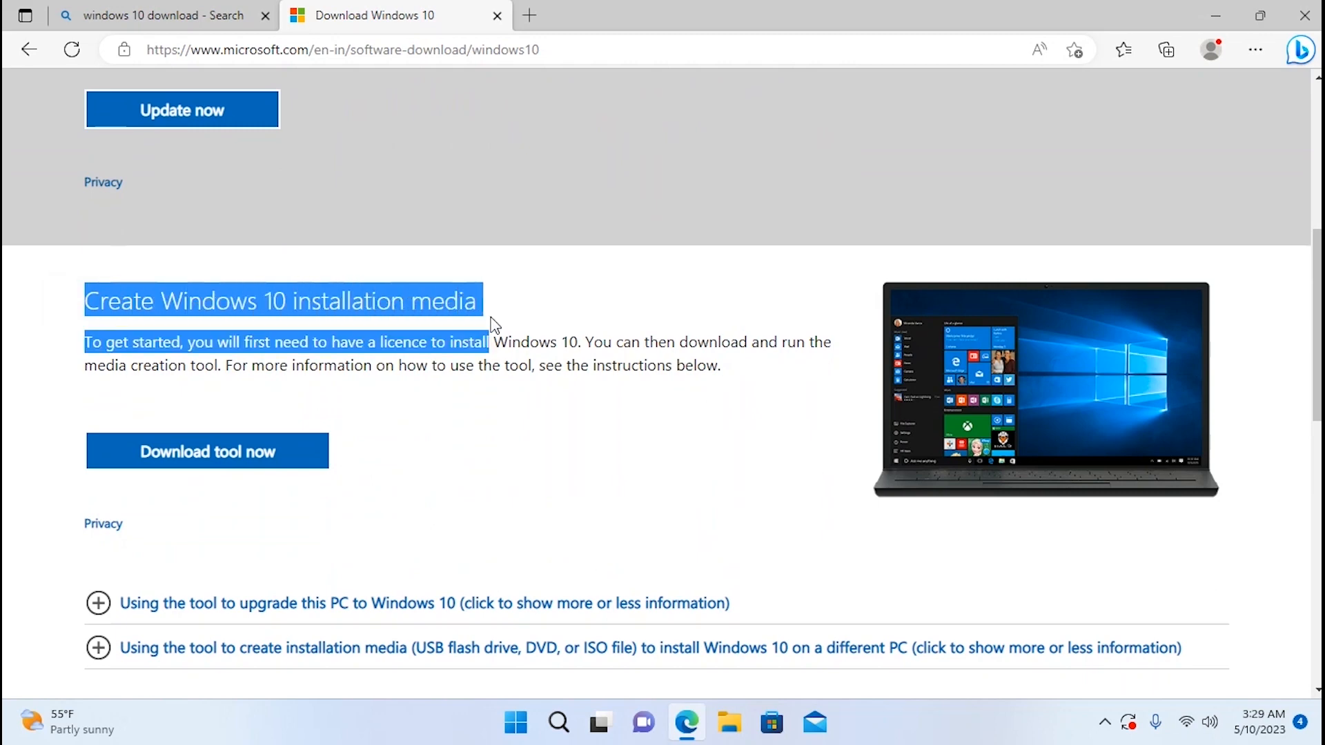
pyautogui.click(218, 456)
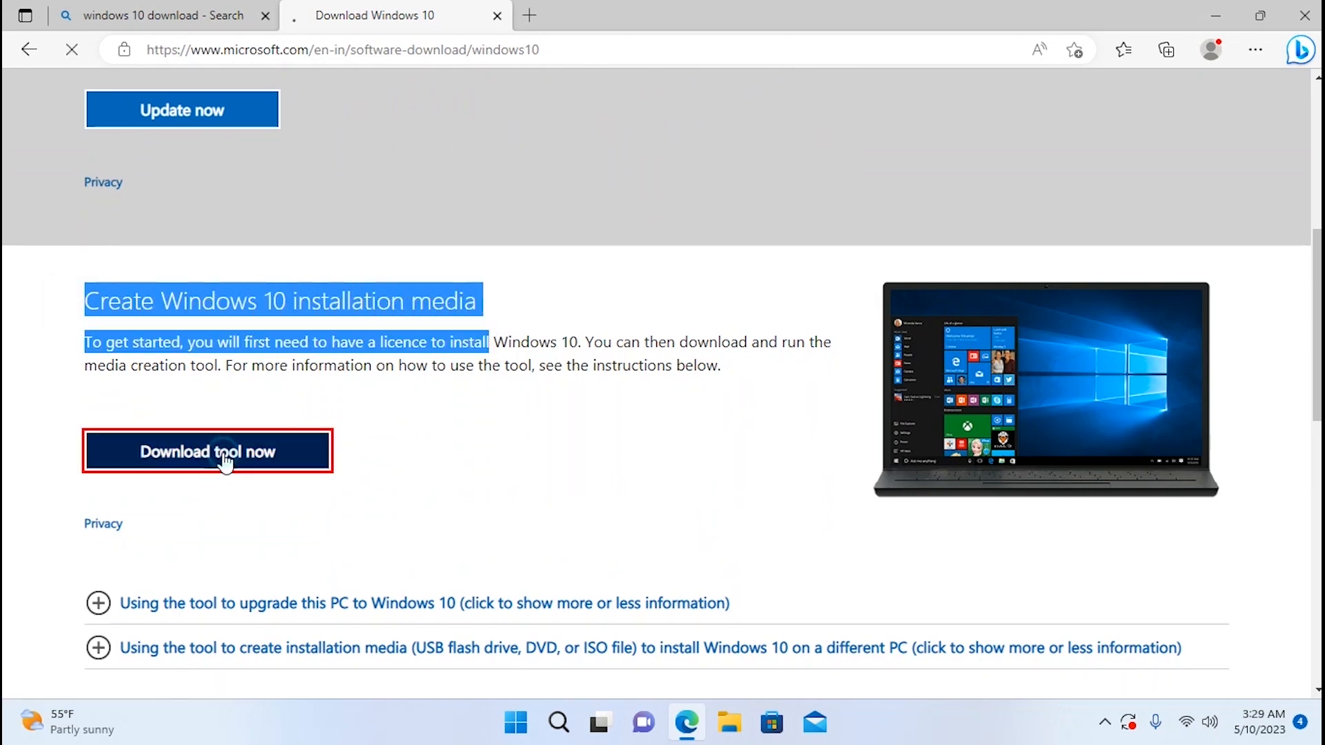
pyautogui.click(207, 452)
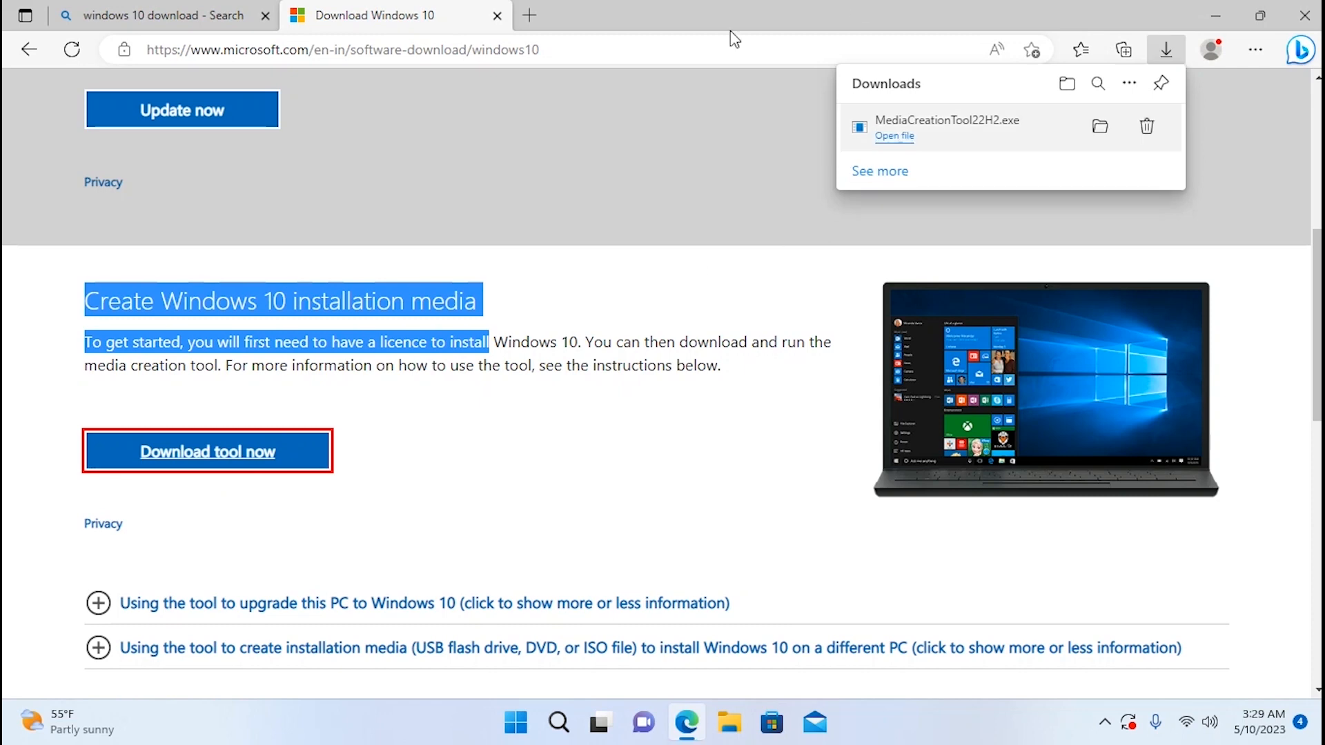
pyautogui.moveTo(875, 132)
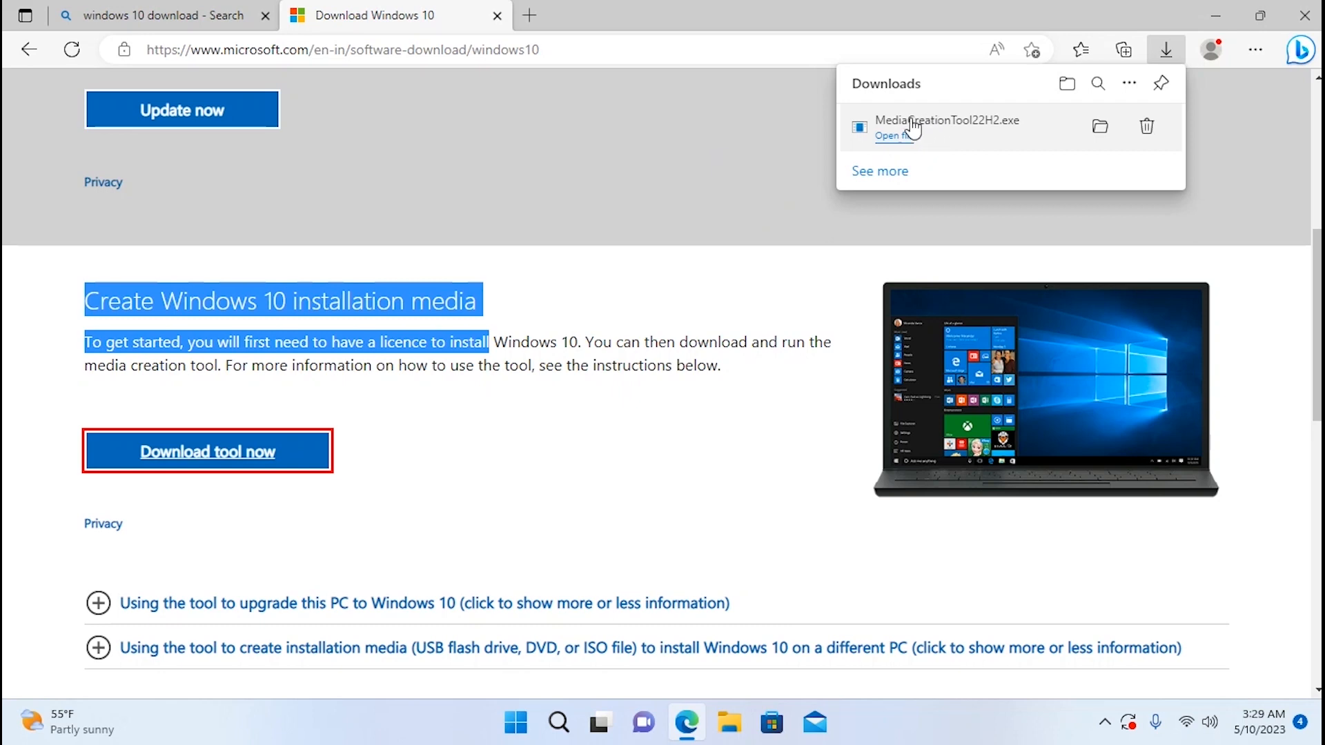
pyautogui.moveTo(910, 98)
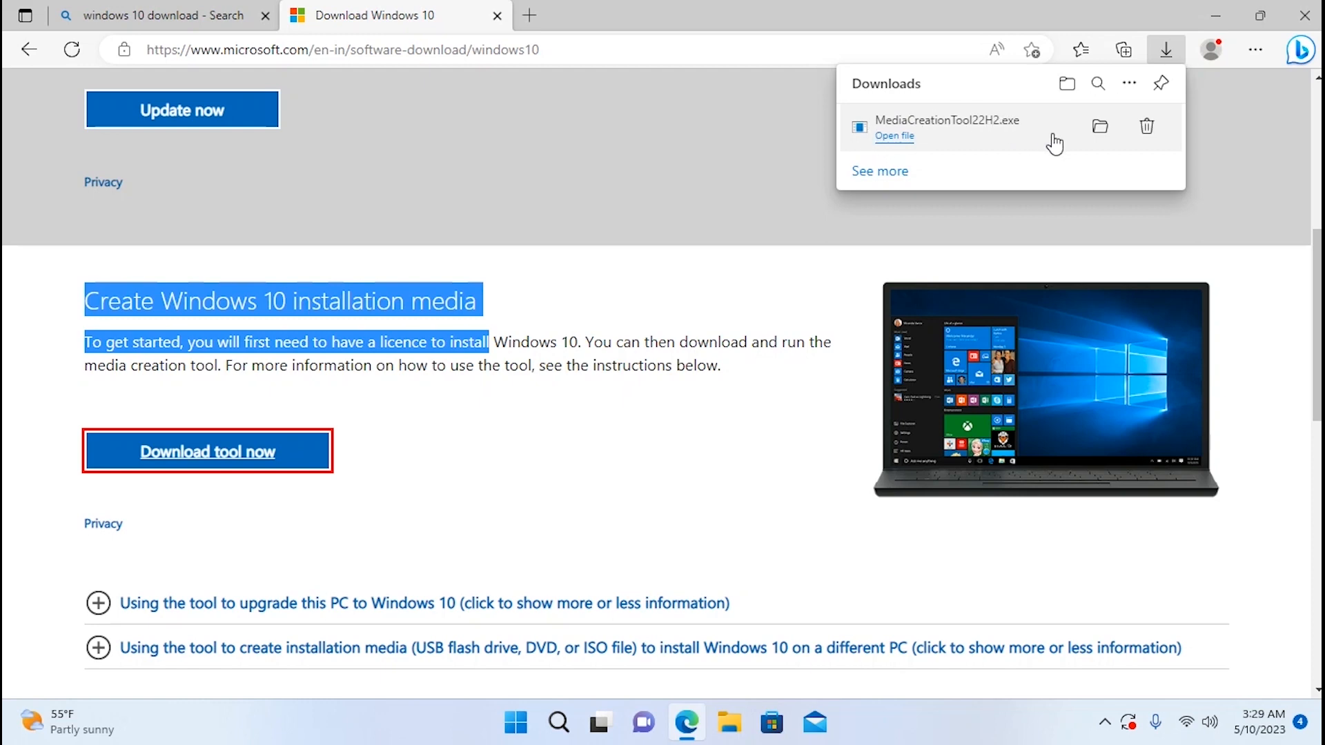
pyautogui.moveTo(891, 140)
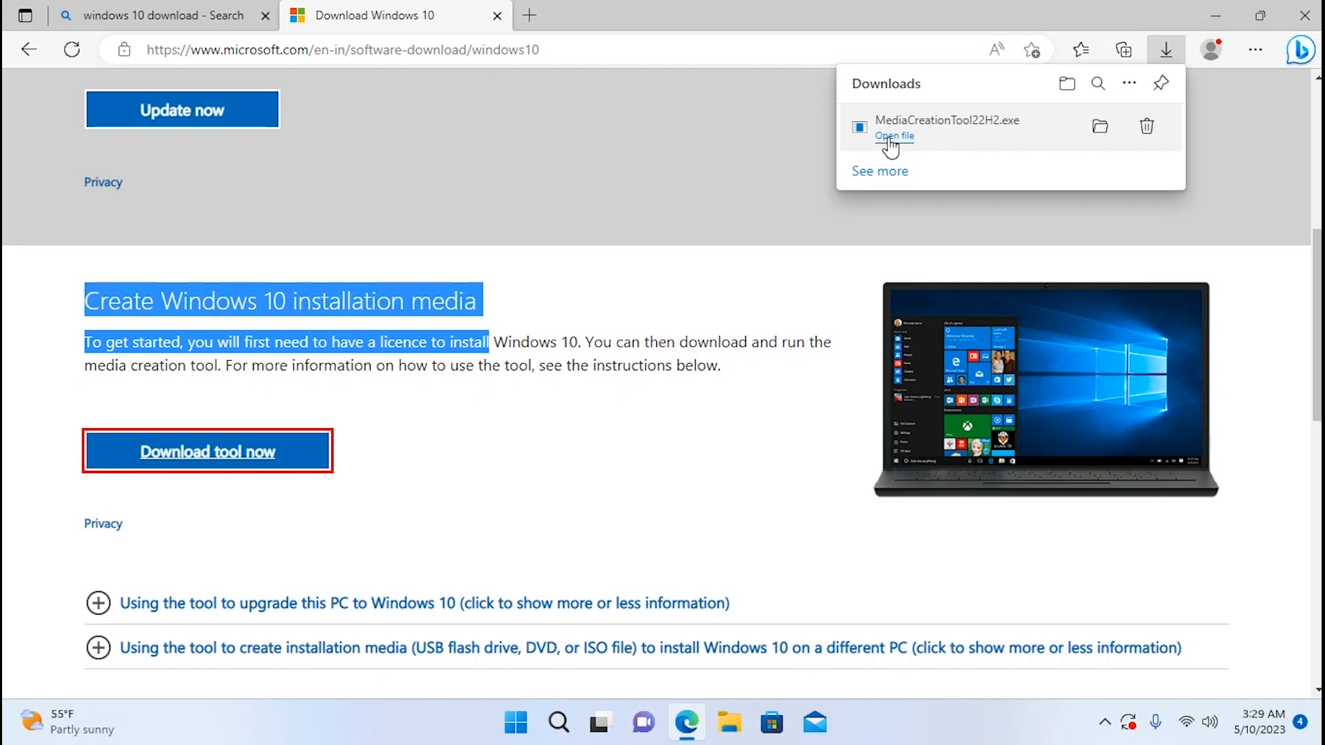
# - Run MediaCreationTool22H2.exe, accept the license, and choose creating installation media for another PC
pyautogui.click(895, 136)
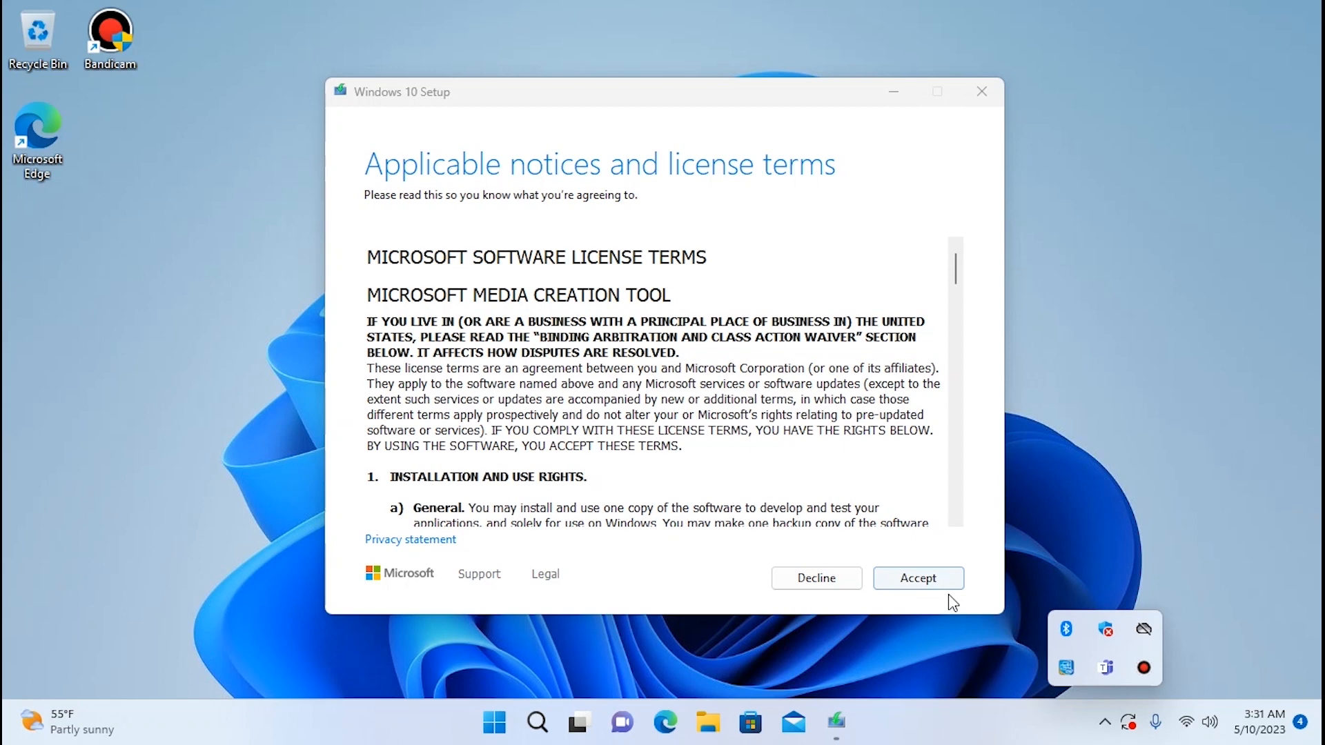
pyautogui.click(918, 579)
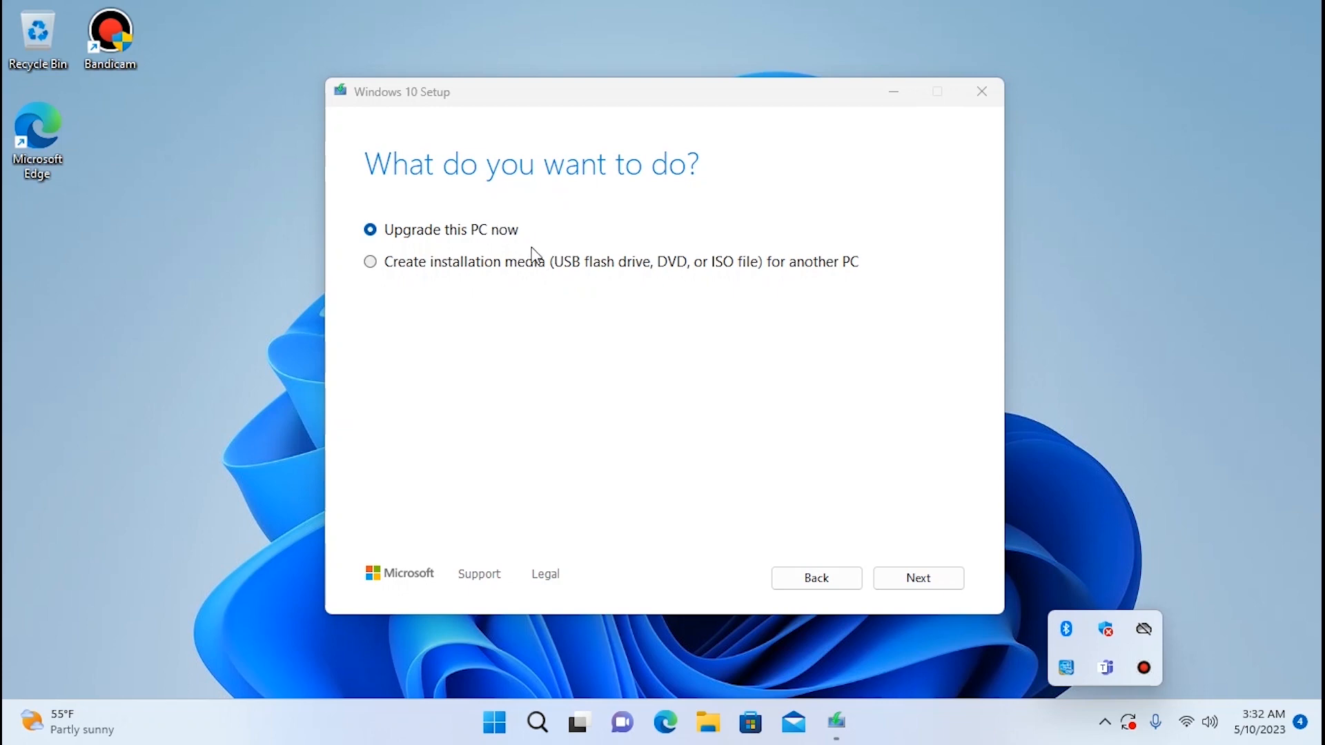
pyautogui.moveTo(773, 285)
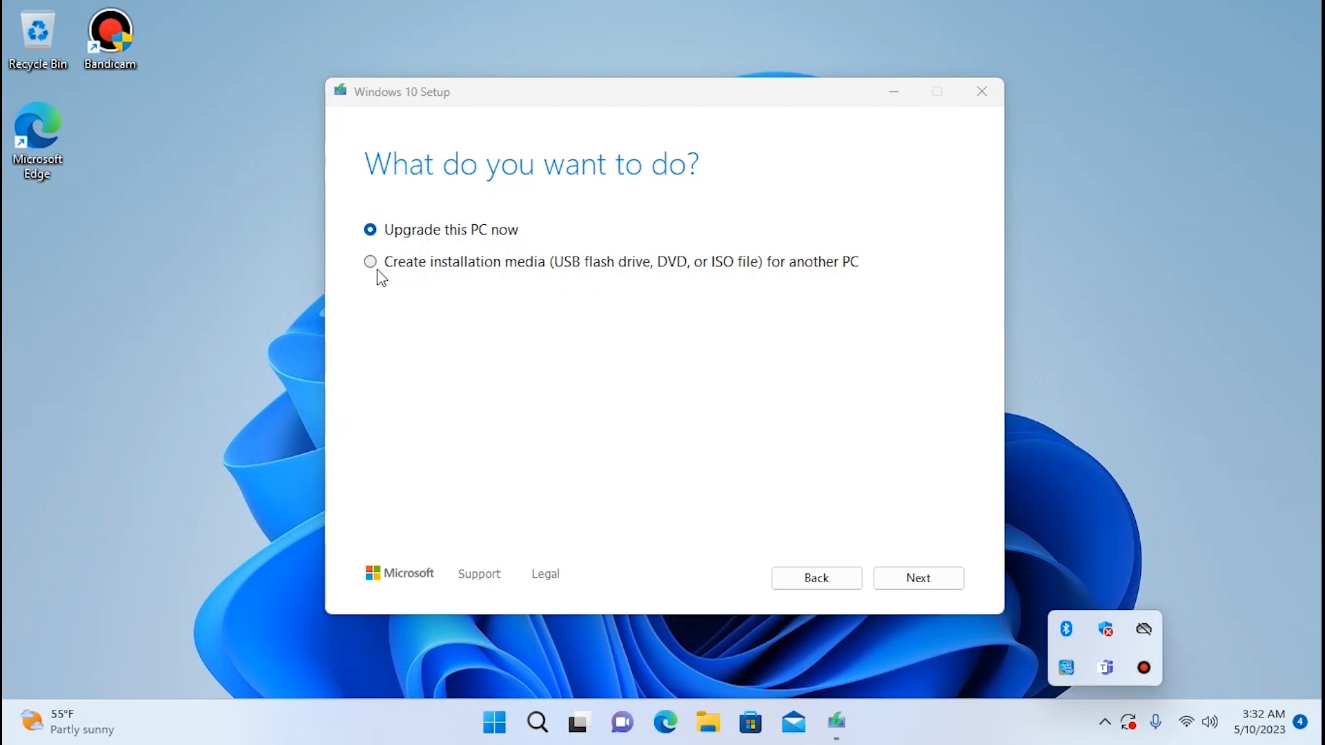
pyautogui.click(370, 261)
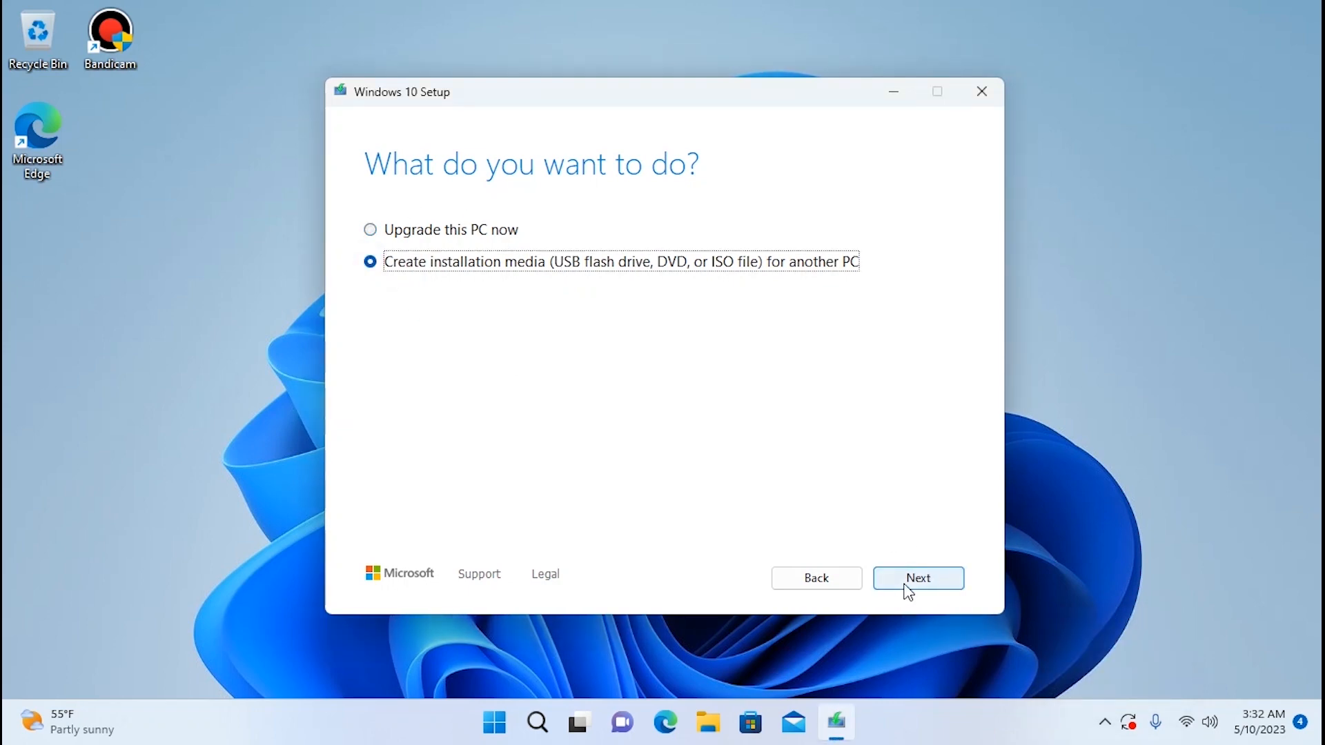
pyautogui.click(919, 578)
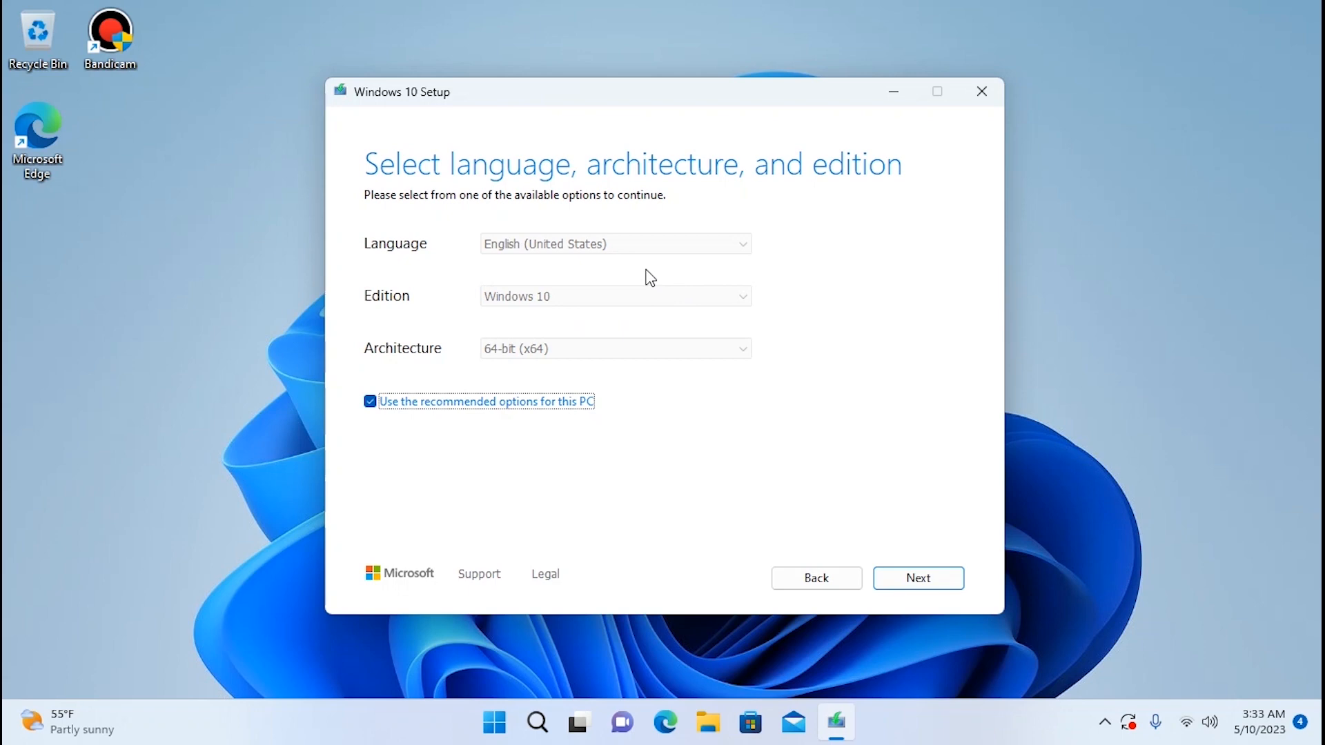
pyautogui.moveTo(665, 250)
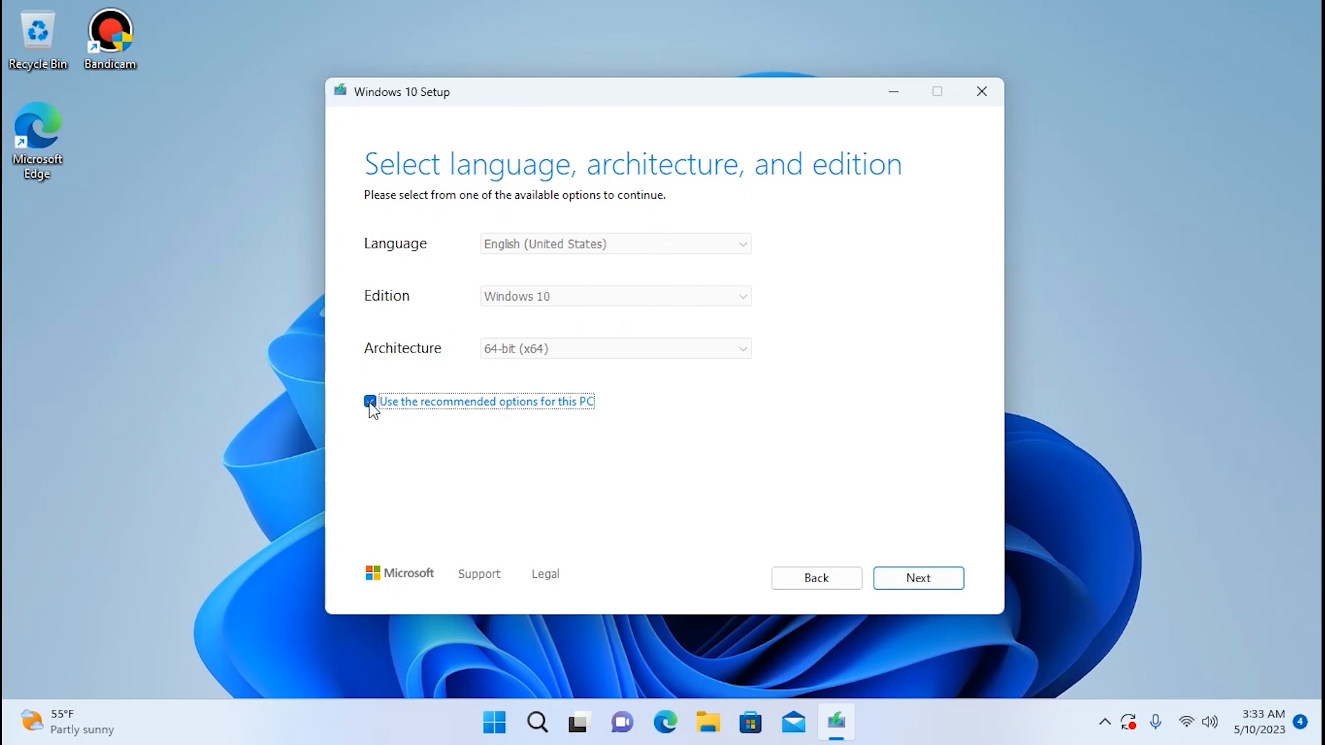
# - Keep English (United States) with the recommended options for this PC and continue
pyautogui.click(614, 243)
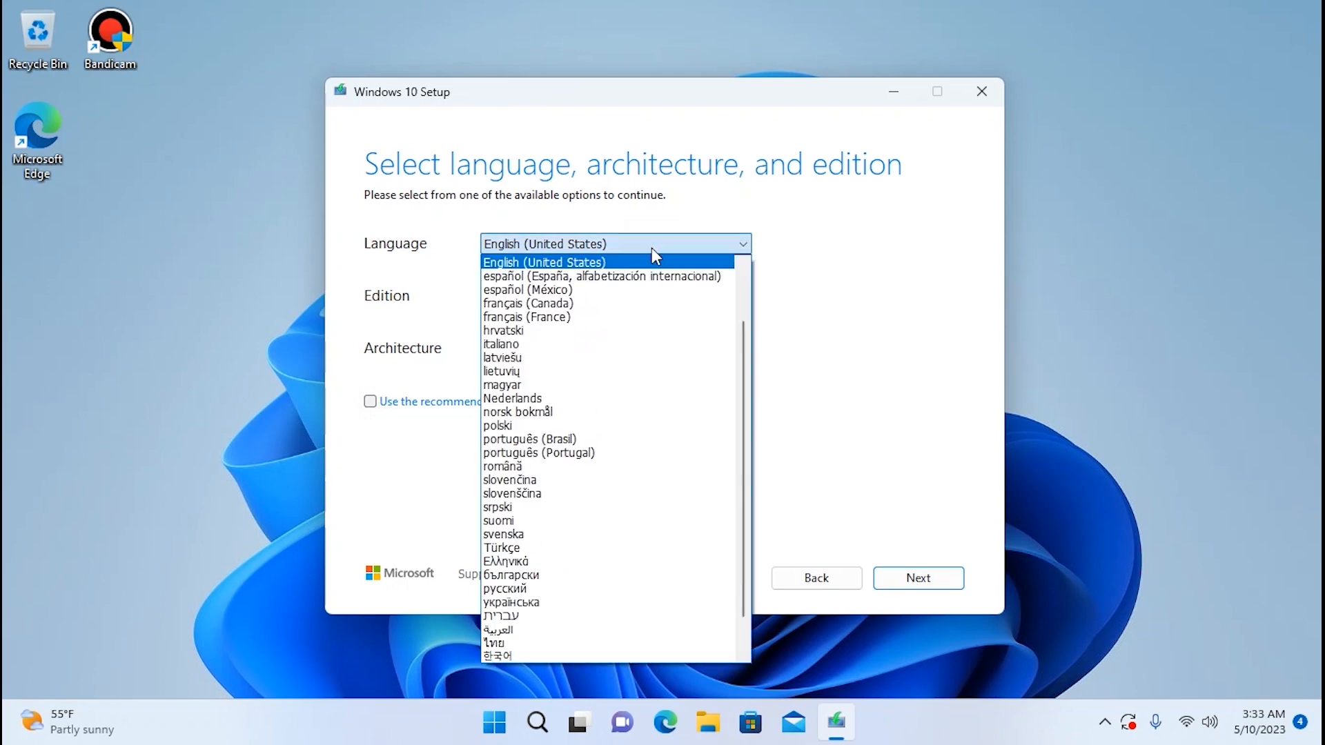
pyautogui.click(543, 262)
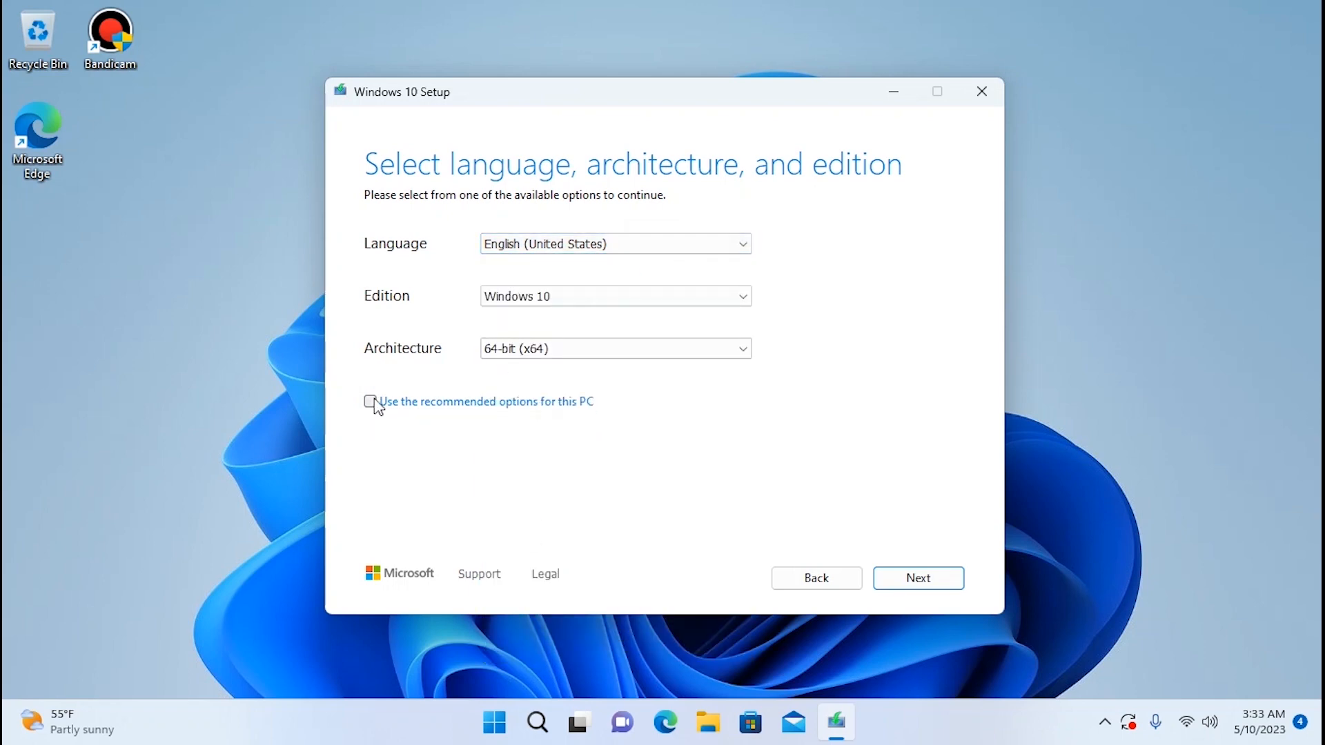
pyautogui.click(370, 402)
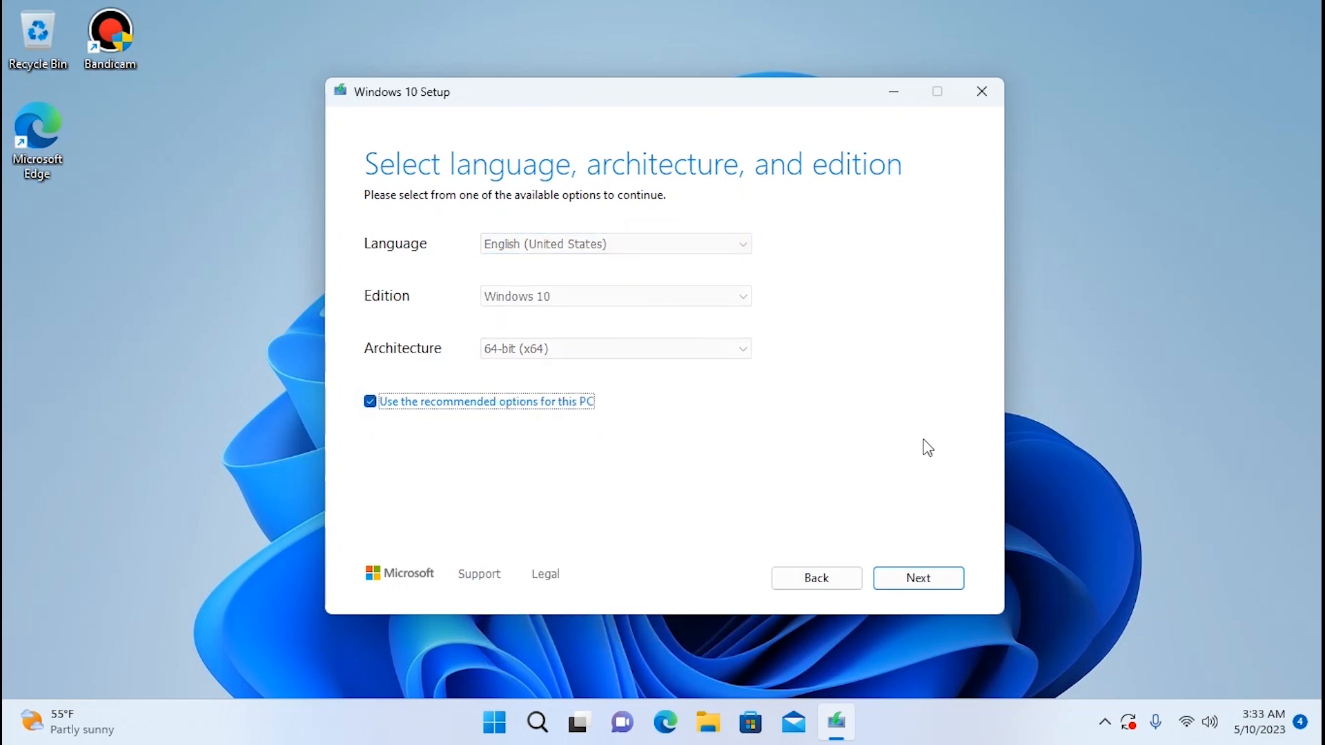
pyautogui.click(918, 578)
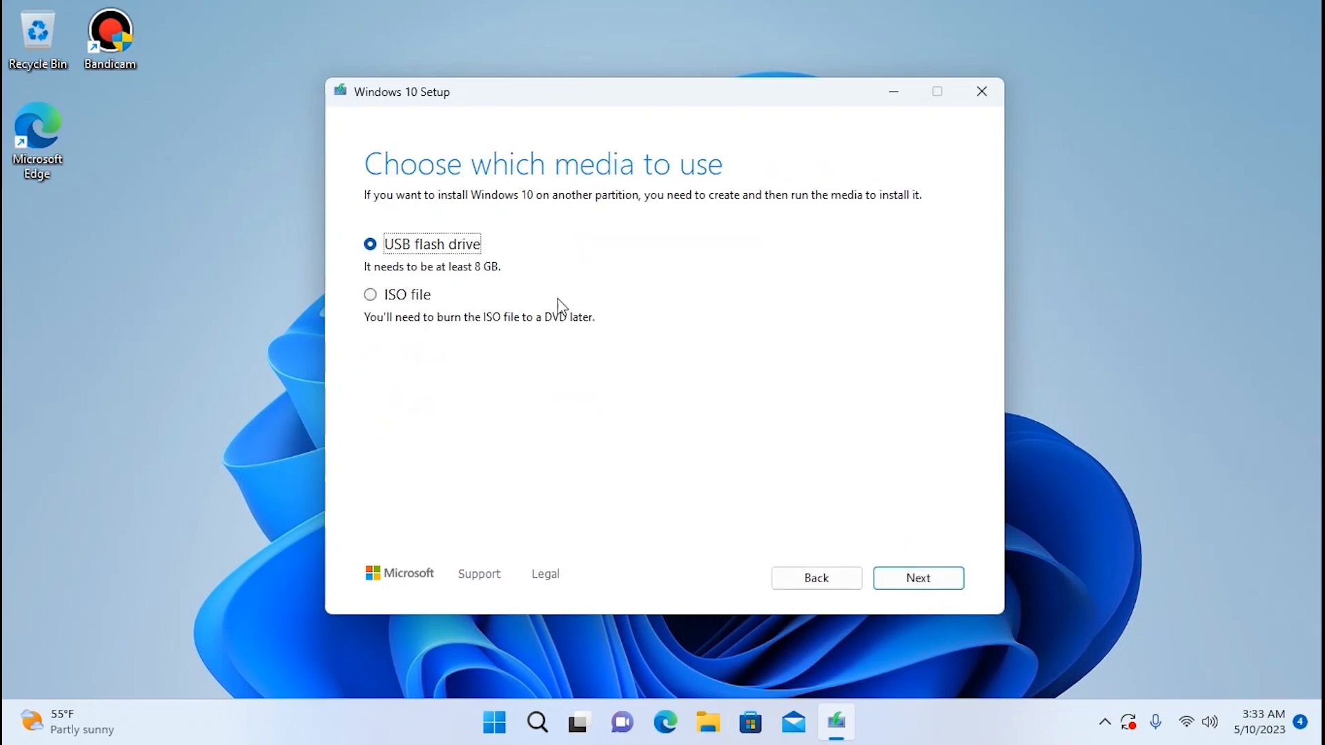
pyautogui.moveTo(372, 301)
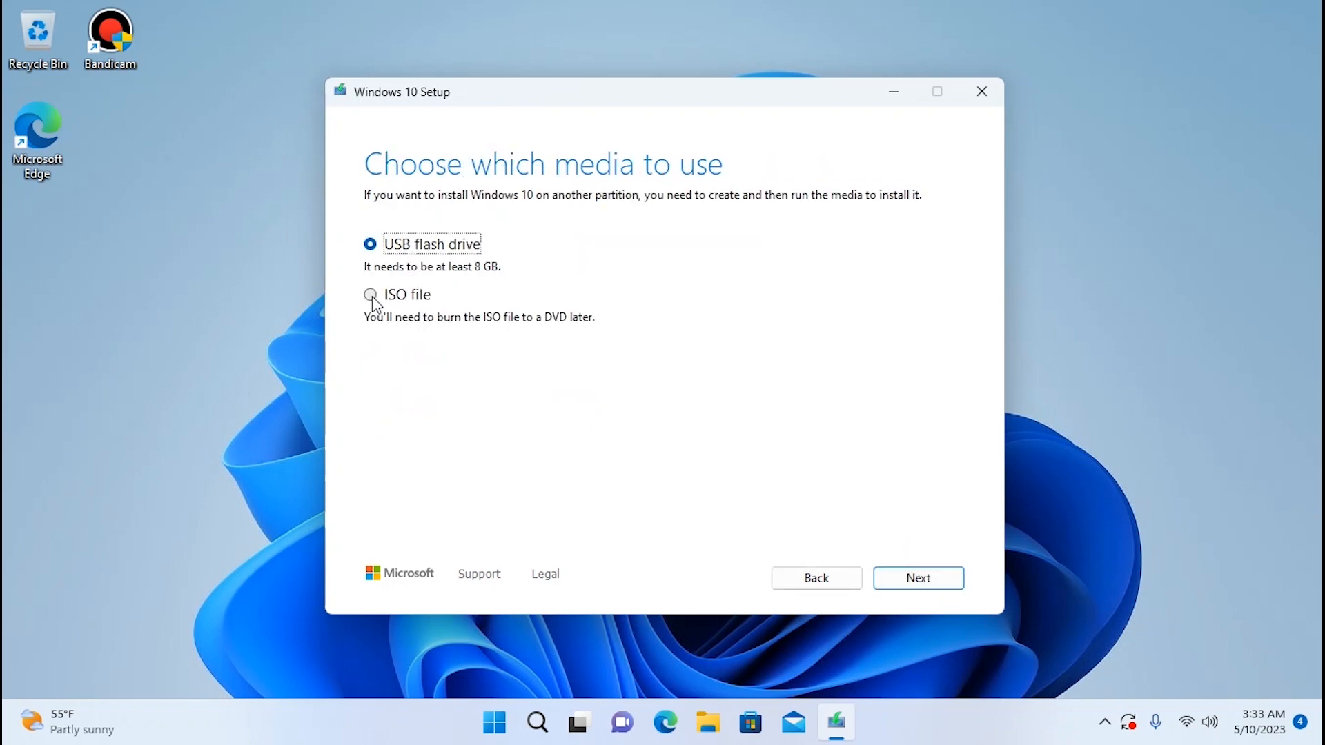
# - Choose ISO file and save Windows.iso to the Desktop
pyautogui.click(370, 294)
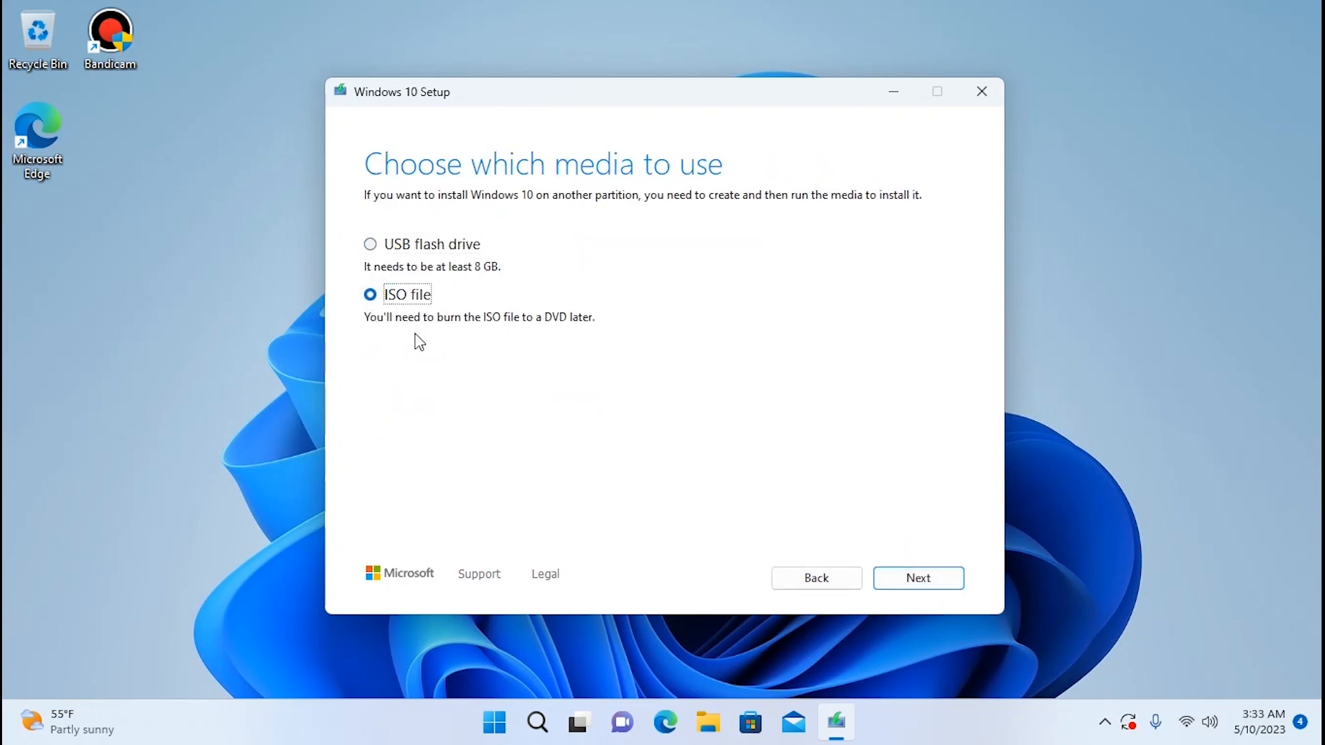
pyautogui.click(918, 578)
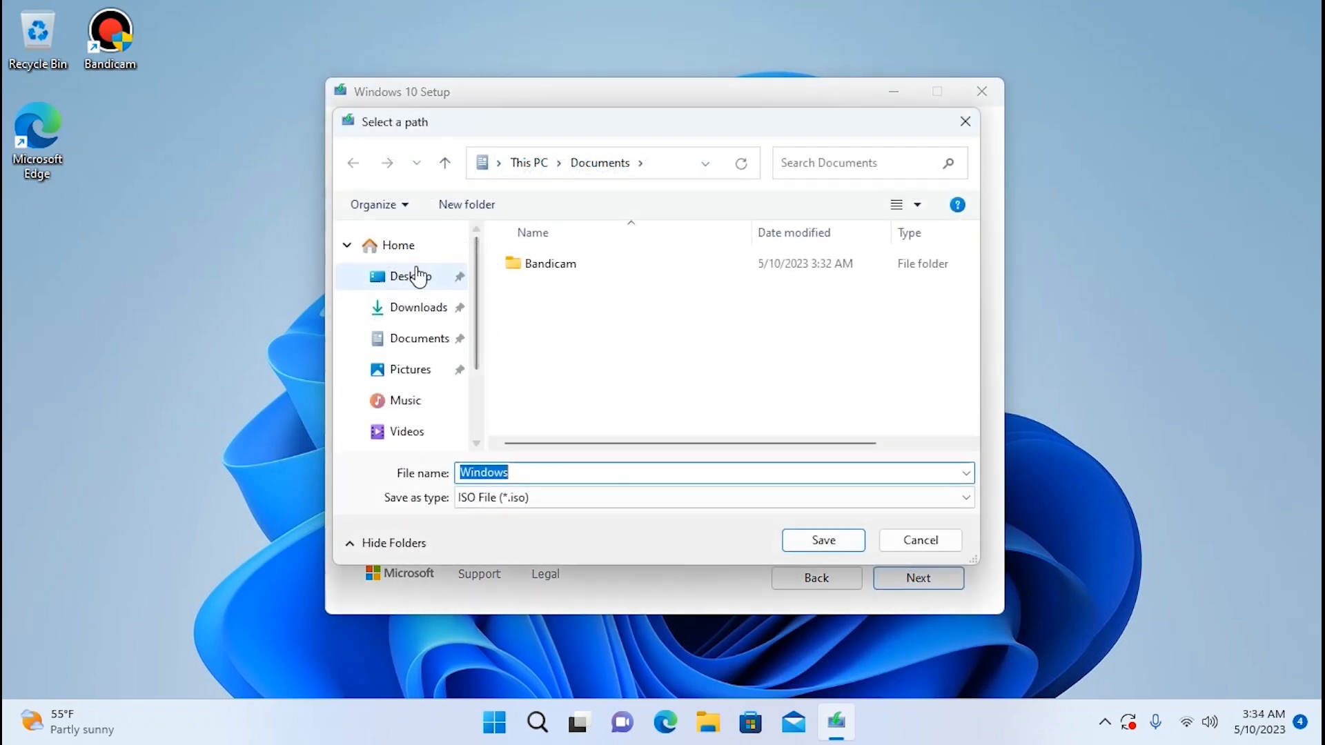
pyautogui.click(406, 277)
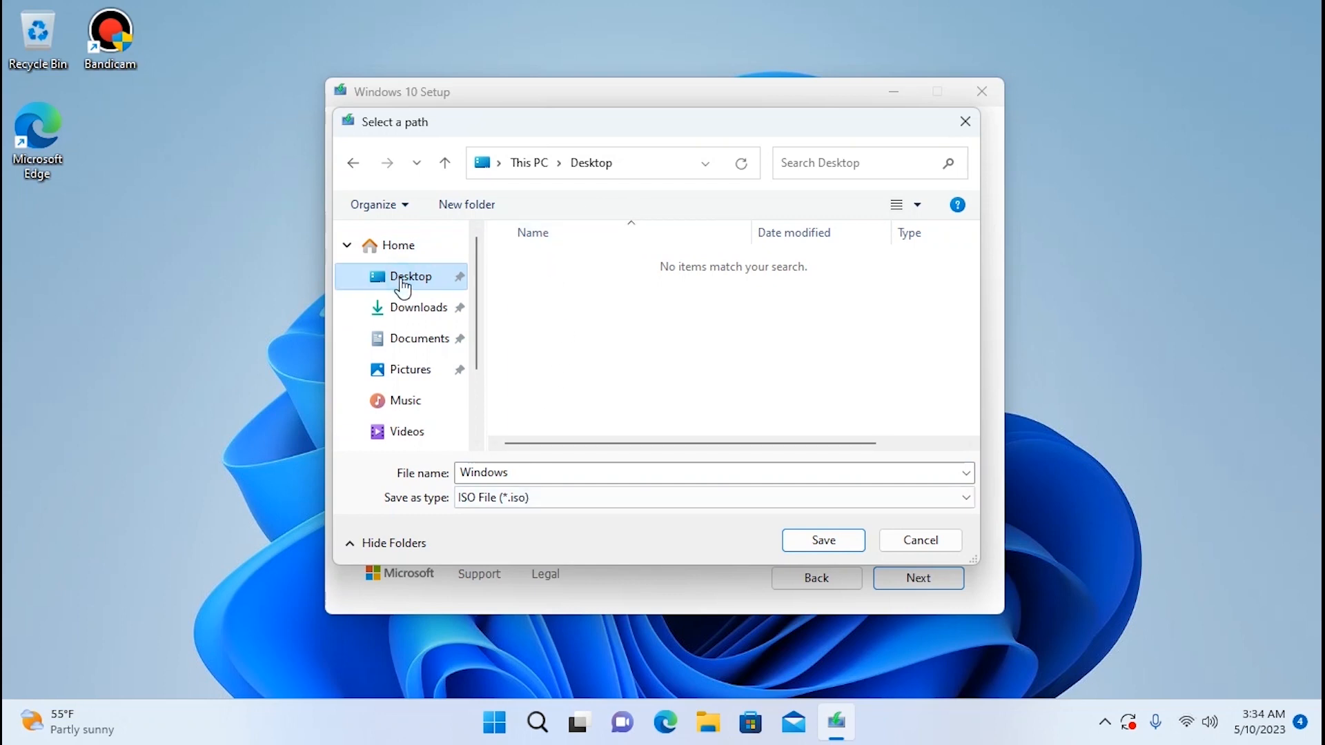
pyautogui.click(824, 541)
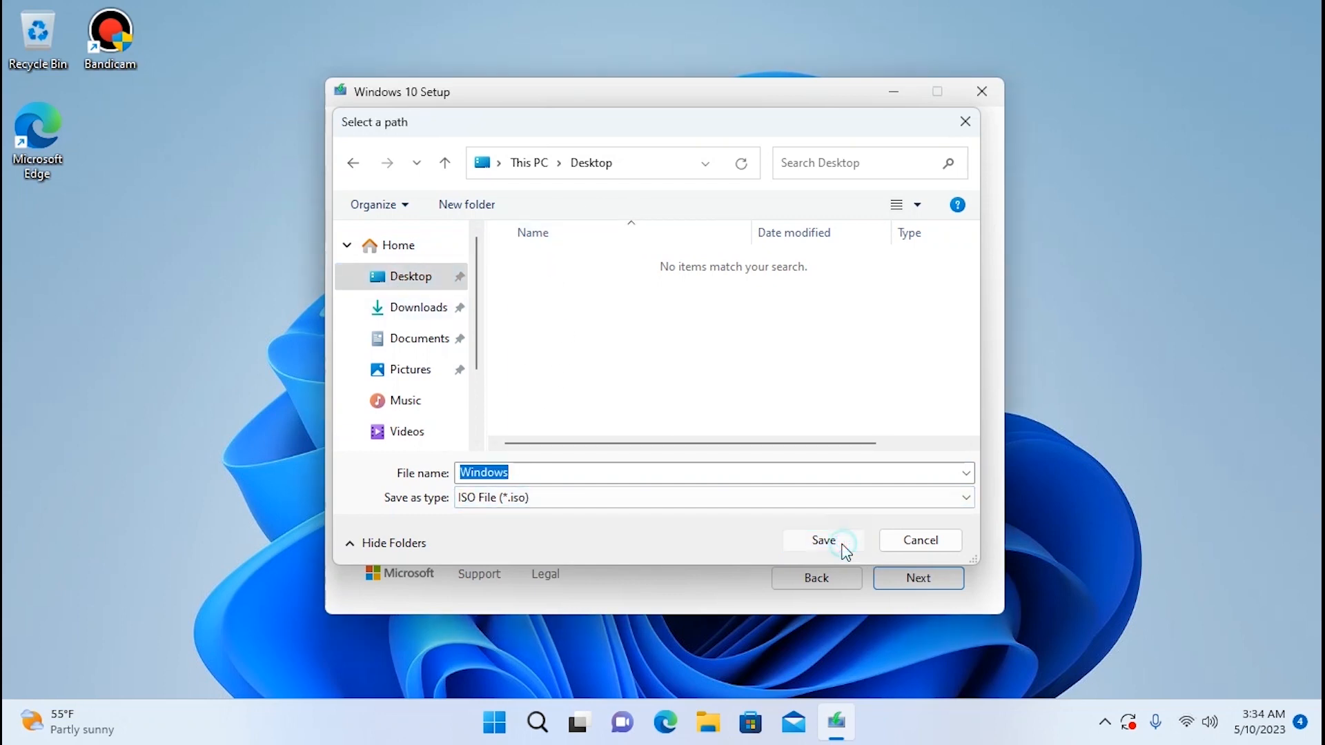
pyautogui.click(824, 541)
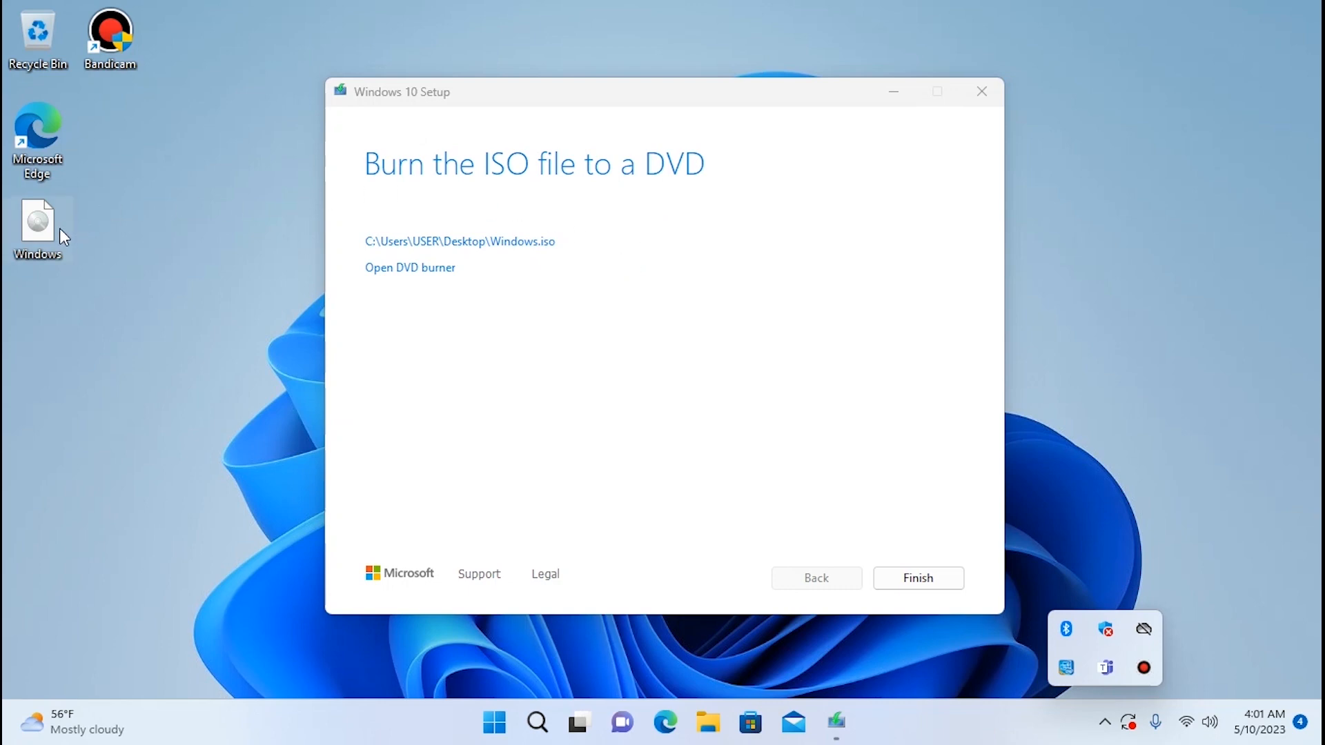
pyautogui.moveTo(936, 611)
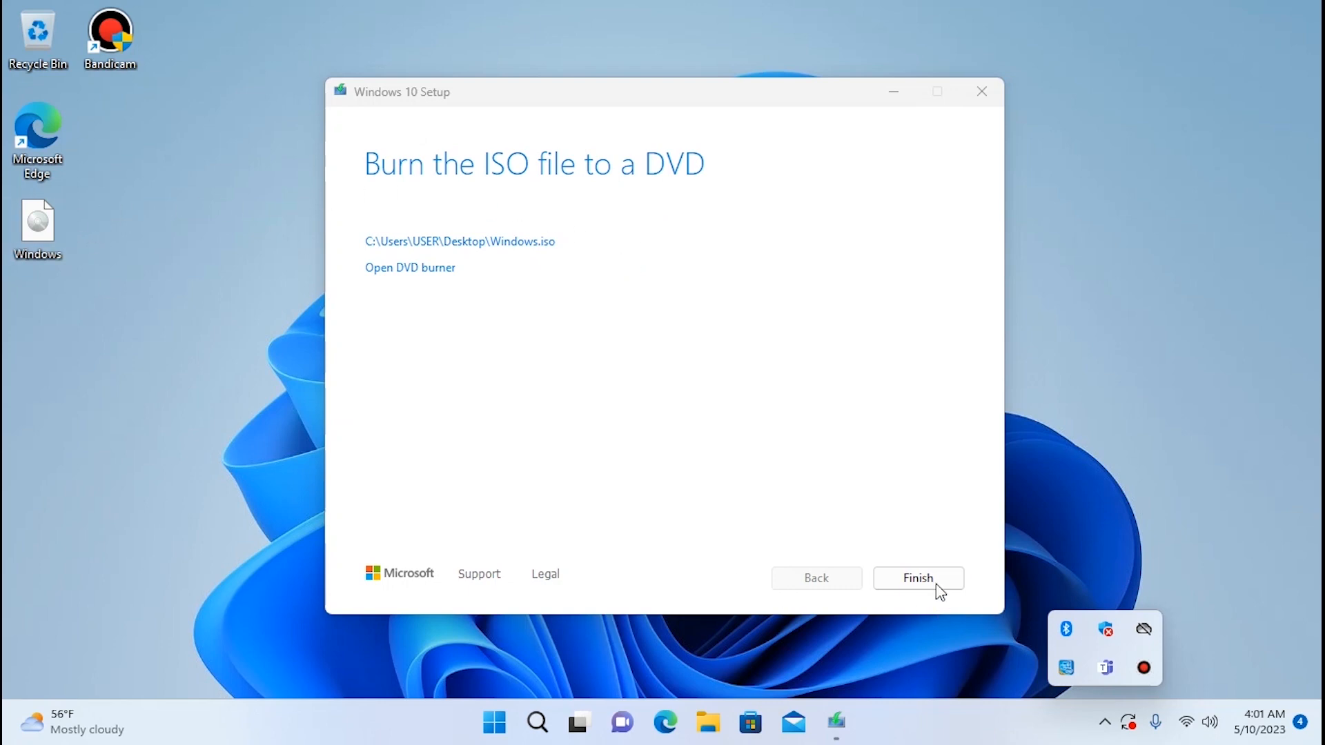
# - Finish the Media Creation Tool and mount Windows.iso from the desktop as DVD Drive (D:)
pyautogui.click(919, 579)
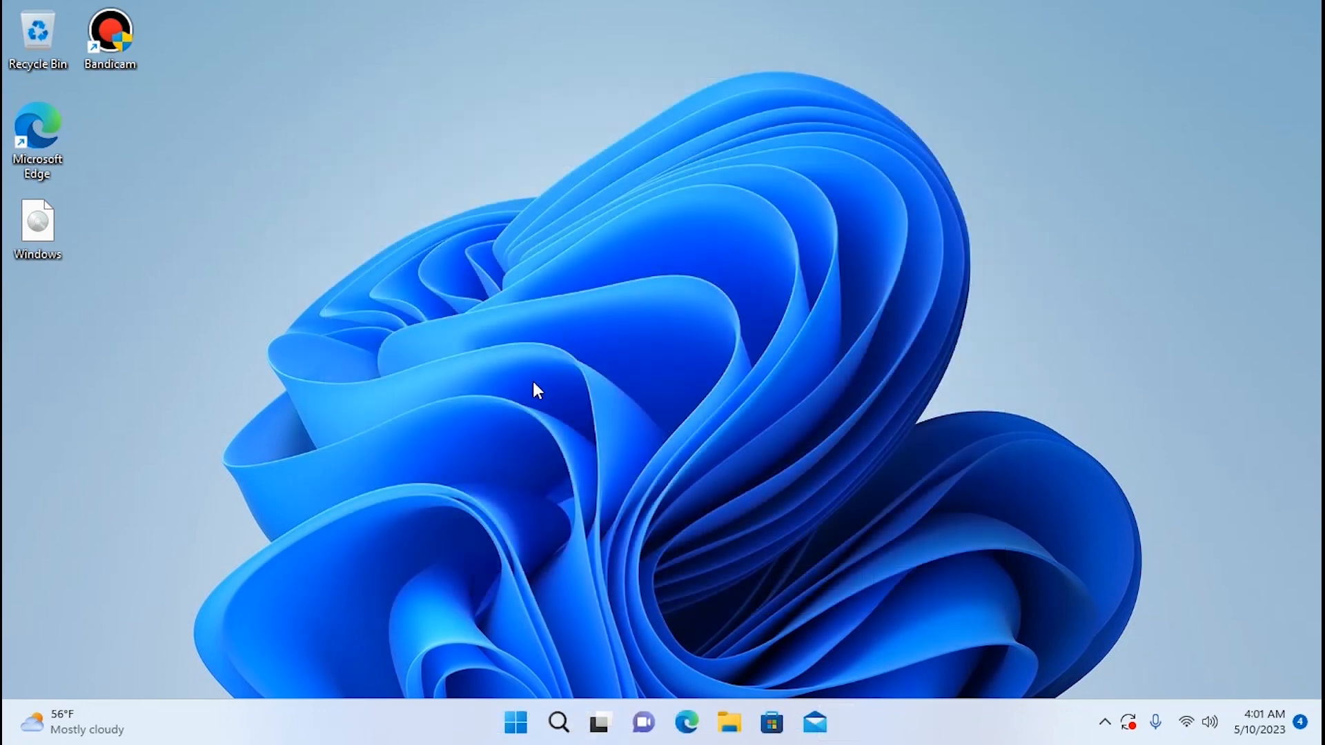
pyautogui.moveTo(352, 164)
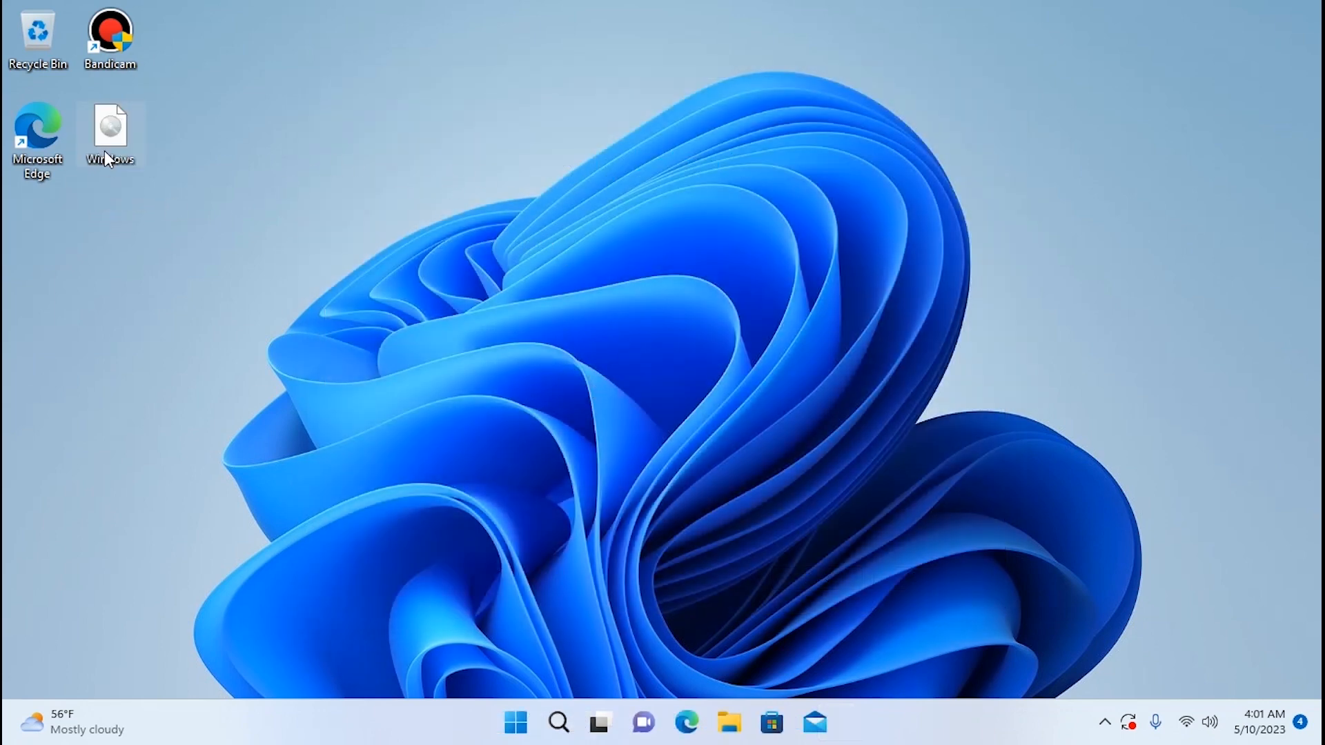
pyautogui.moveTo(114, 138)
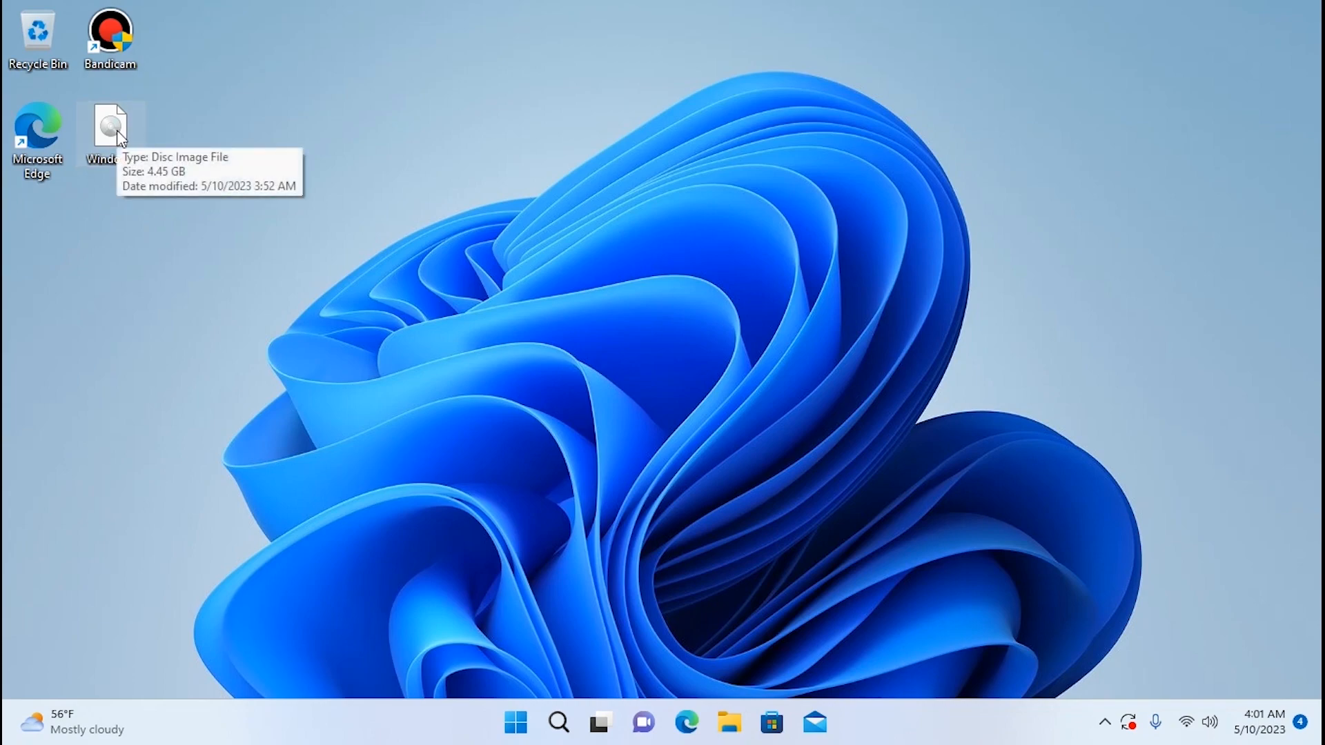
pyautogui.doubleClick(109, 124)
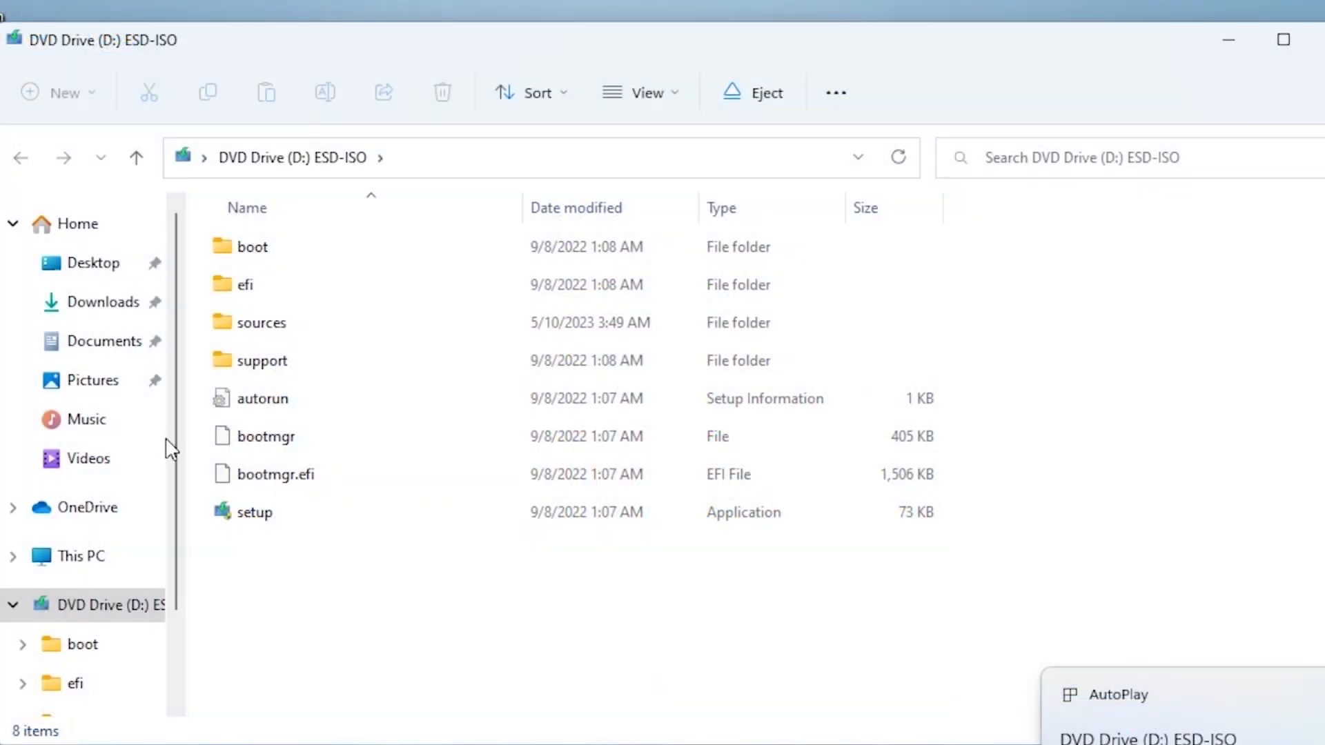
# - Run setup from the mounted ESD-ISO DVD Drive (D:)
pyautogui.click(254, 513)
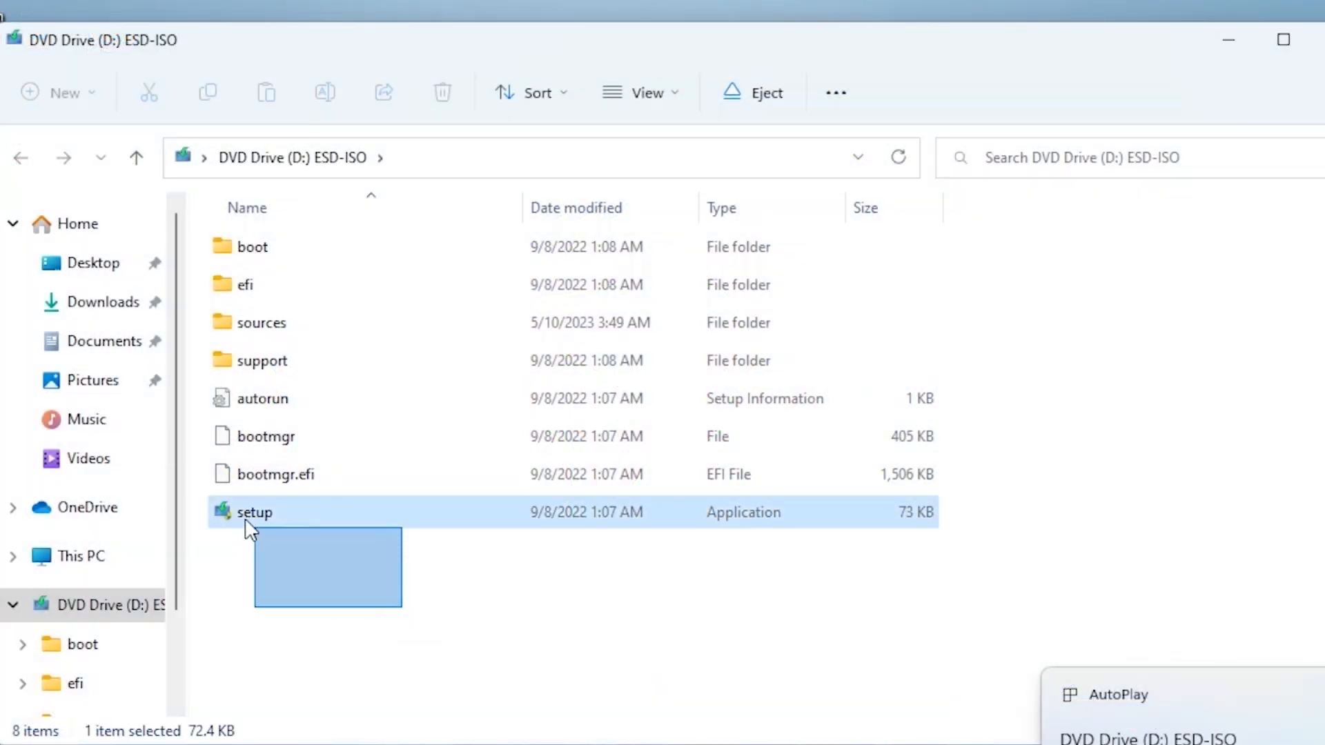
pyautogui.doubleClick(253, 512)
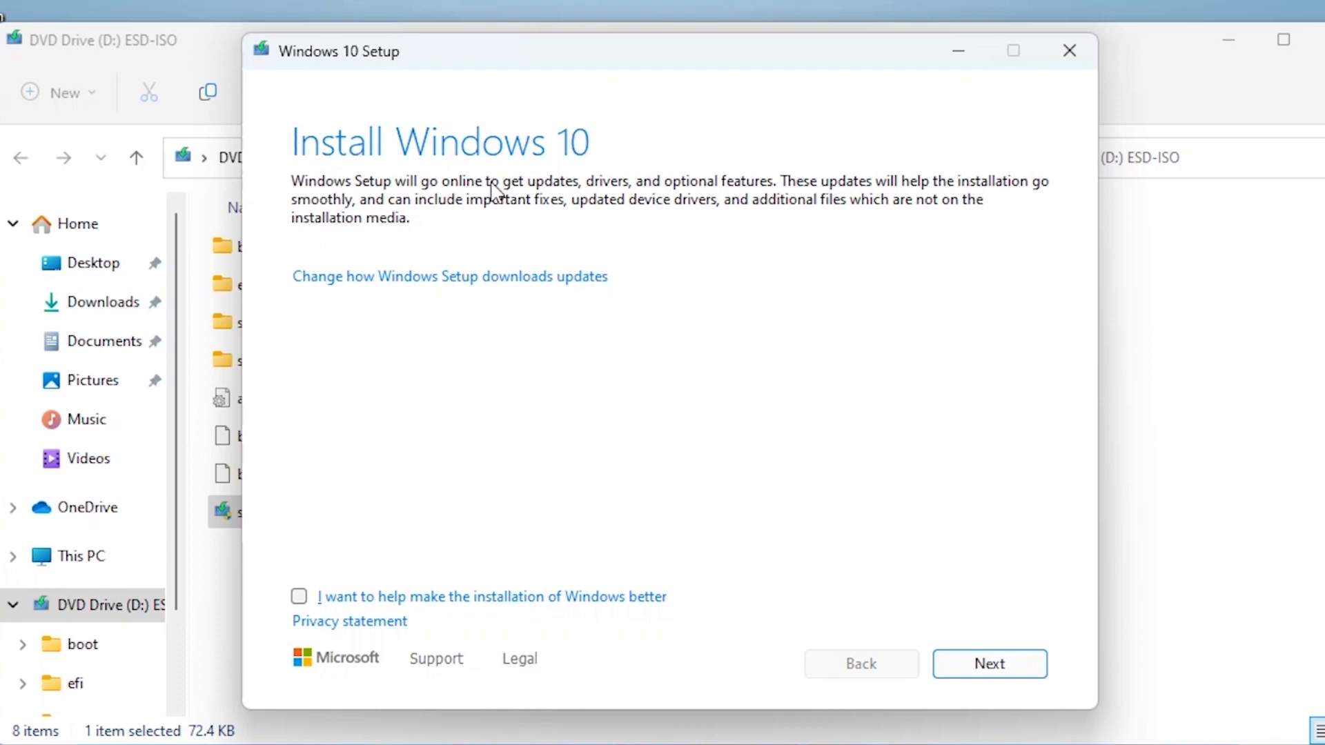
pyautogui.moveTo(1027, 638)
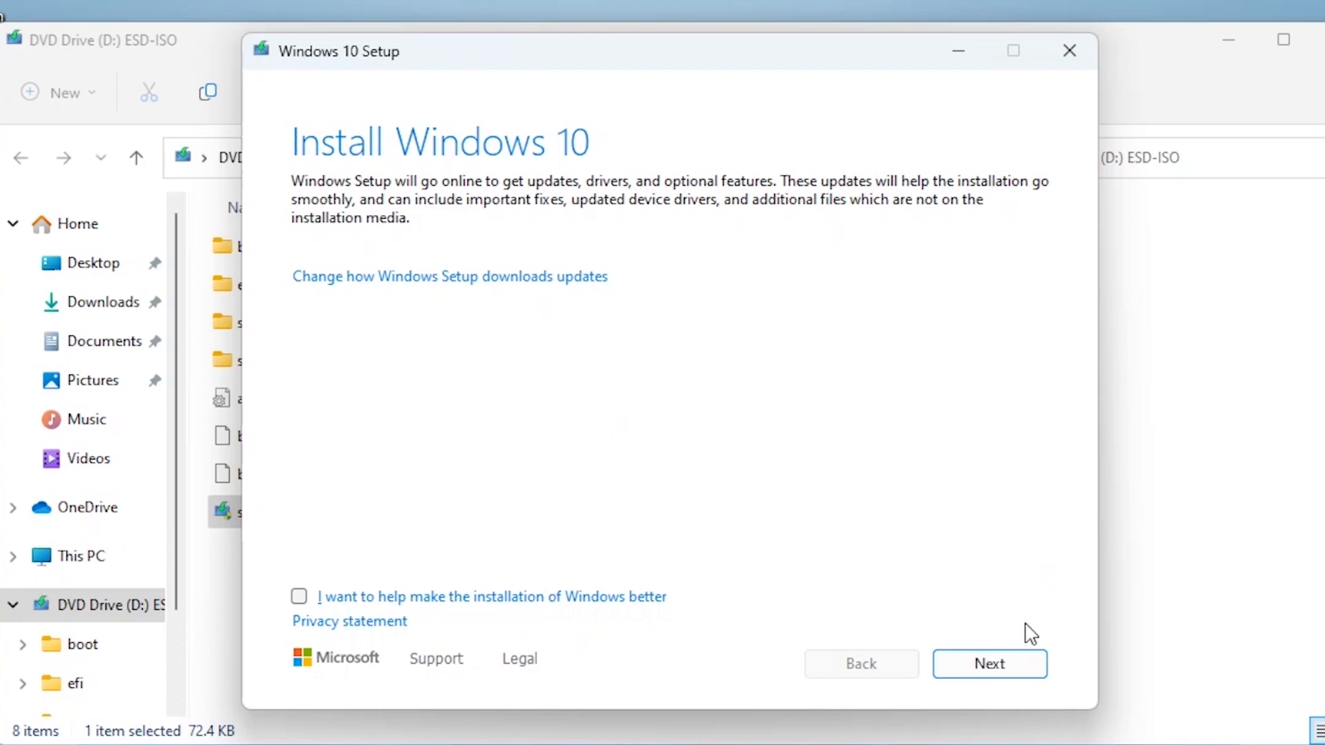
# - Accept the Windows 10 license terms and choose to keep nothing
pyautogui.click(990, 664)
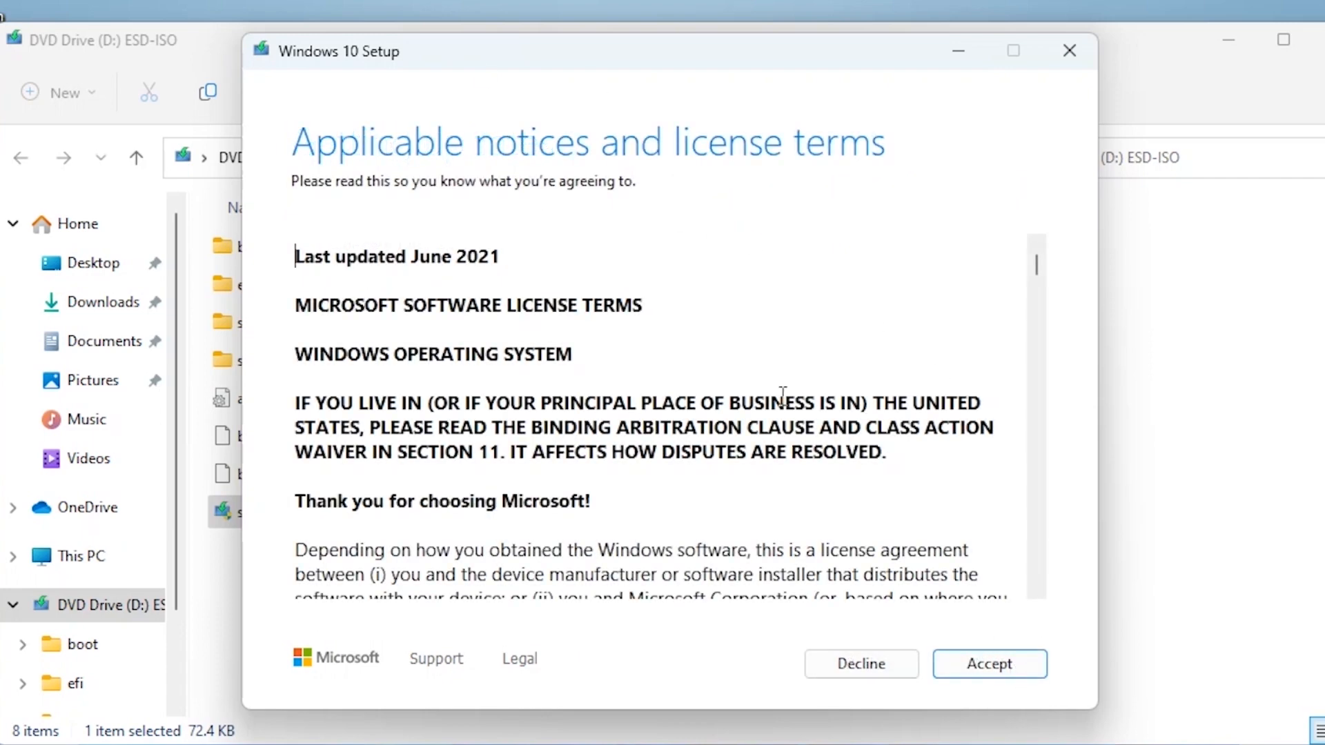
pyautogui.click(990, 664)
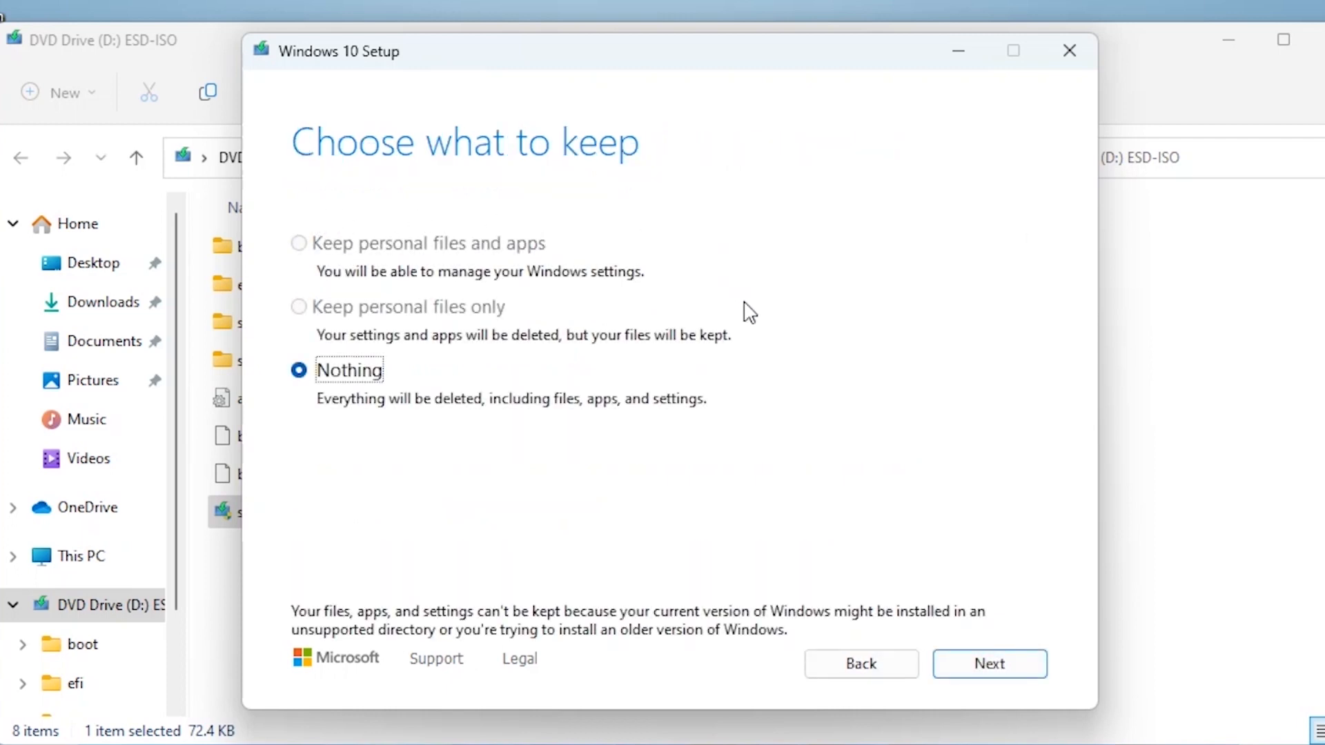
pyautogui.moveTo(385, 247)
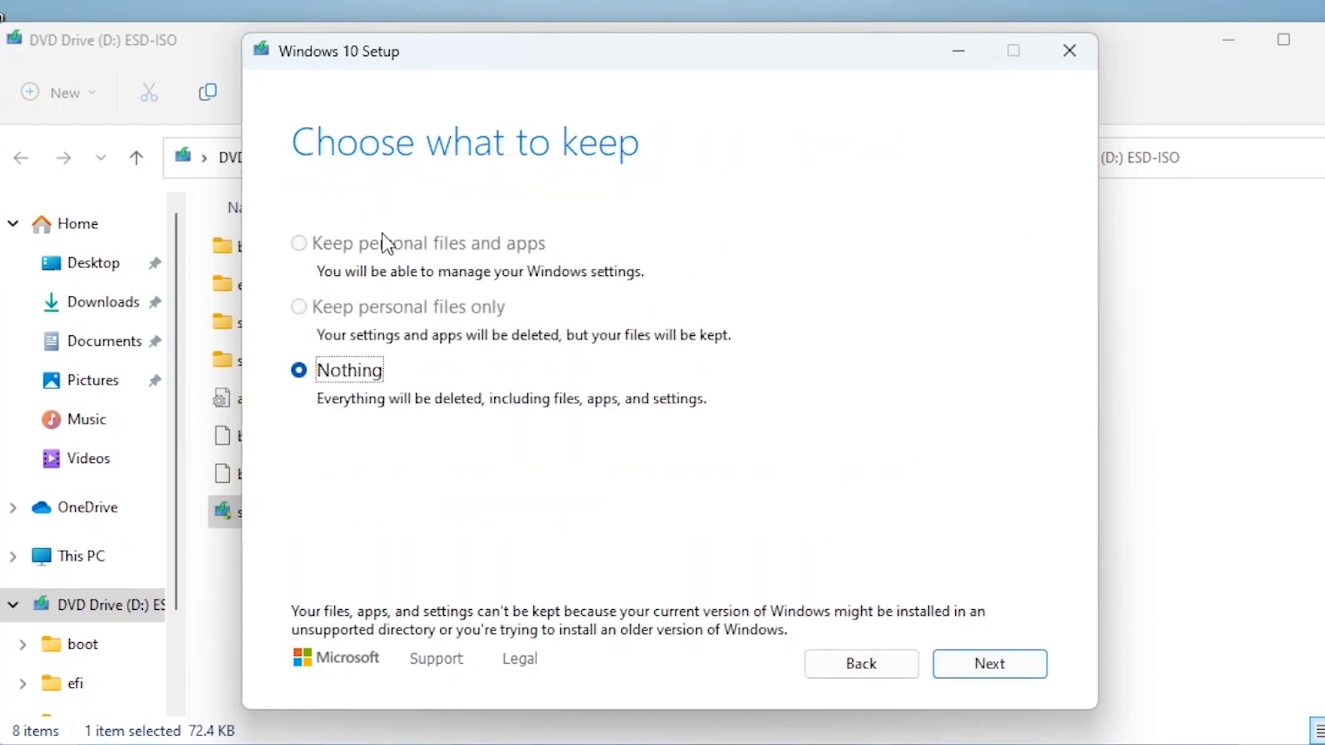
pyautogui.moveTo(363, 318)
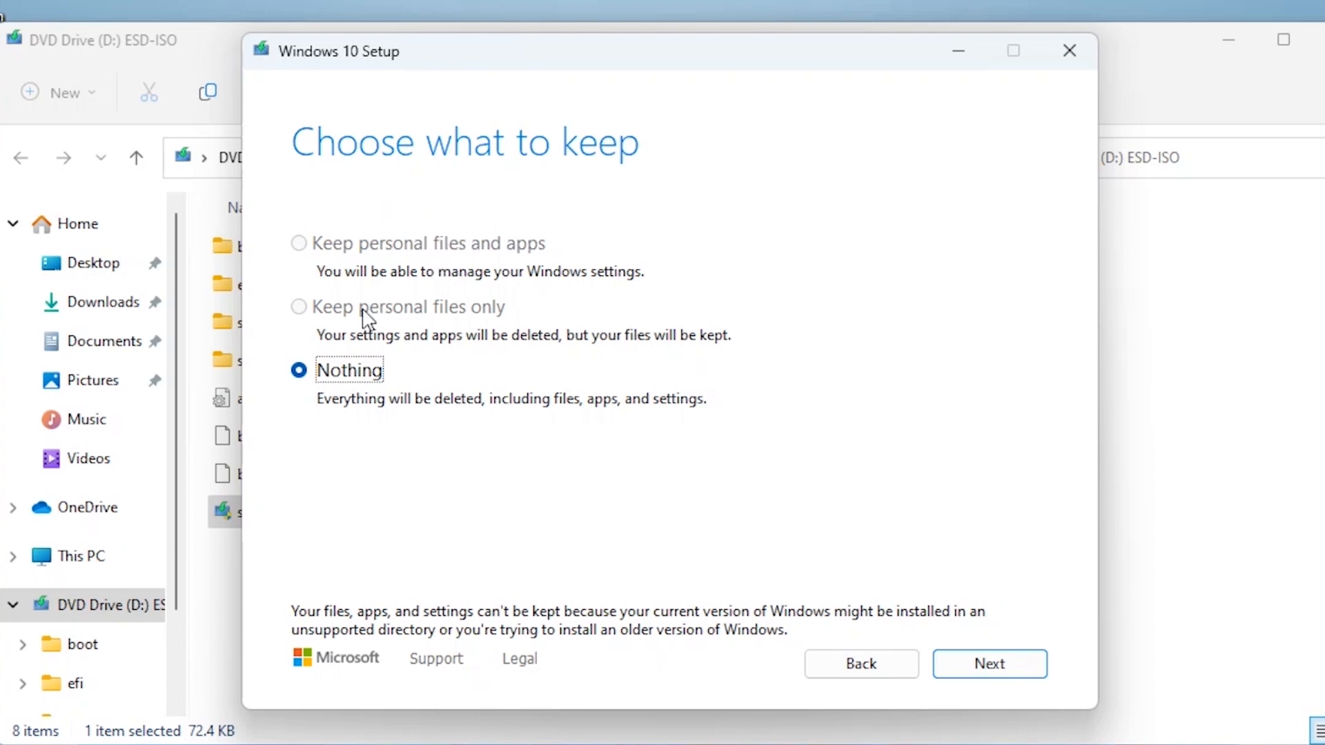
pyautogui.moveTo(366, 405)
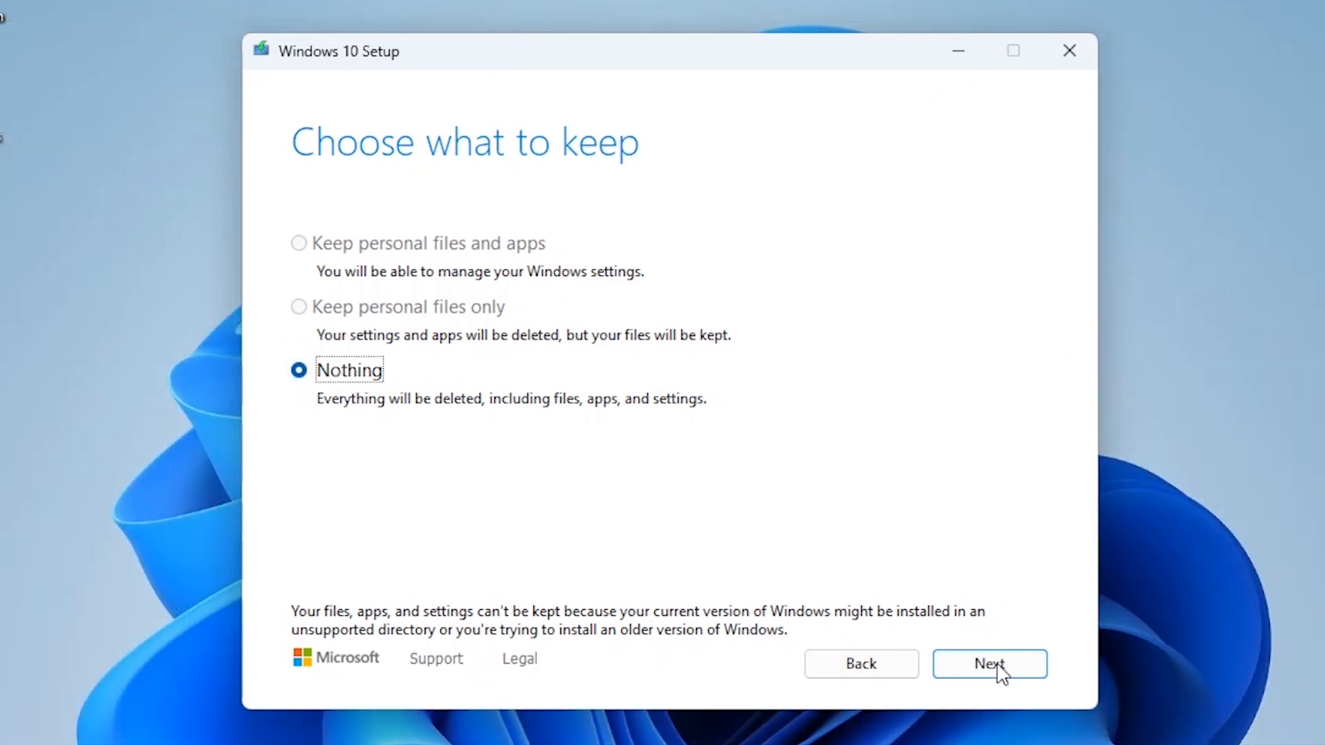
pyautogui.click(990, 664)
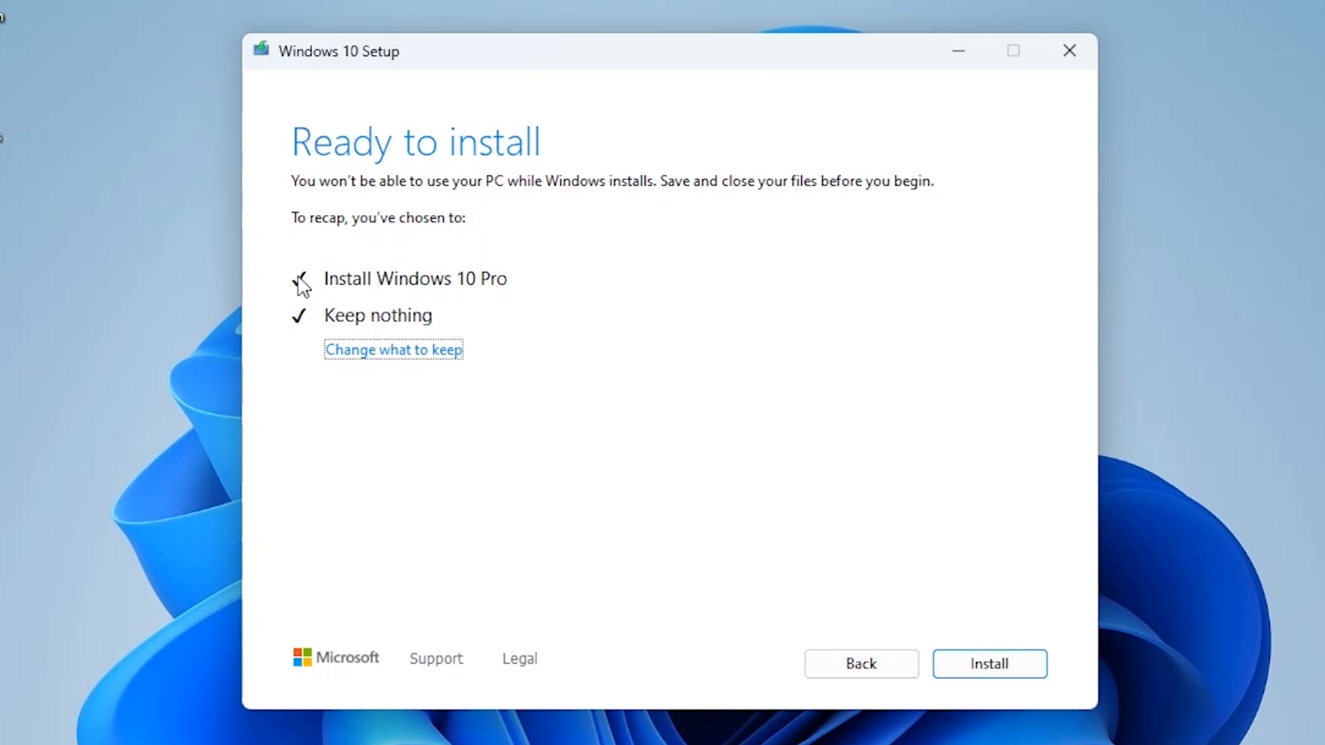
pyautogui.moveTo(358, 329)
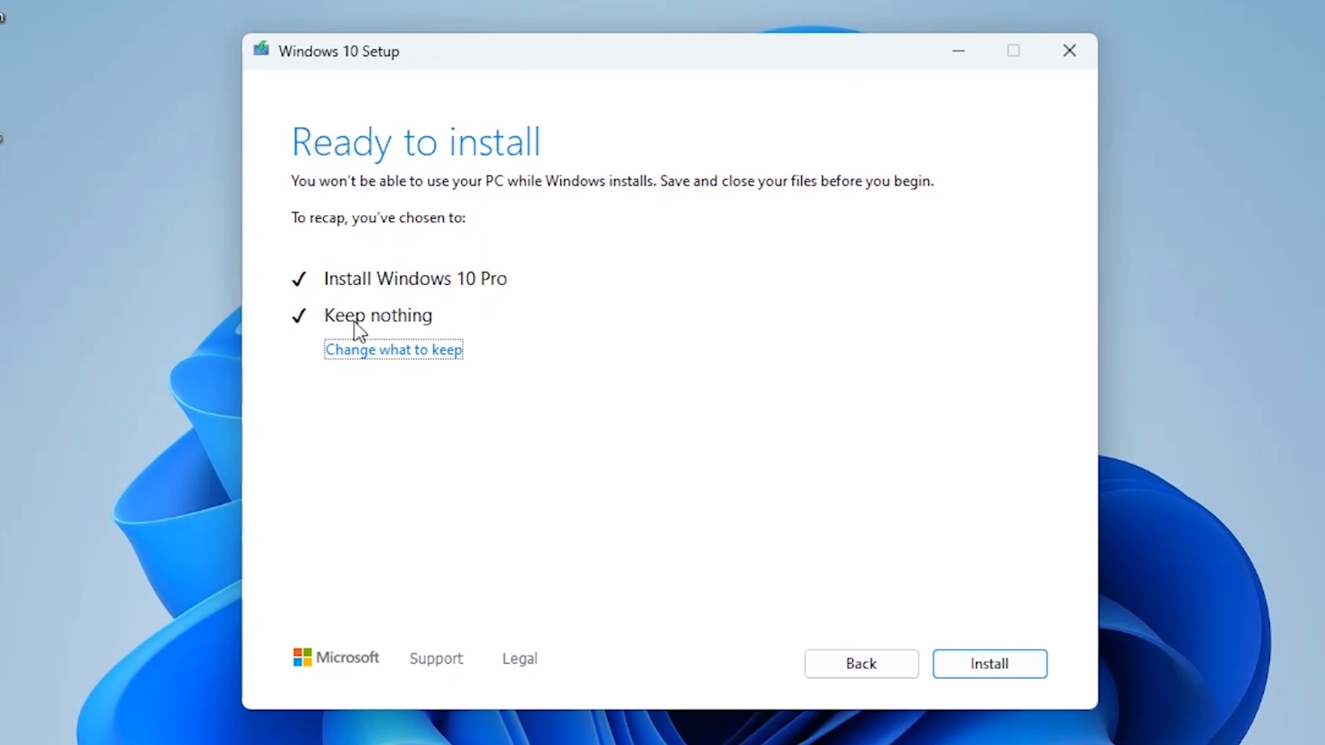
pyautogui.moveTo(353, 340)
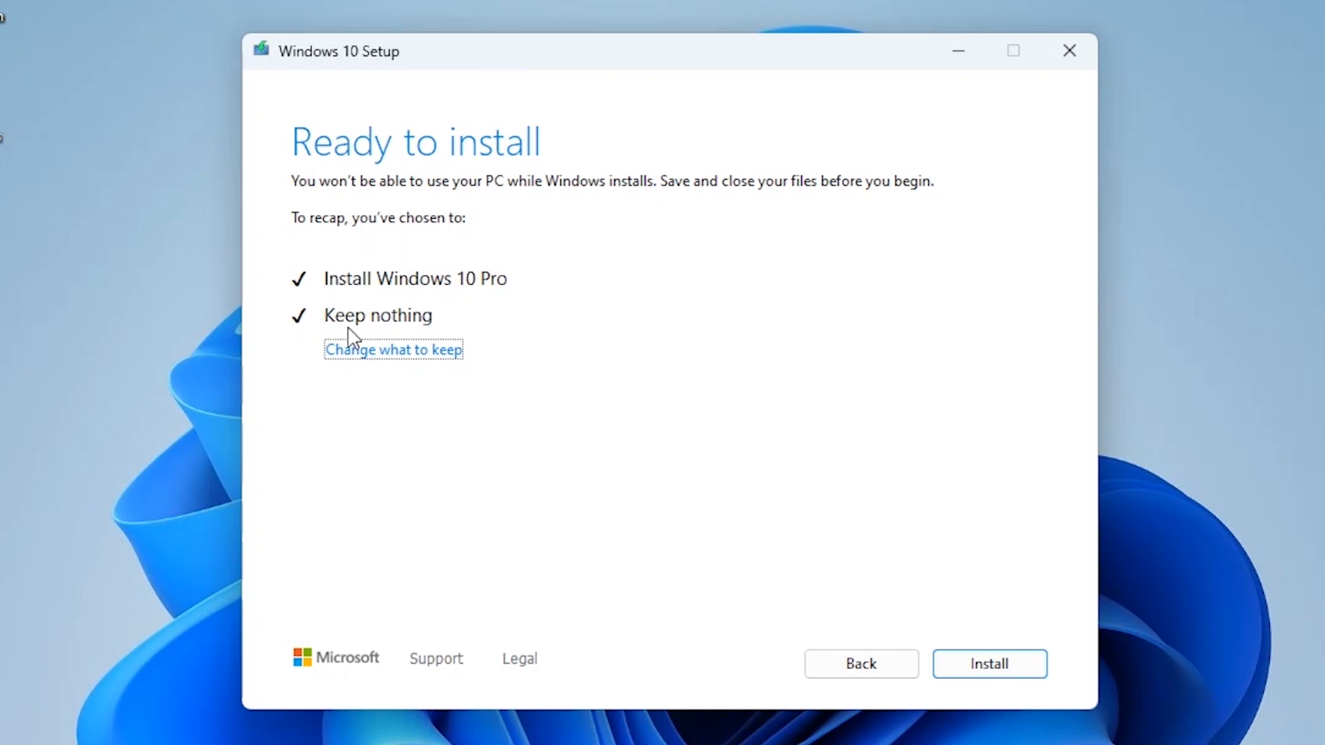
pyautogui.moveTo(482, 330)
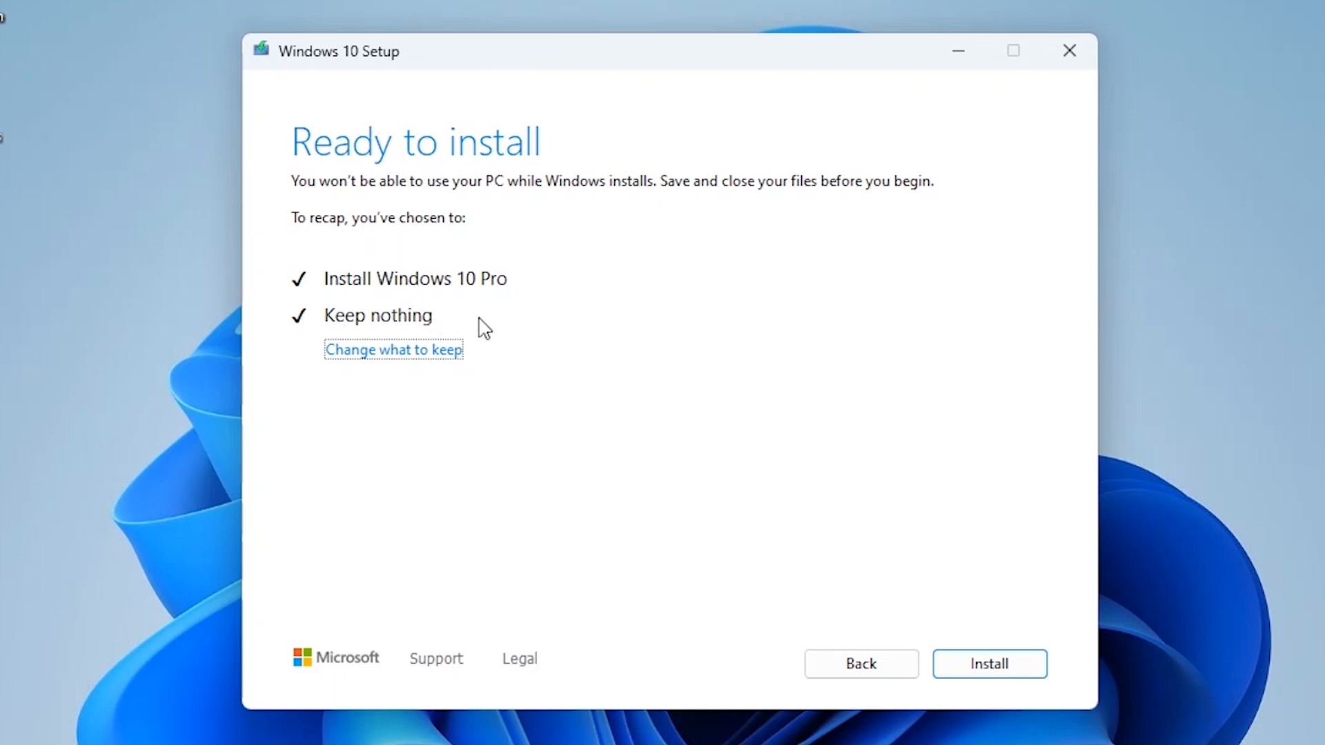
pyautogui.moveTo(411, 325)
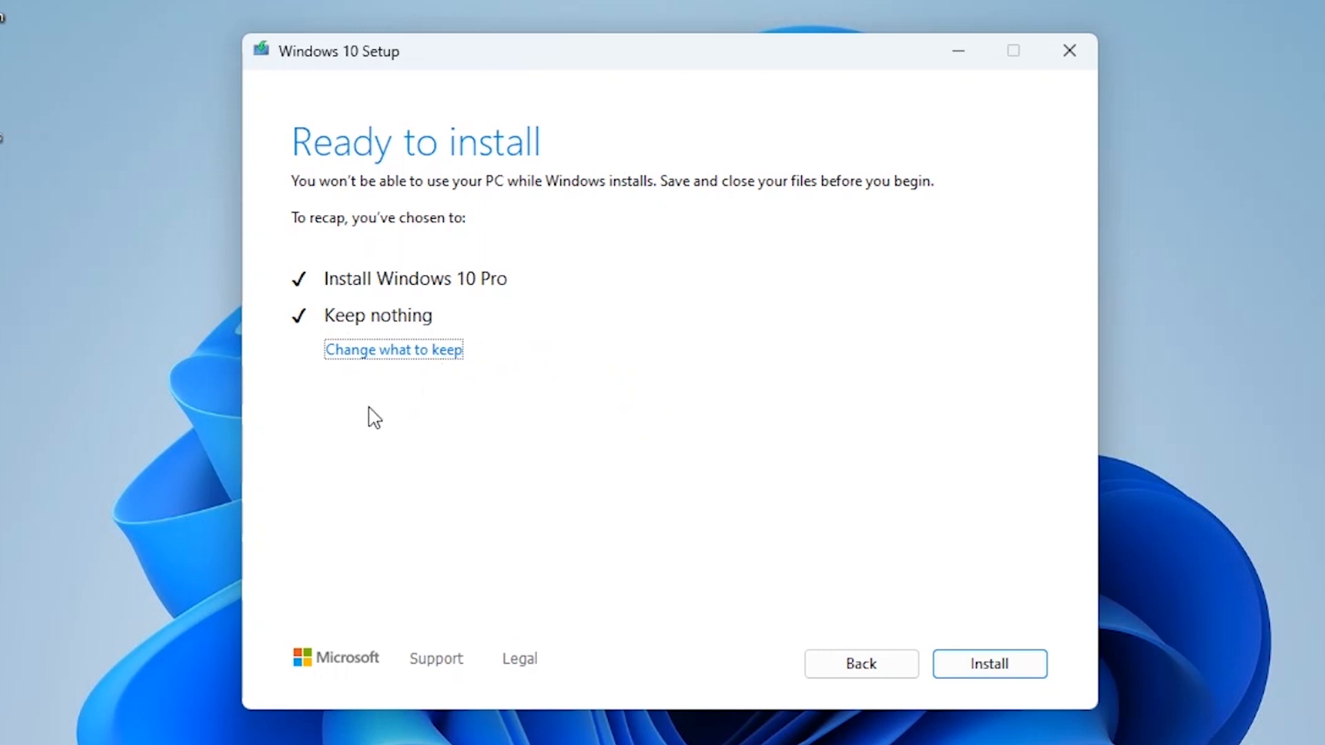
pyautogui.moveTo(595, 361)
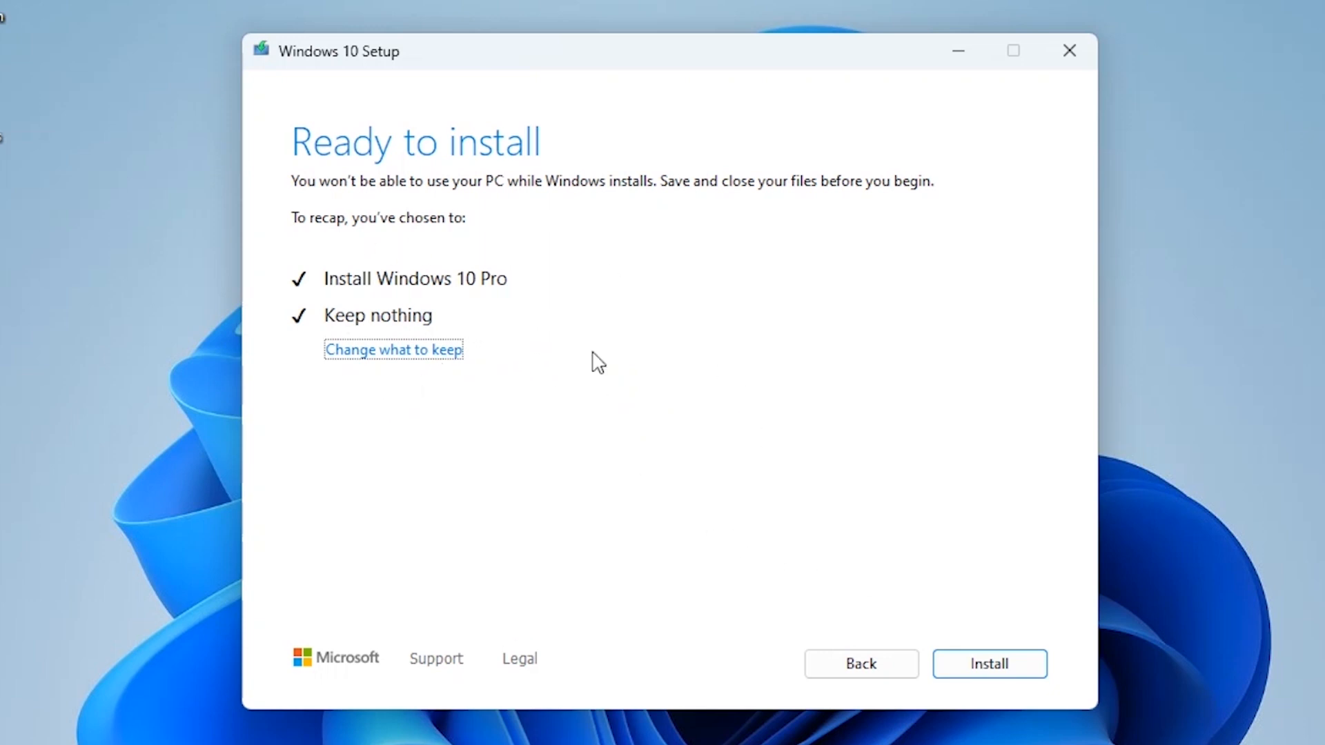
pyautogui.moveTo(664, 394)
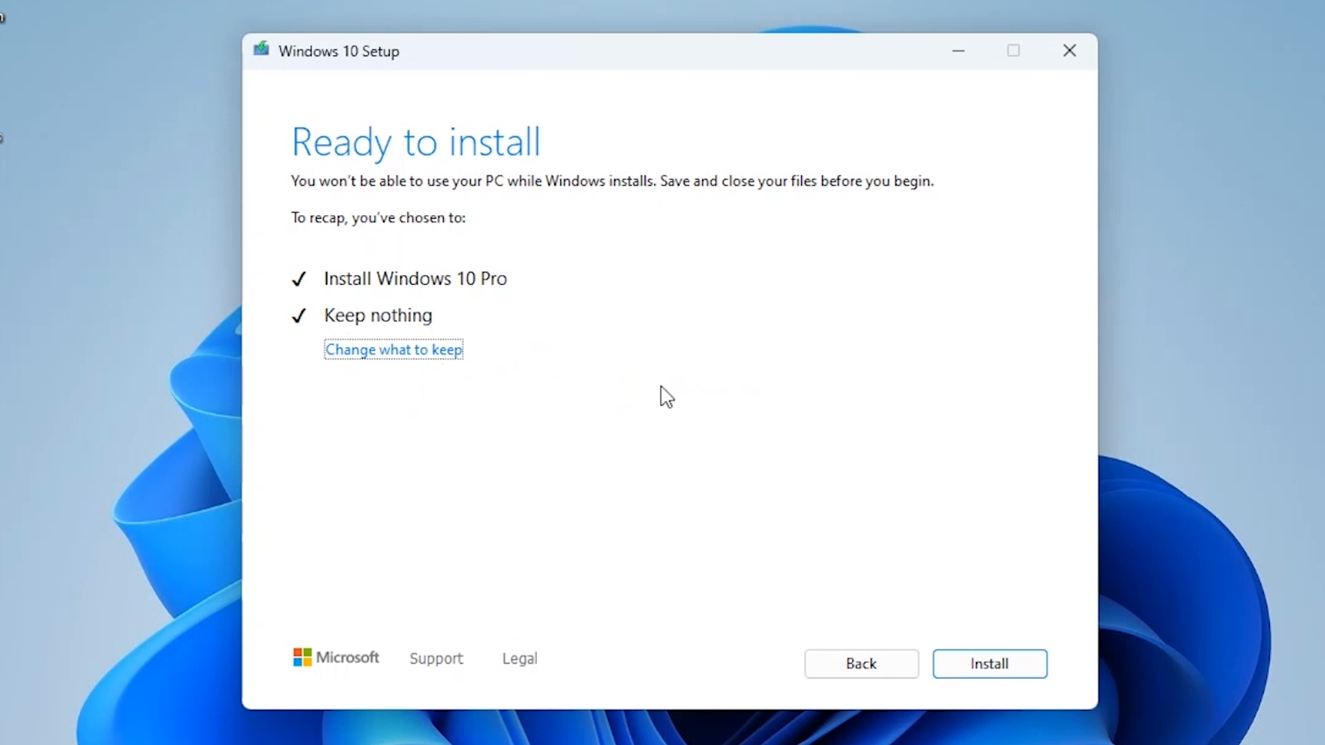